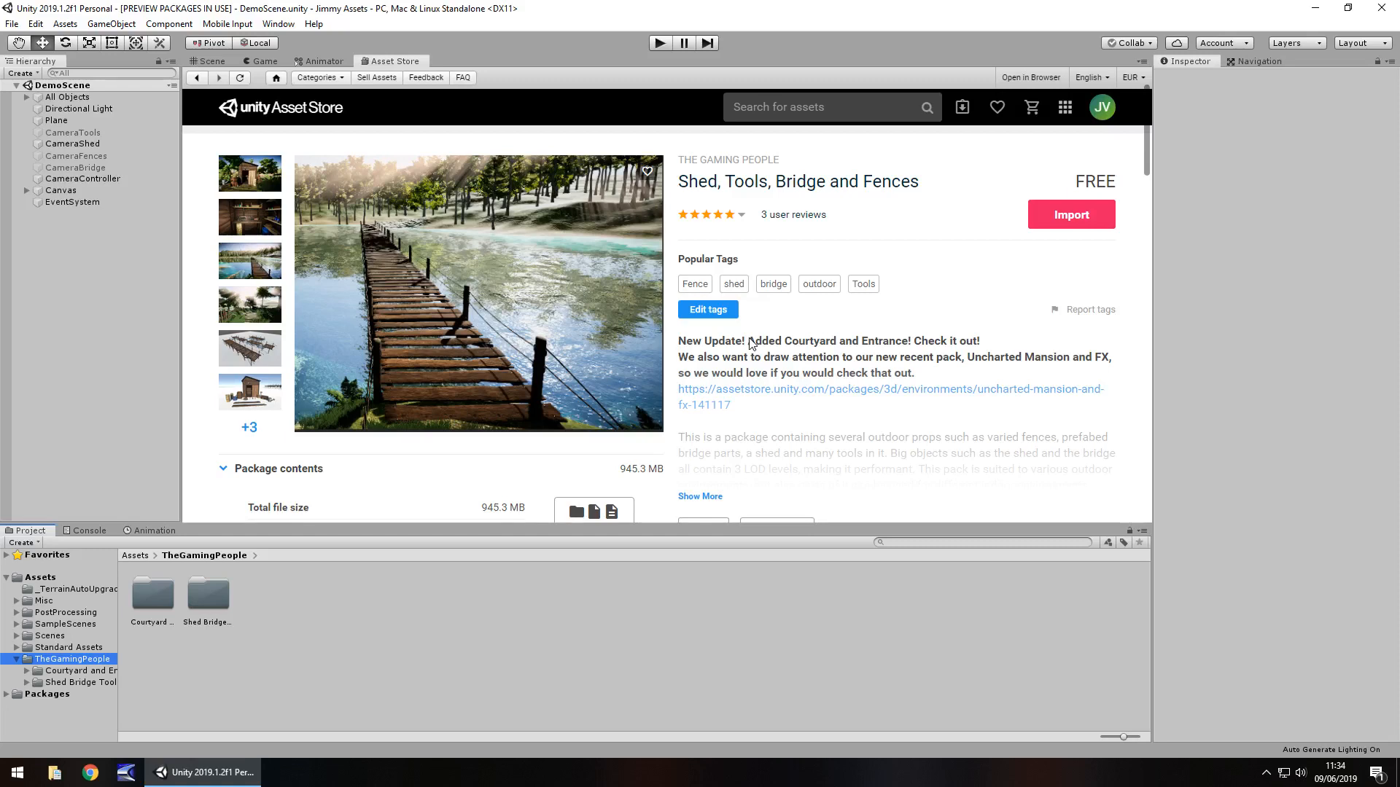
pyautogui.moveTo(808, 329)
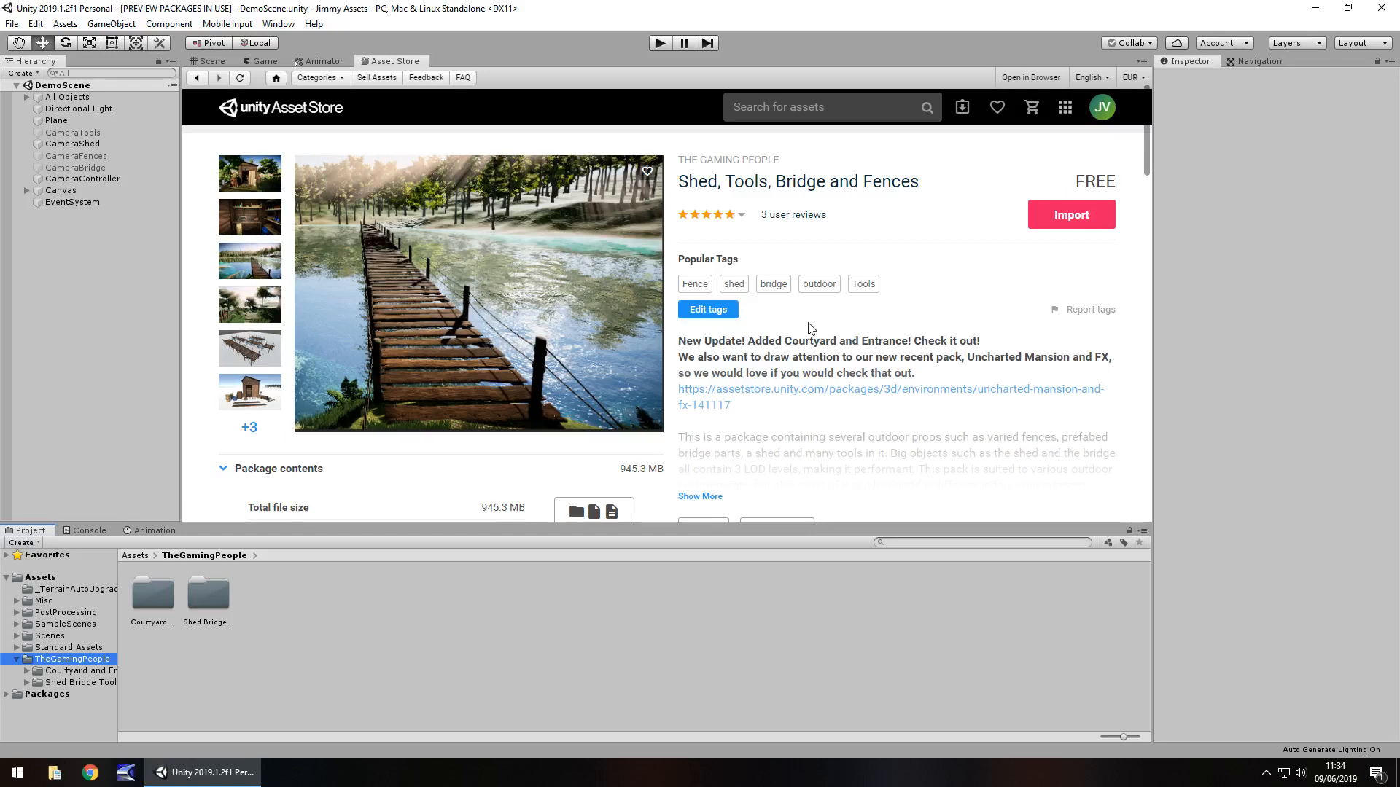
pyautogui.moveTo(830, 321)
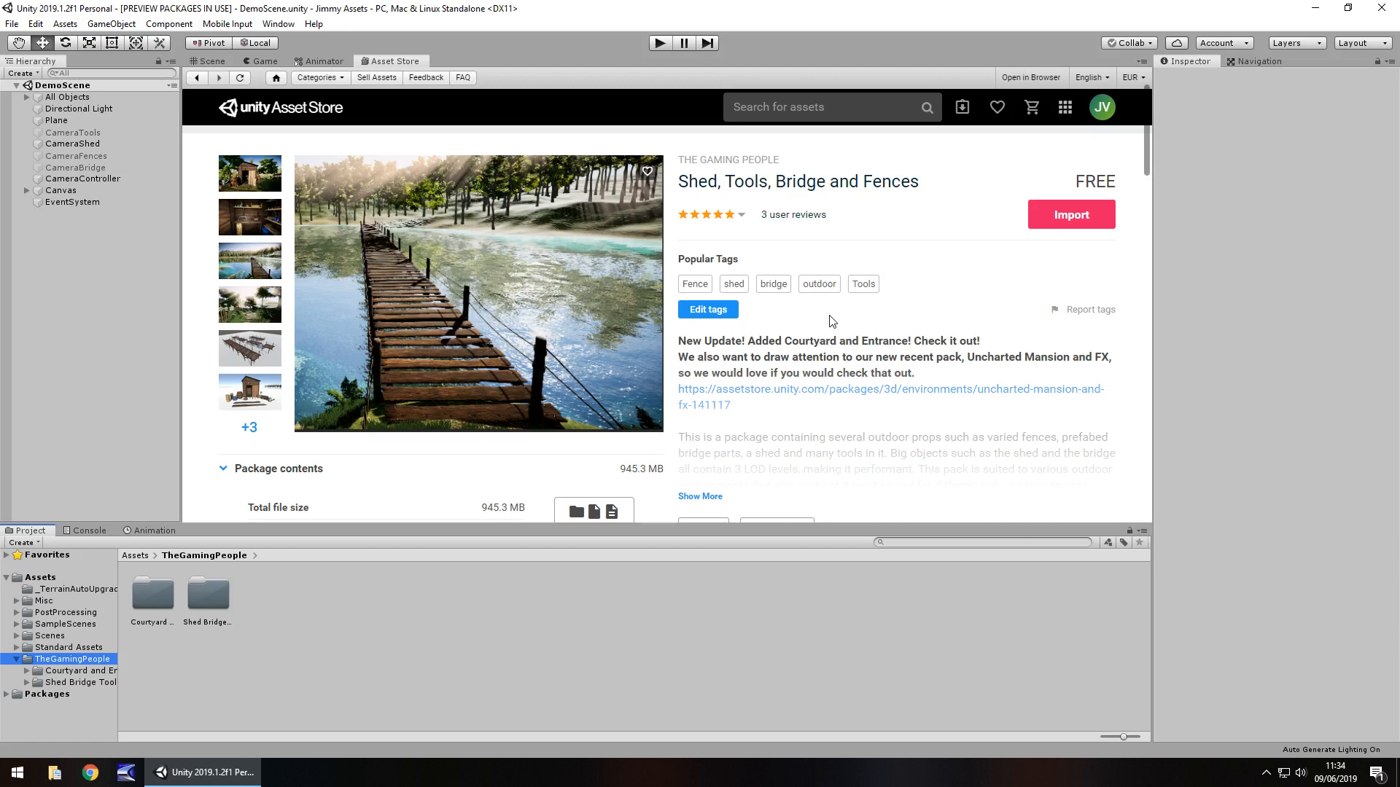
pyautogui.moveTo(840, 369)
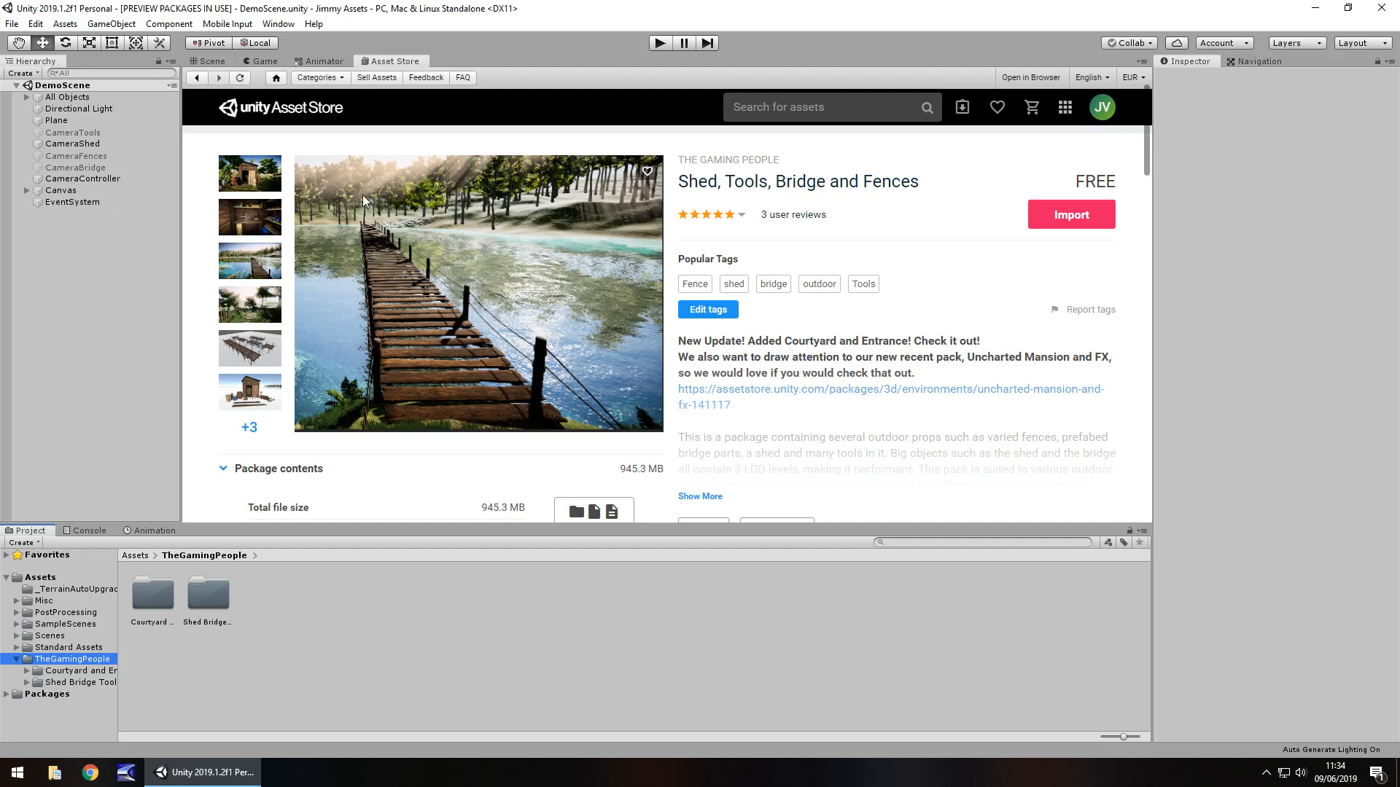
pyautogui.moveTo(592, 318)
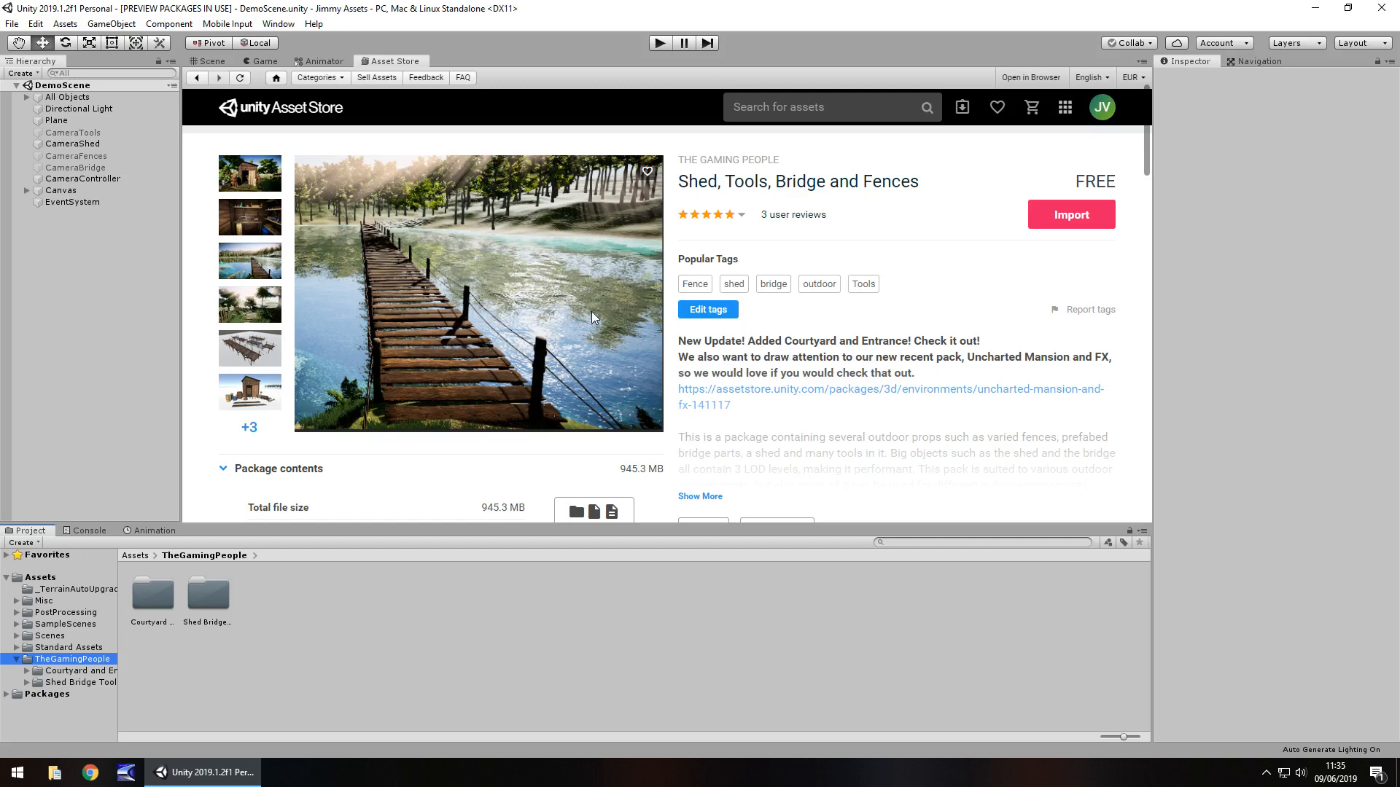
pyautogui.moveTo(579, 319)
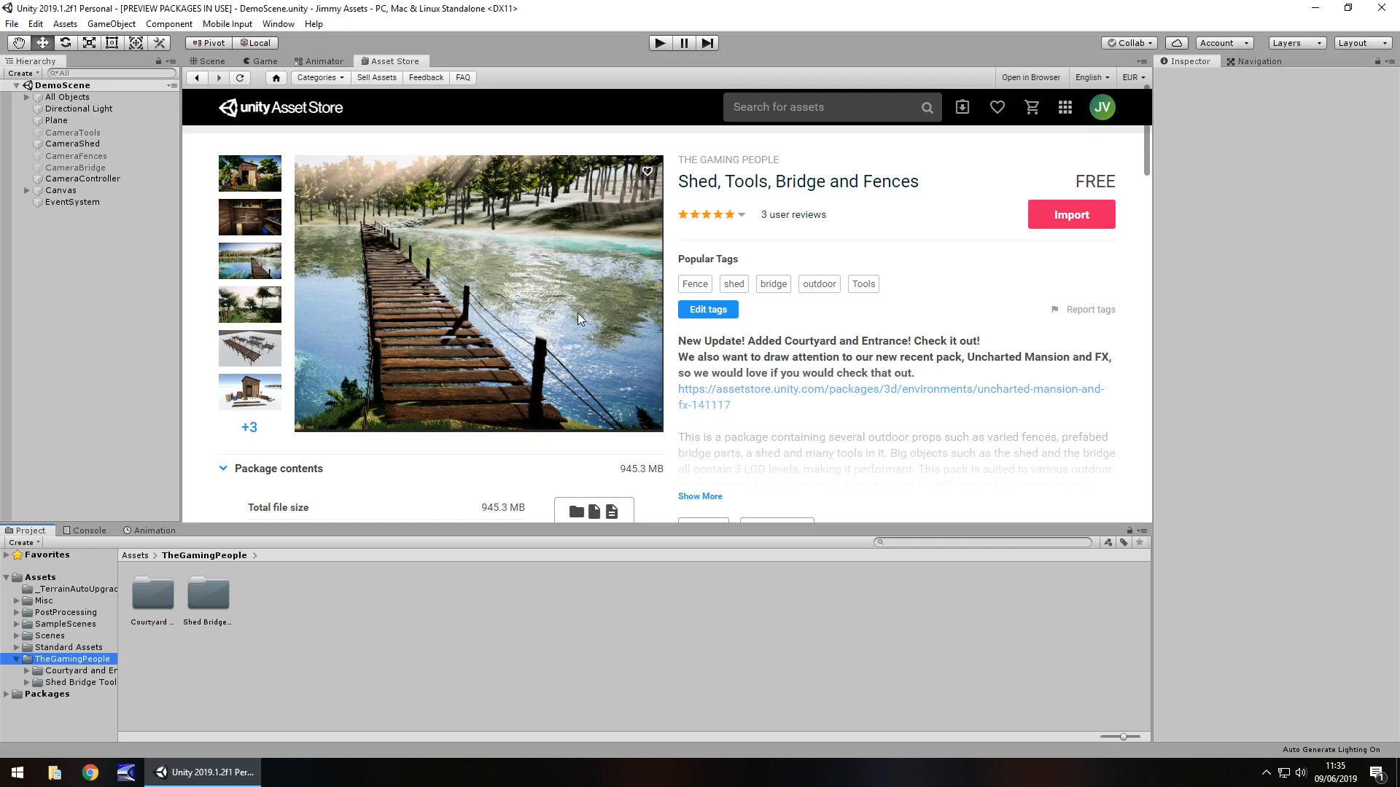
pyautogui.moveTo(219, 68)
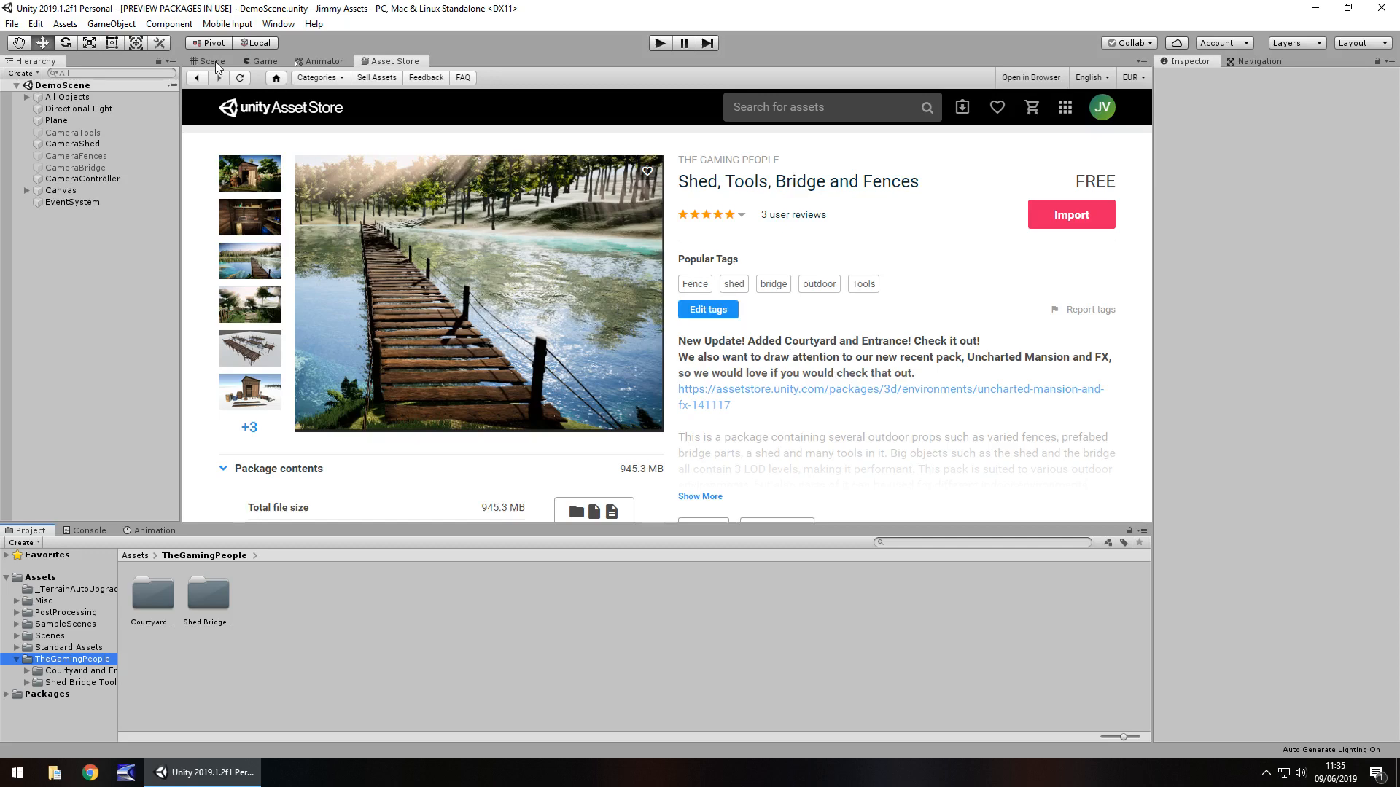
# Step: View the demo scene, then return to the Shed, Tools, Bridge and Fences store page
pyautogui.click(210, 60)
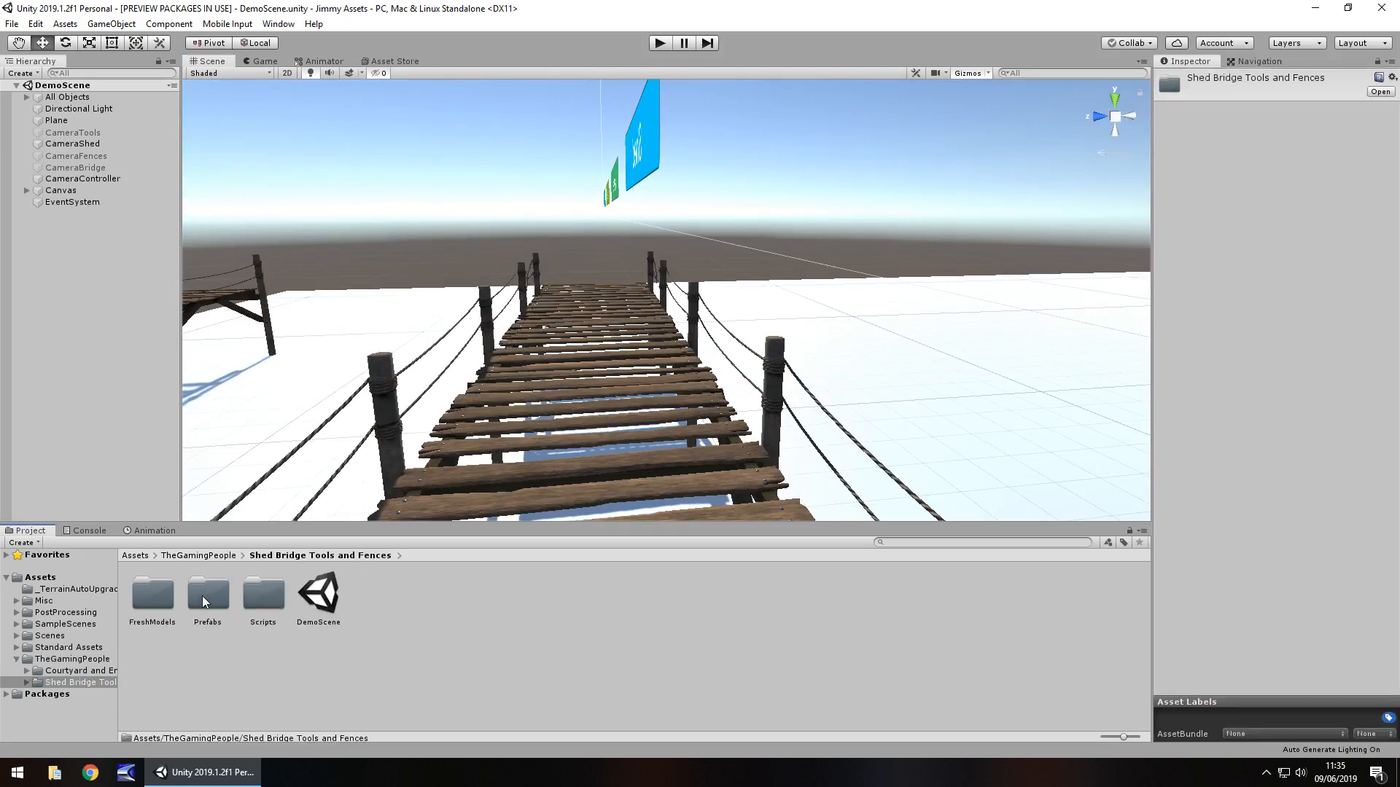
pyautogui.moveTo(401, 62)
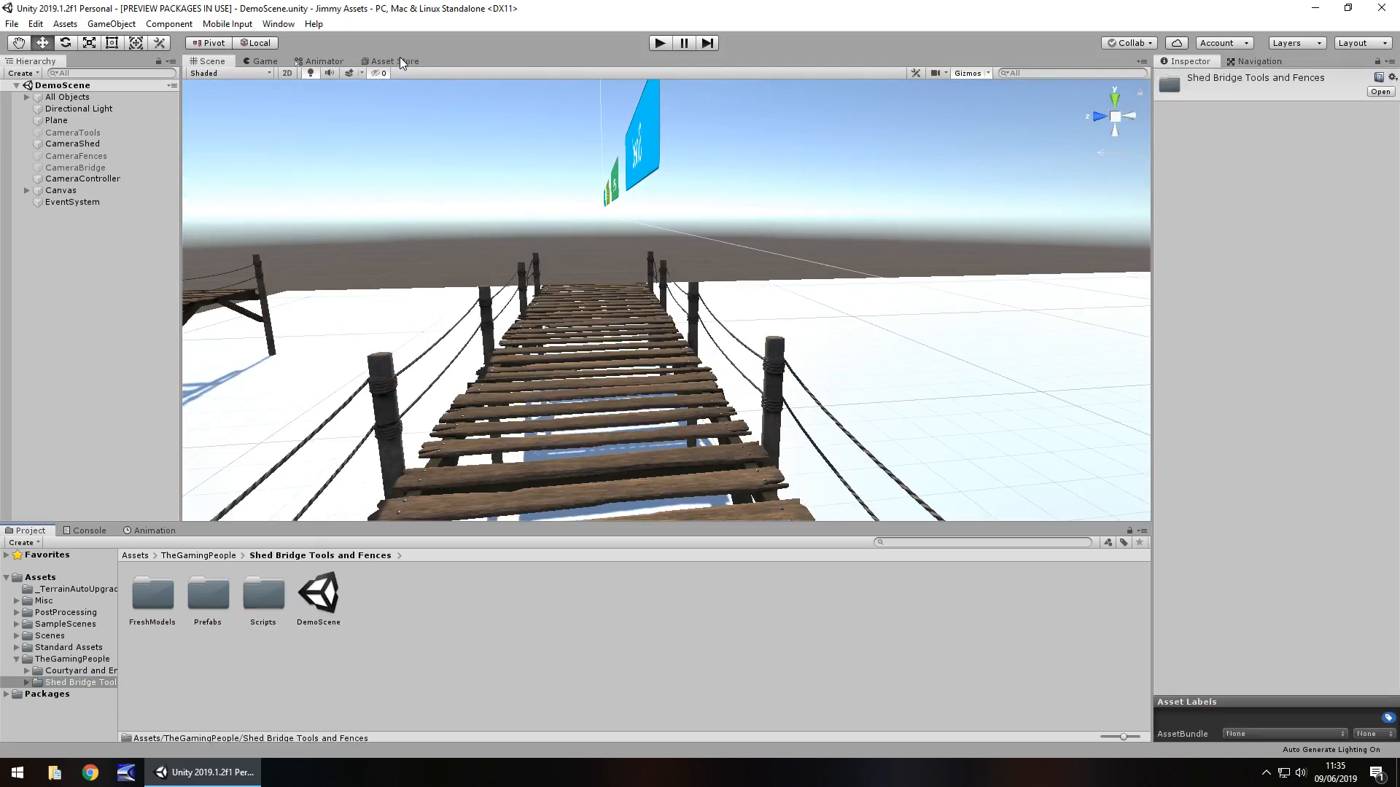
pyautogui.click(390, 60)
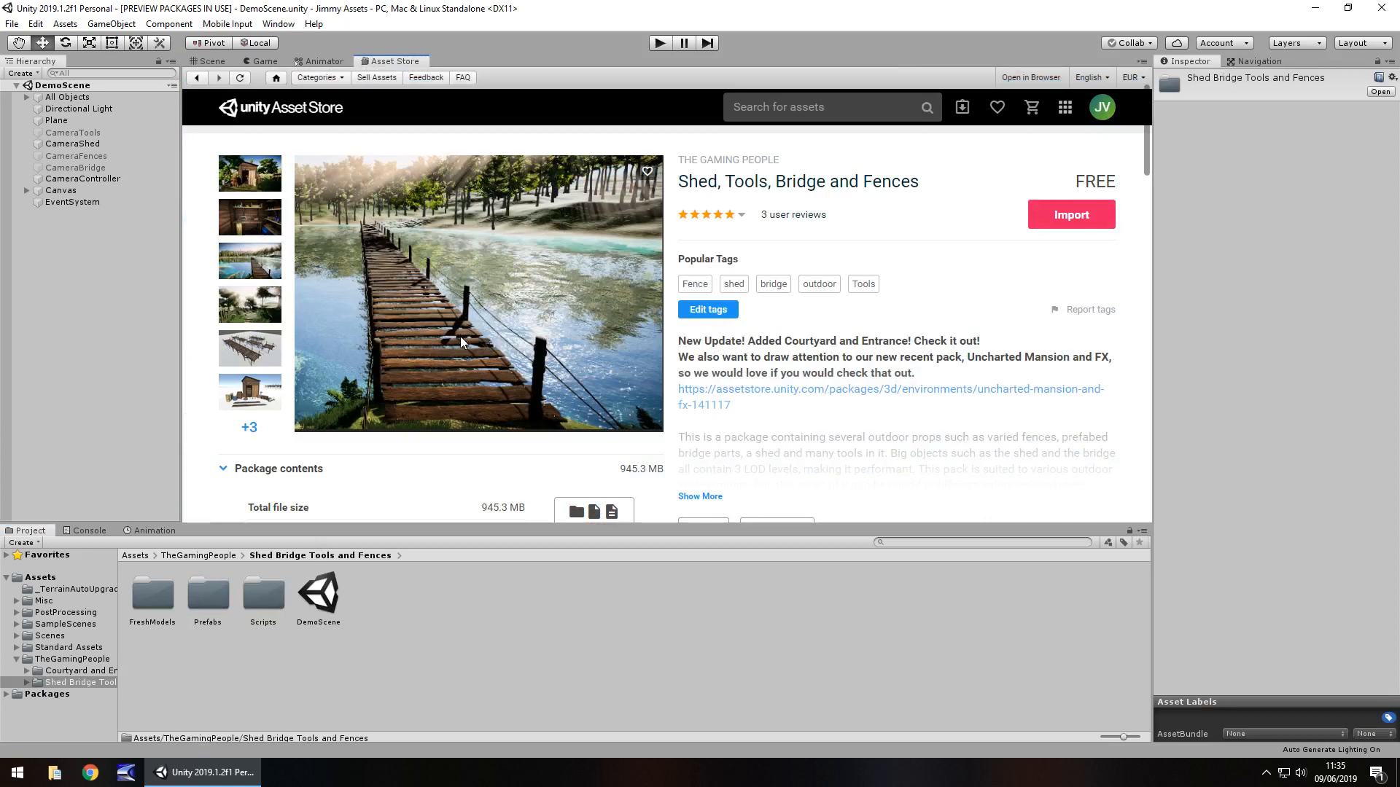
pyautogui.moveTo(579, 333)
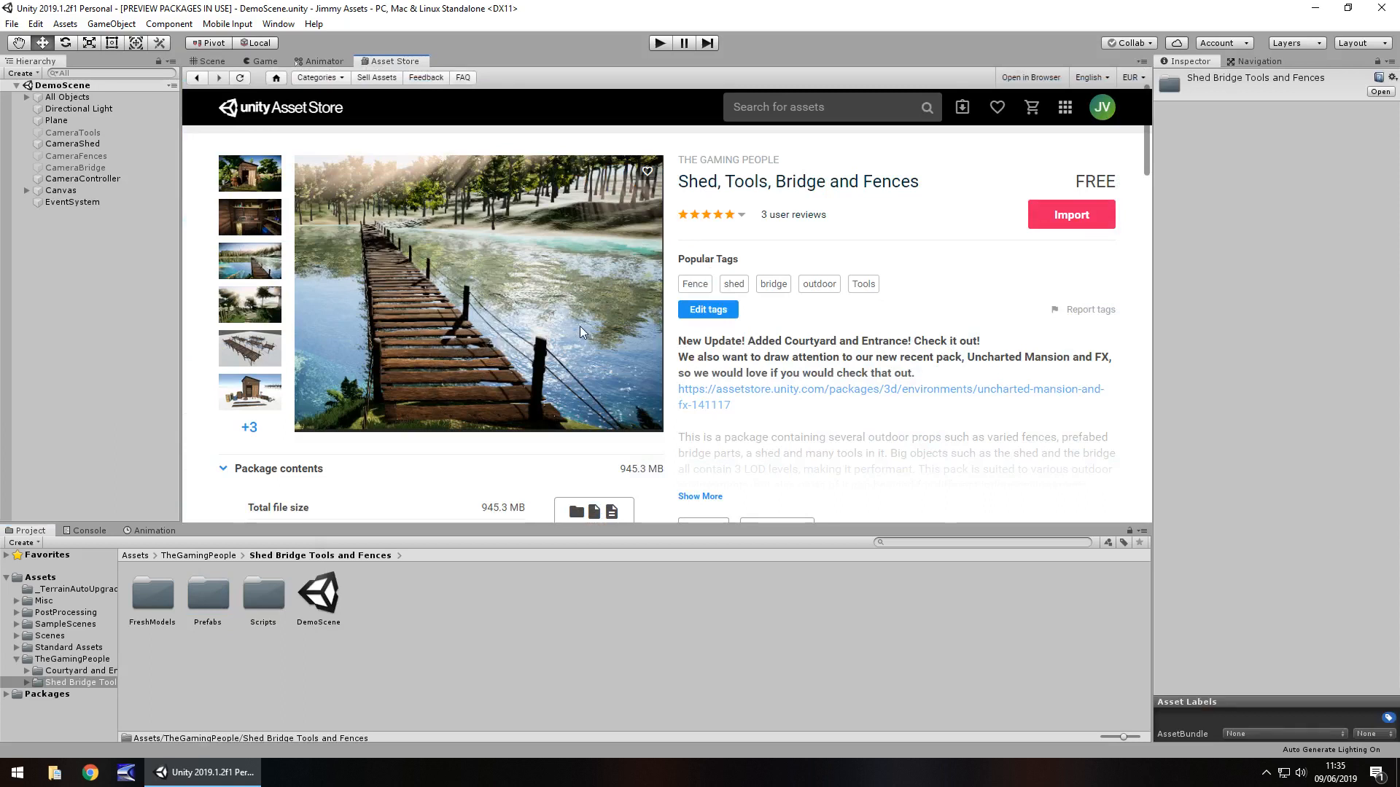
pyautogui.moveTo(614, 219)
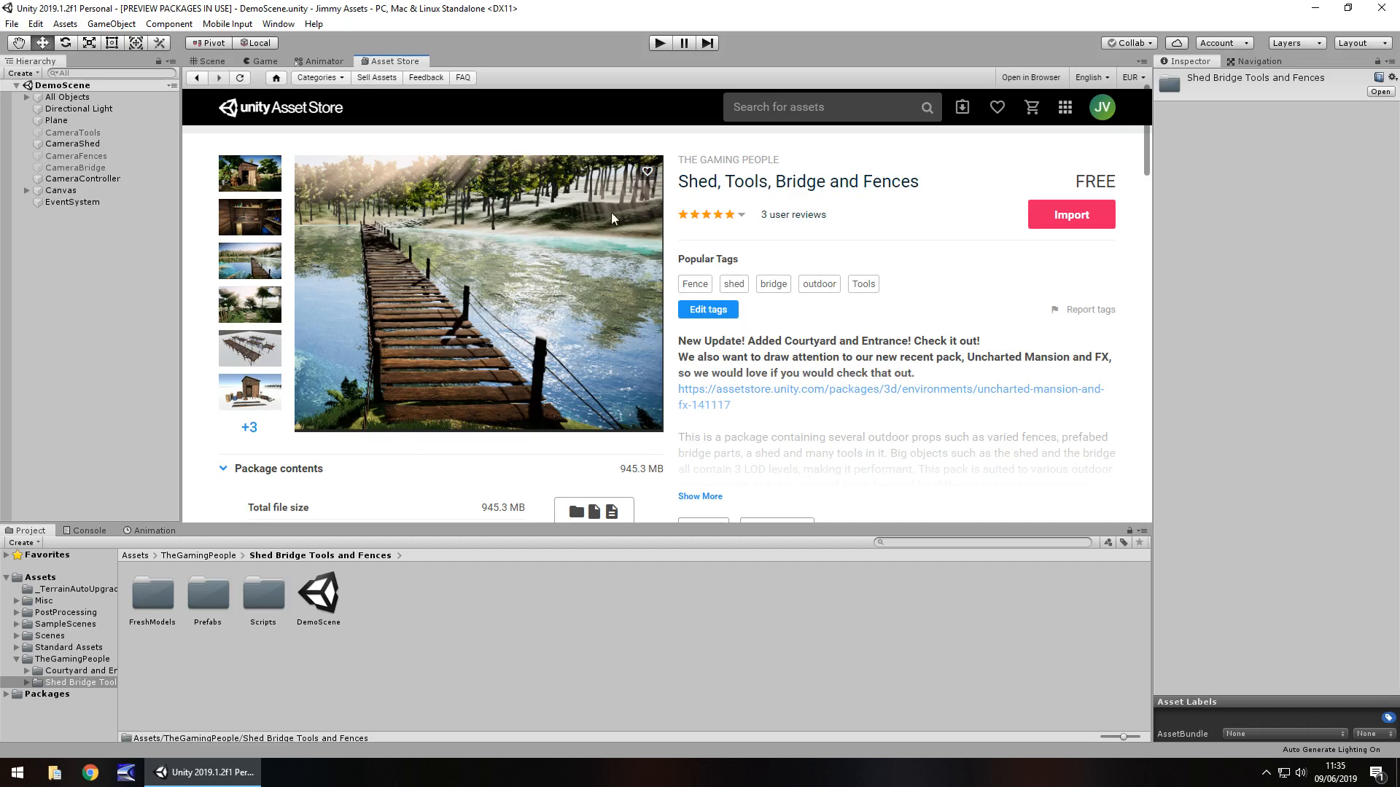
pyautogui.moveTo(493, 303)
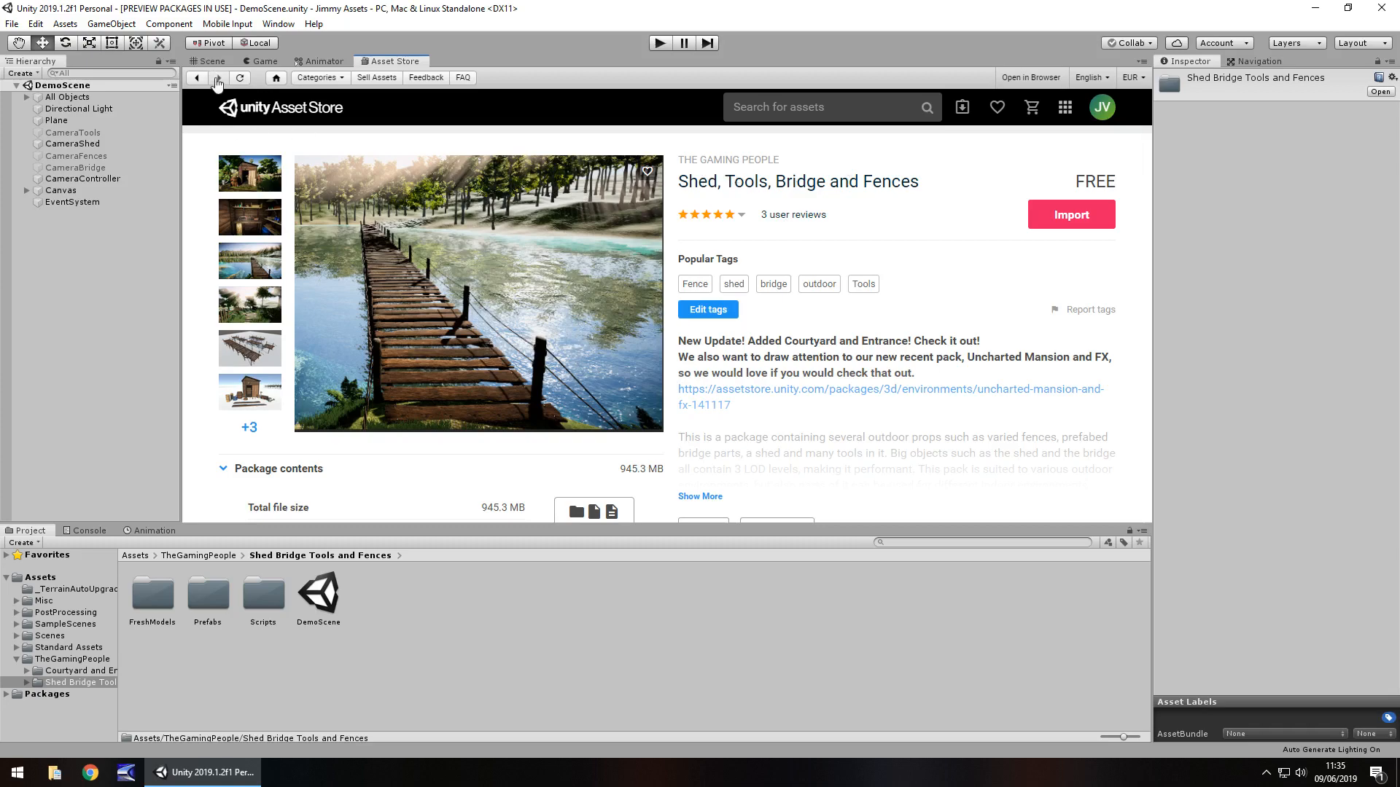
# Step: Show the demo's shed, tools and fence pieces on the empty ground plane
pyautogui.click(208, 61)
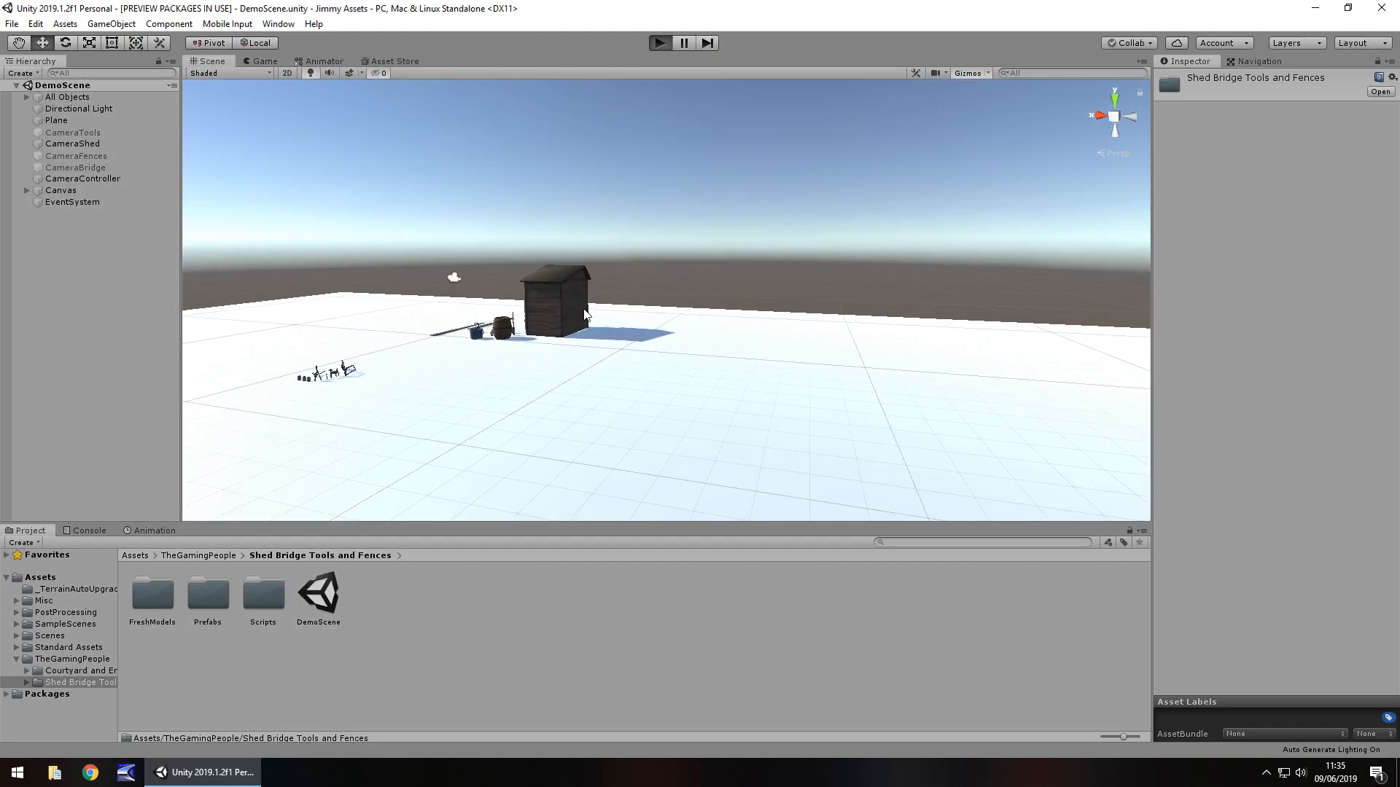
# Step: Run and stop the demo, then view the CameraControllers unassigned-reference errors in the Console
pyautogui.click(659, 42)
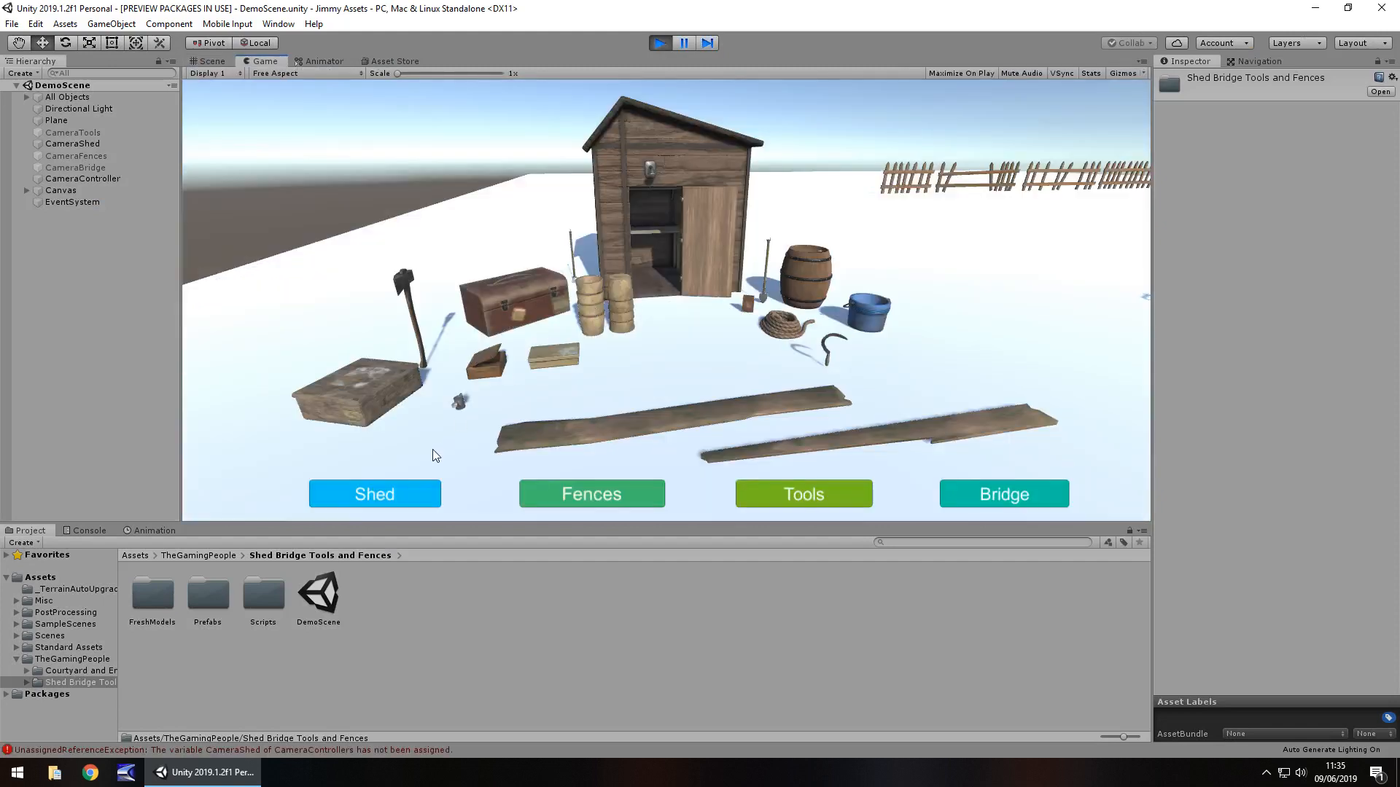
pyautogui.click(591, 494)
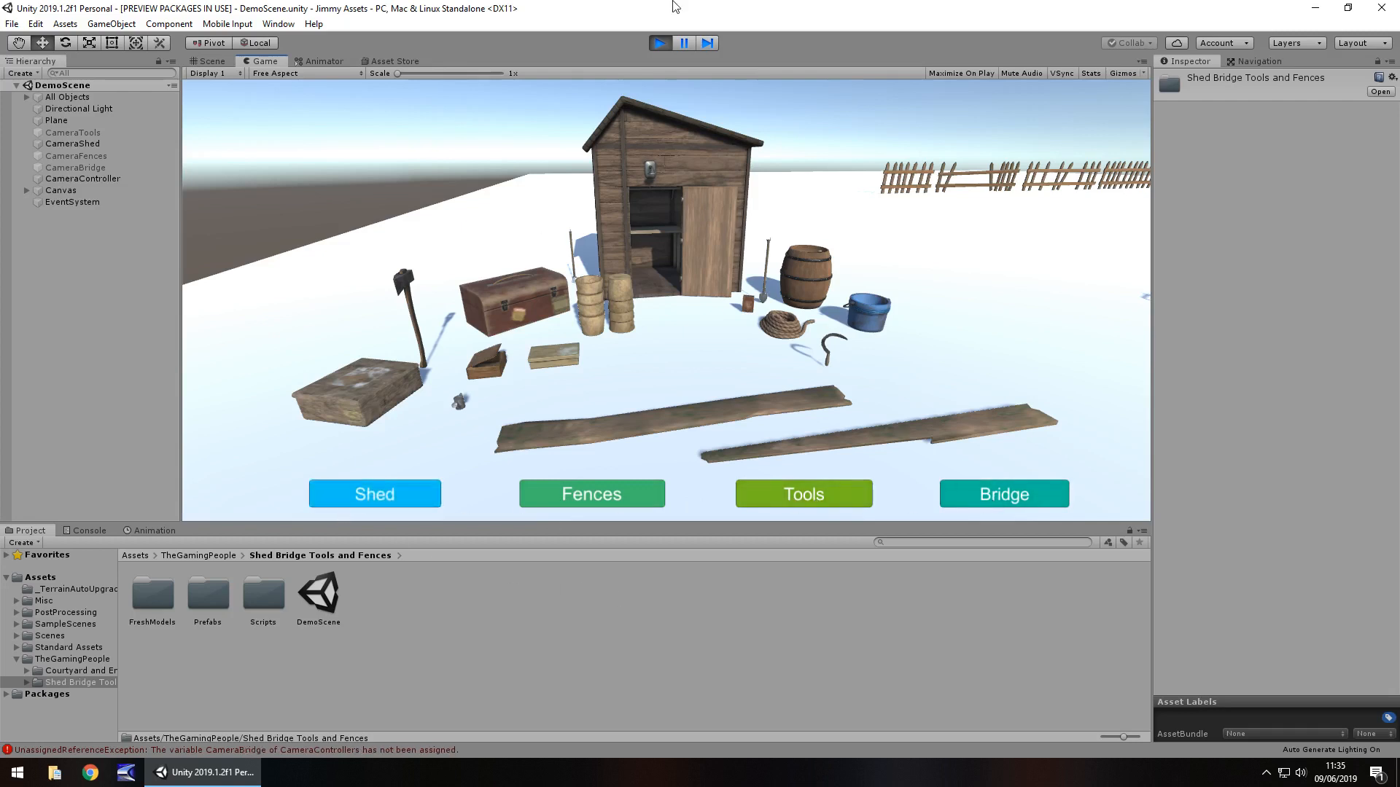
pyautogui.click(212, 61)
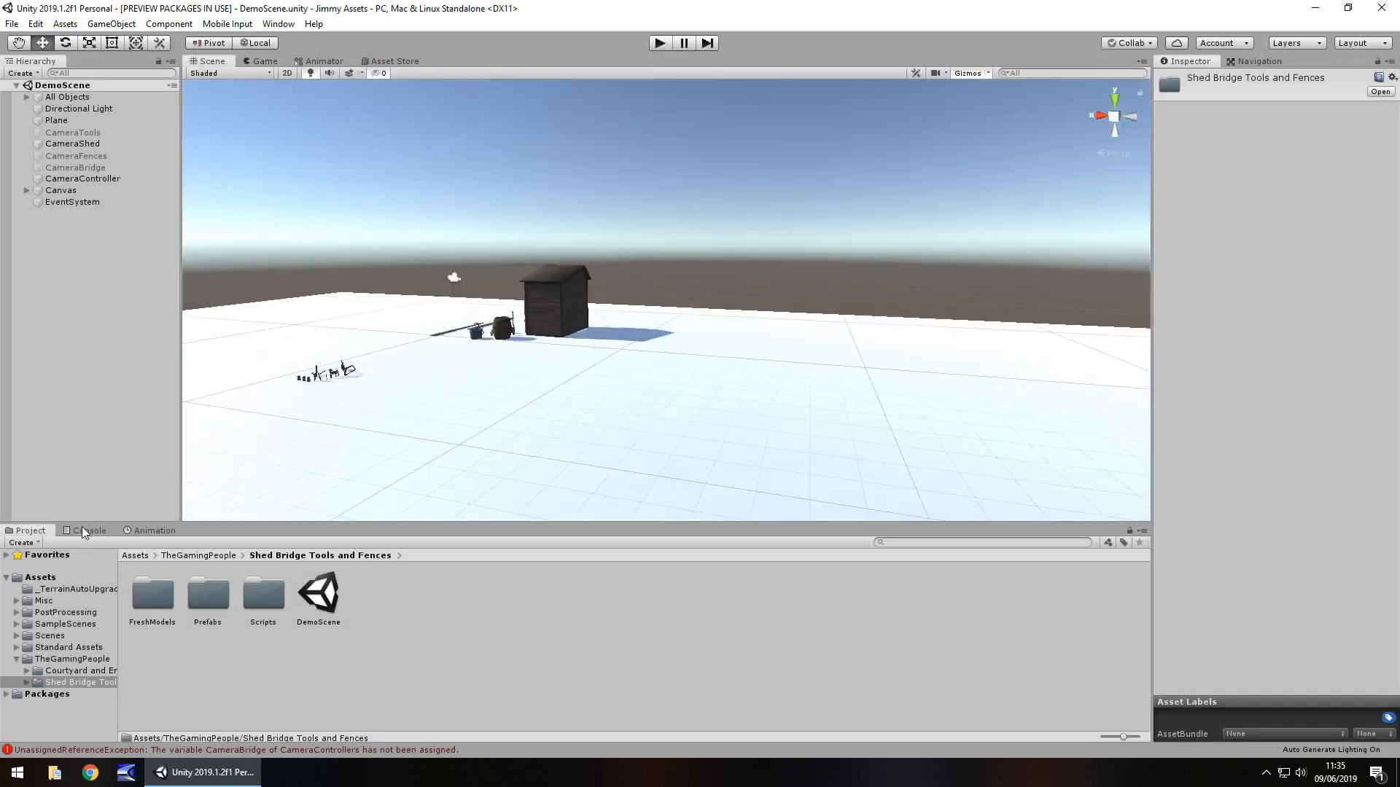
pyautogui.click(91, 529)
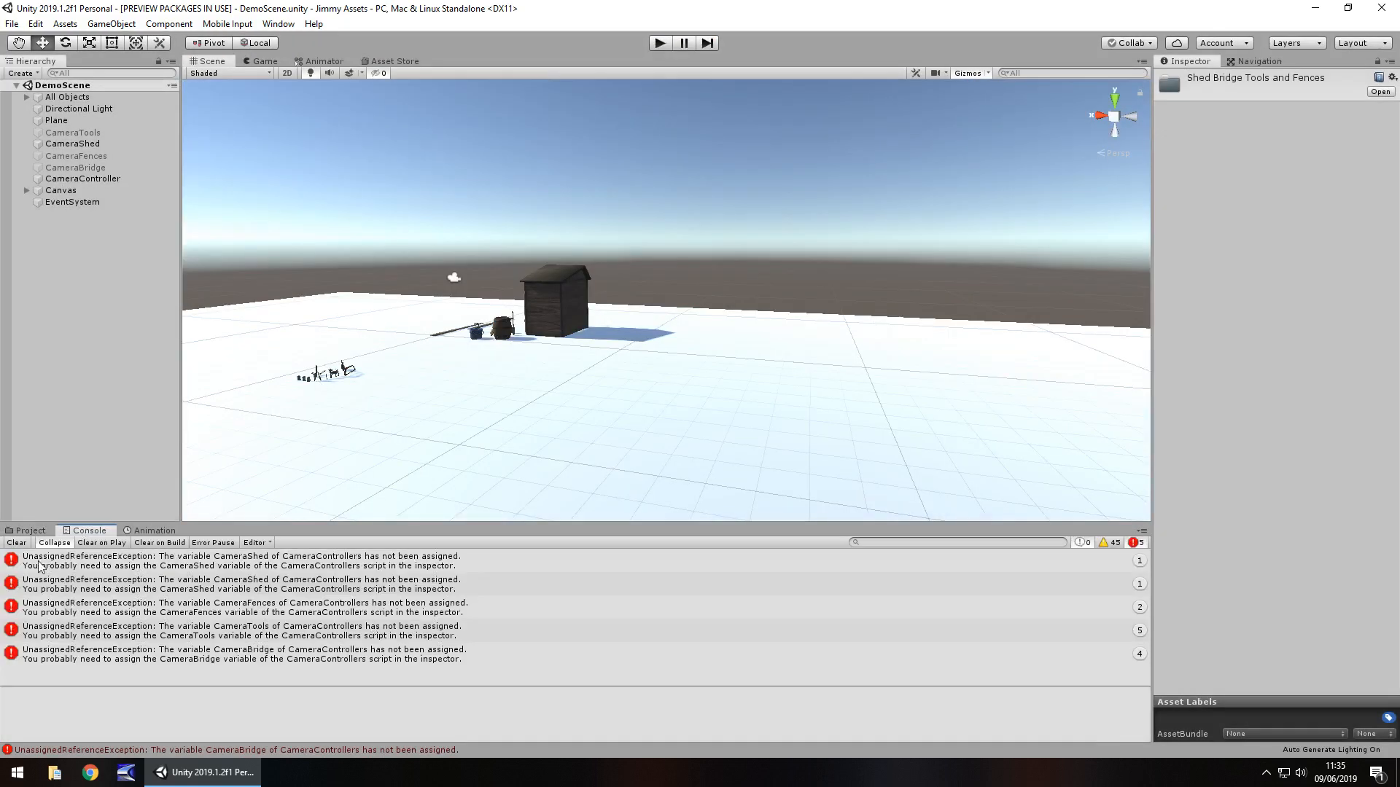
# Step: Revisit the project files and store page, then expand All Objects to list Wrench, Barrel and ShedLOD1
pyautogui.click(29, 530)
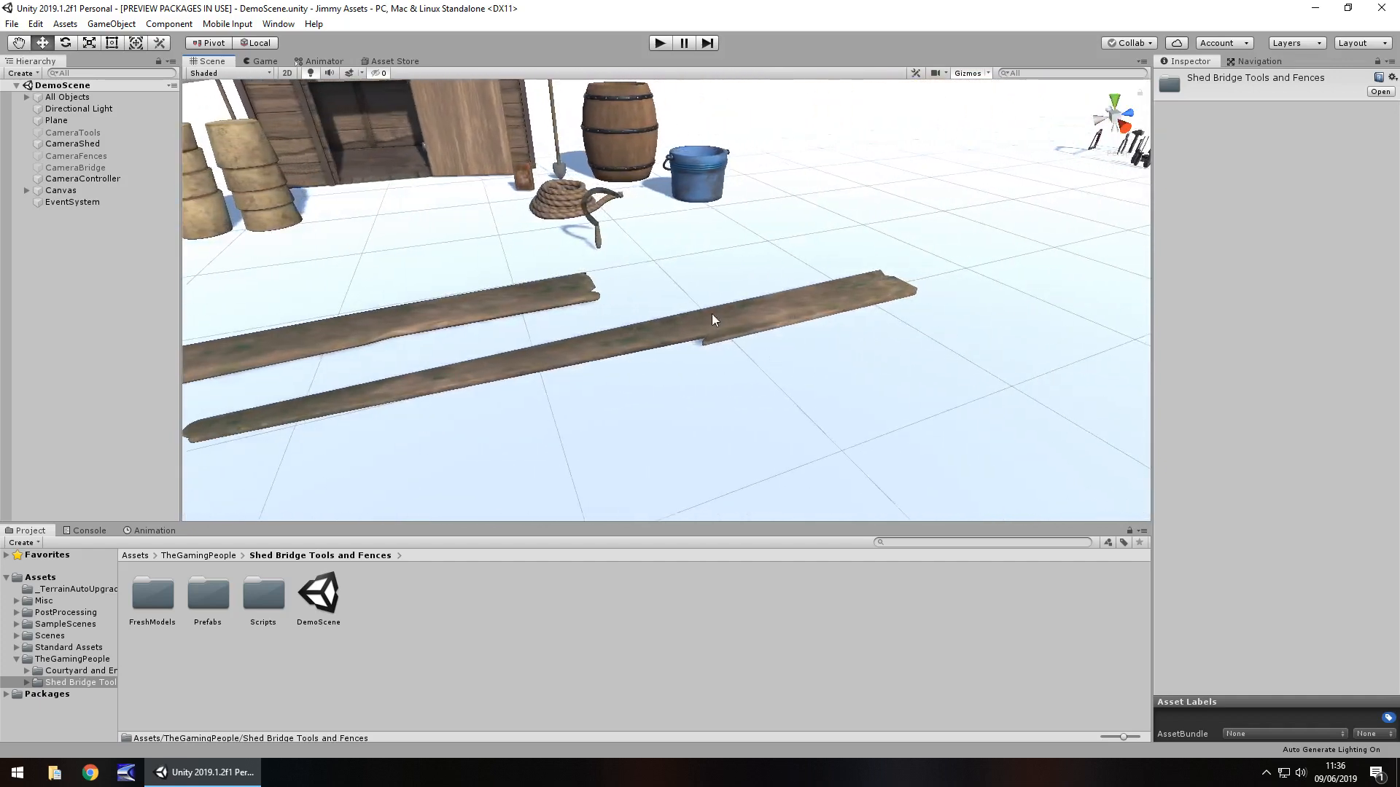
pyautogui.click(392, 61)
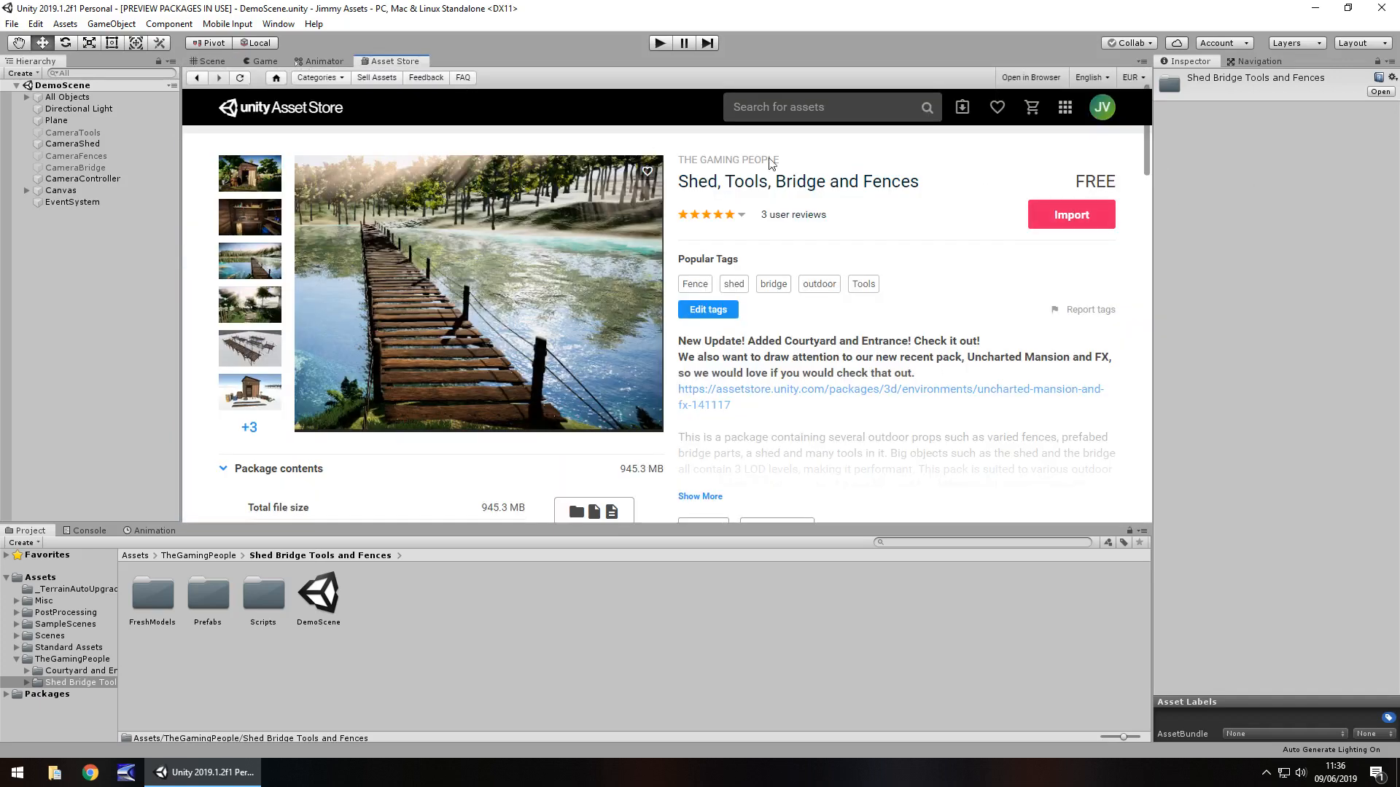
pyautogui.click(211, 61)
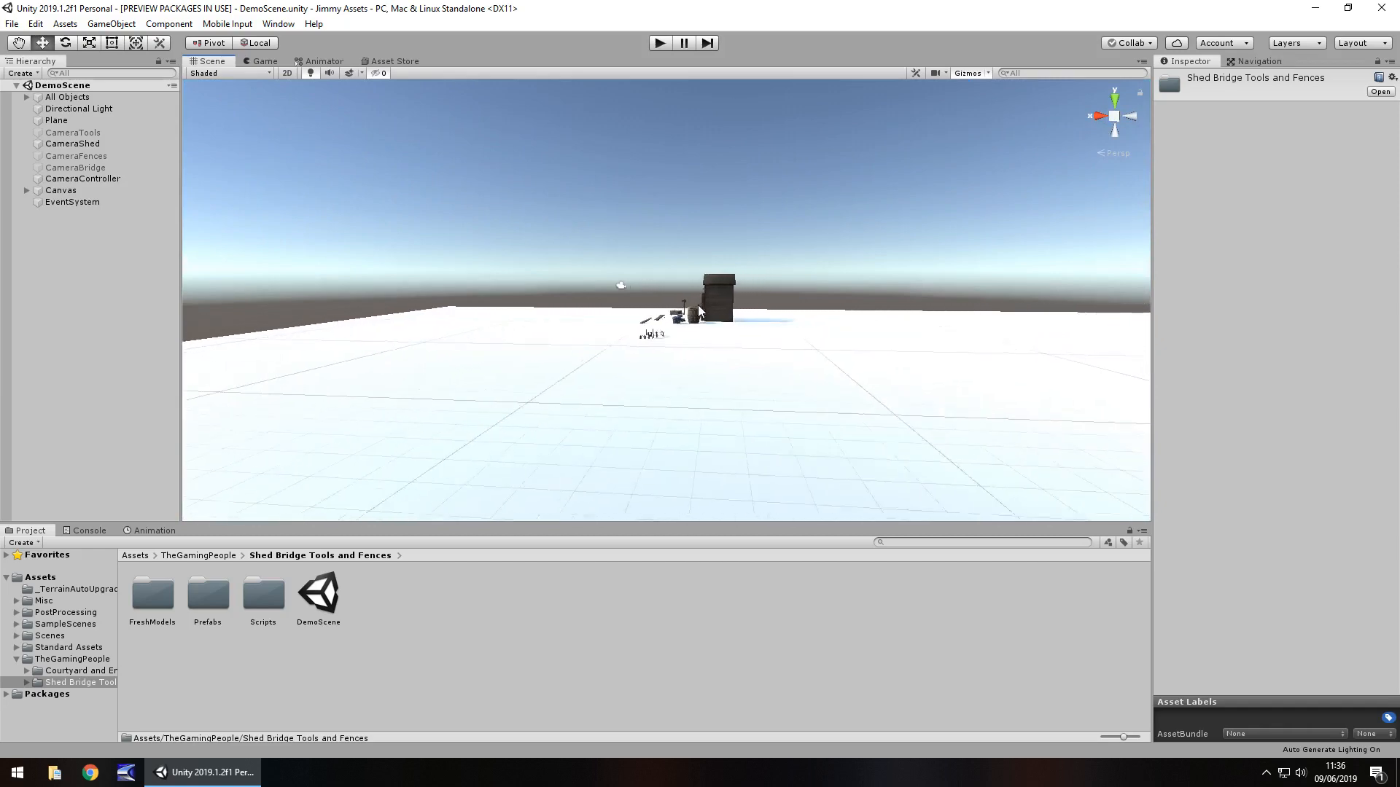
pyautogui.scroll(-3)
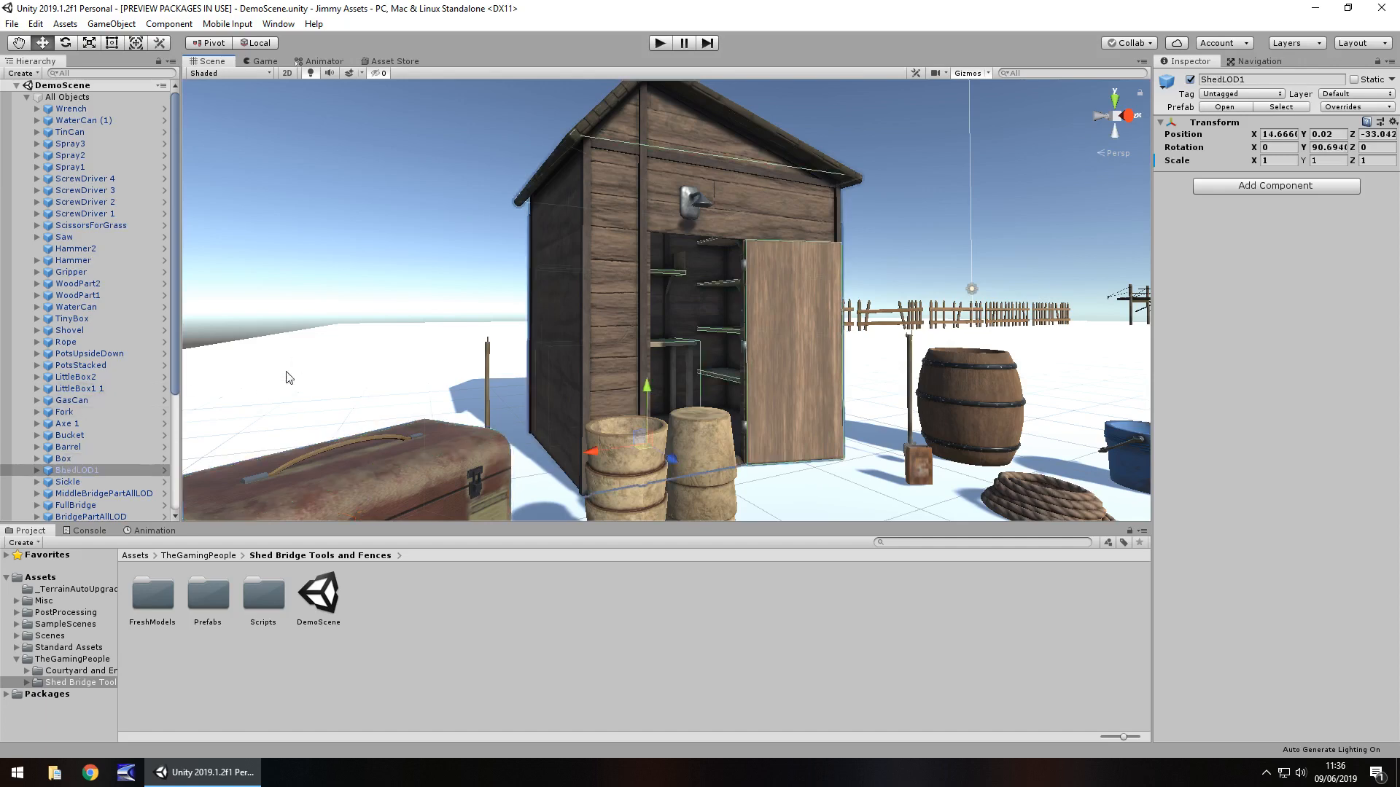
# Step: Make the shed Cube's Main material take smoothness from Albedo Alpha at 0.892
pyautogui.click(28, 470)
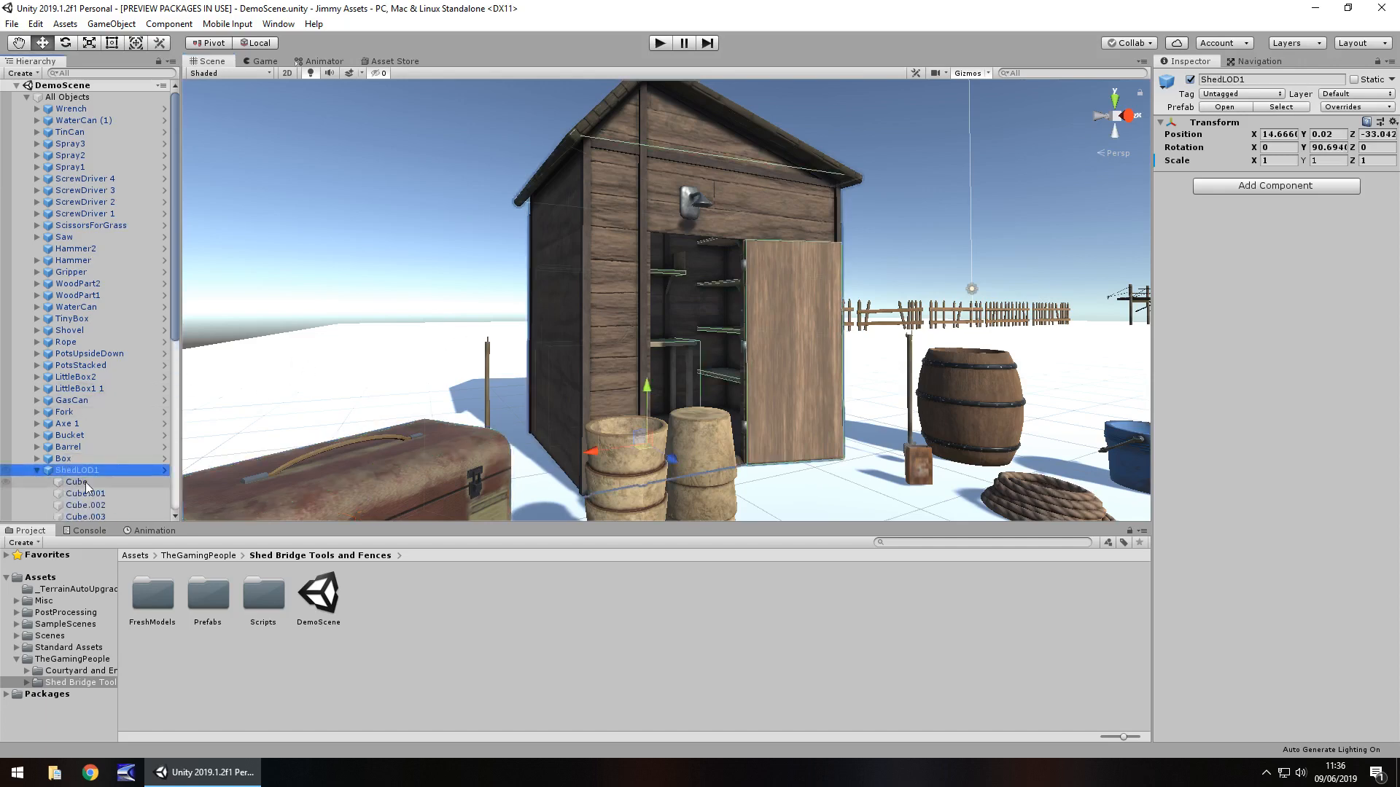
pyautogui.click(77, 482)
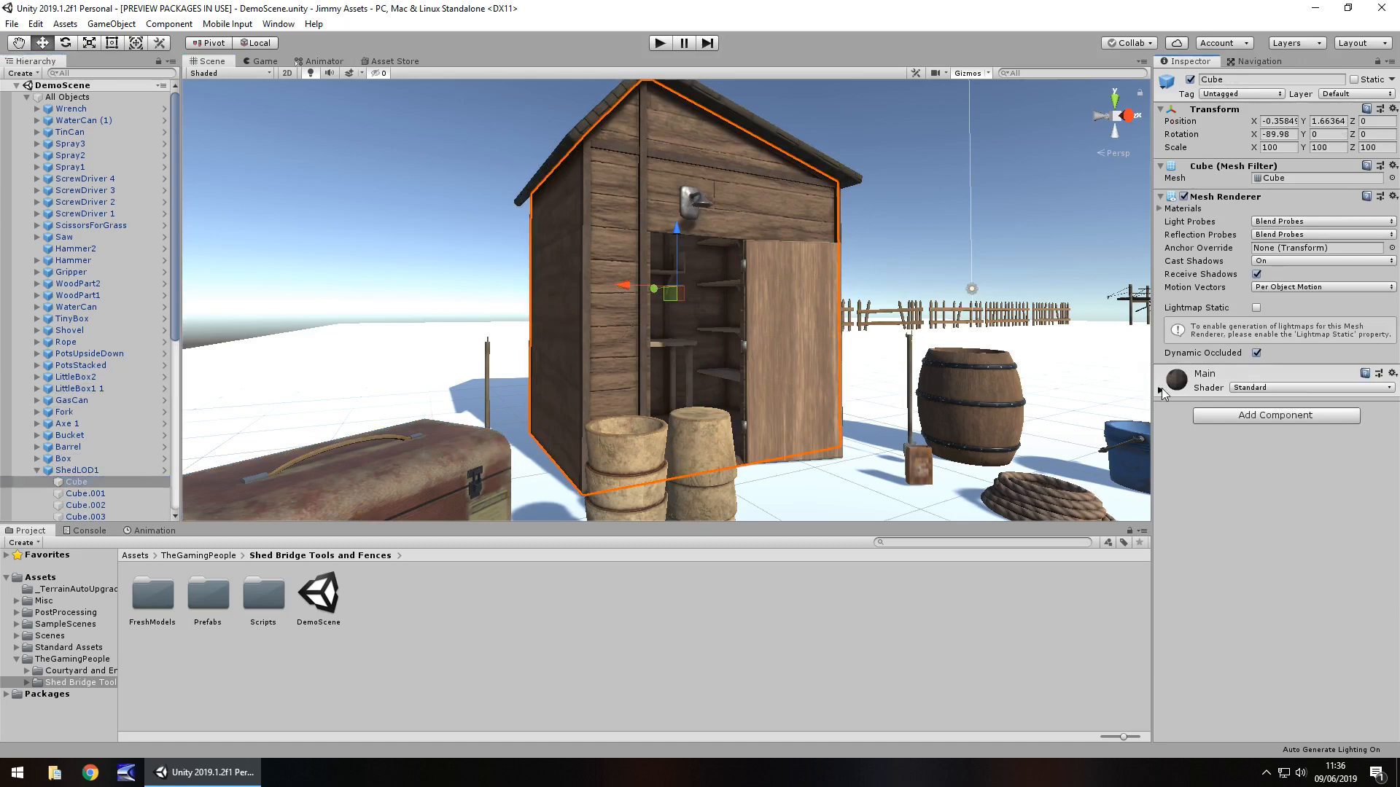
pyautogui.click(1161, 386)
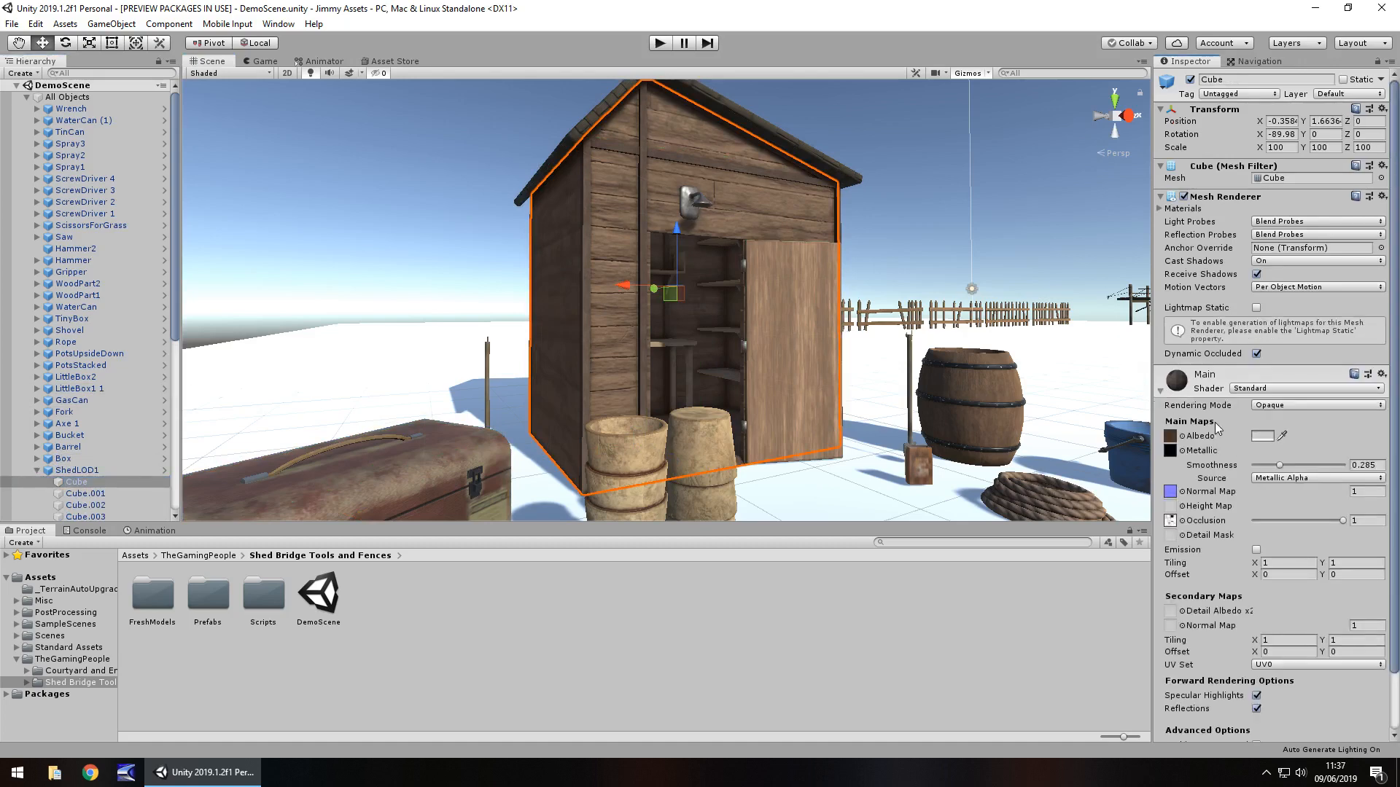
pyautogui.click(1313, 478)
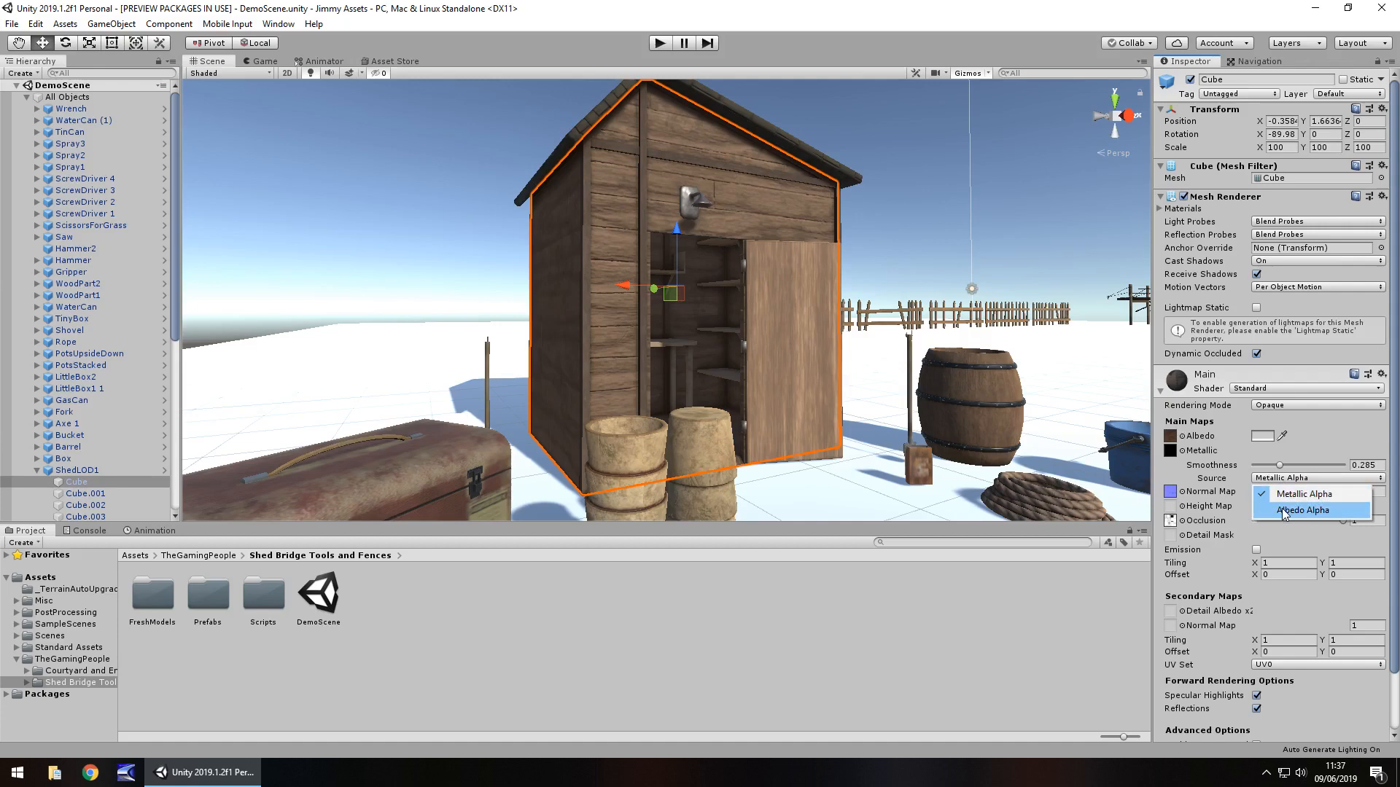
pyautogui.click(1304, 510)
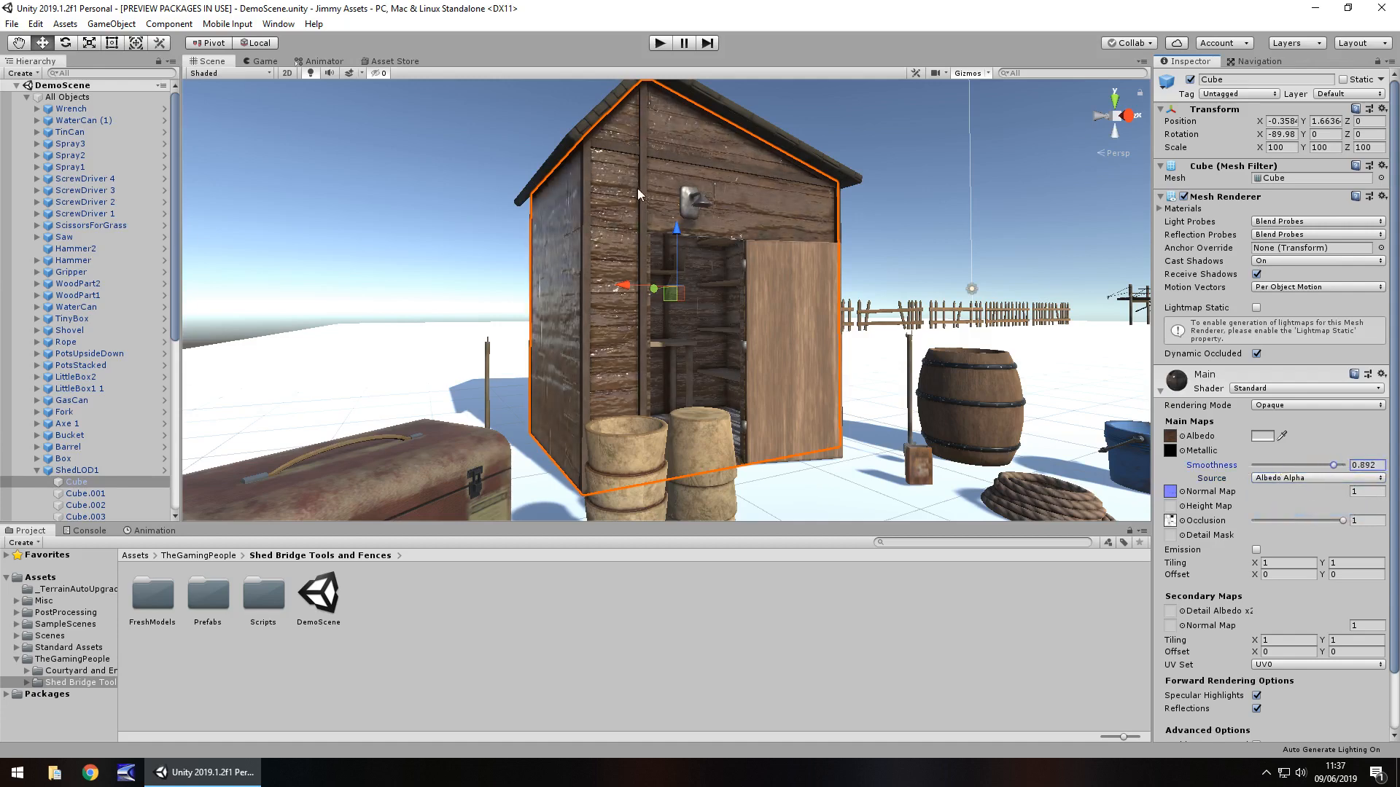
pyautogui.click(67, 446)
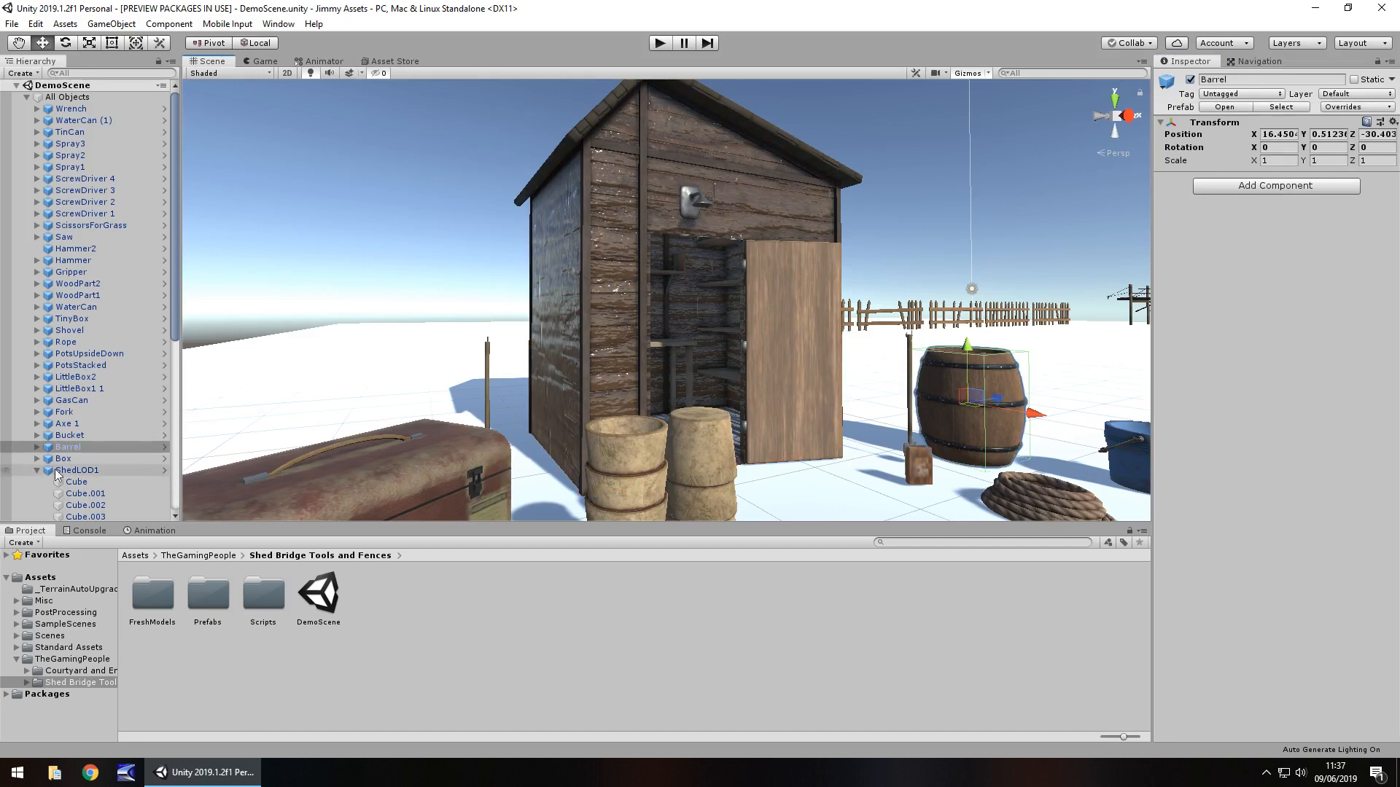
# Step: Give the barrel's Wood material smoothness 1 sourced from Albedo Alpha
pyautogui.click(87, 458)
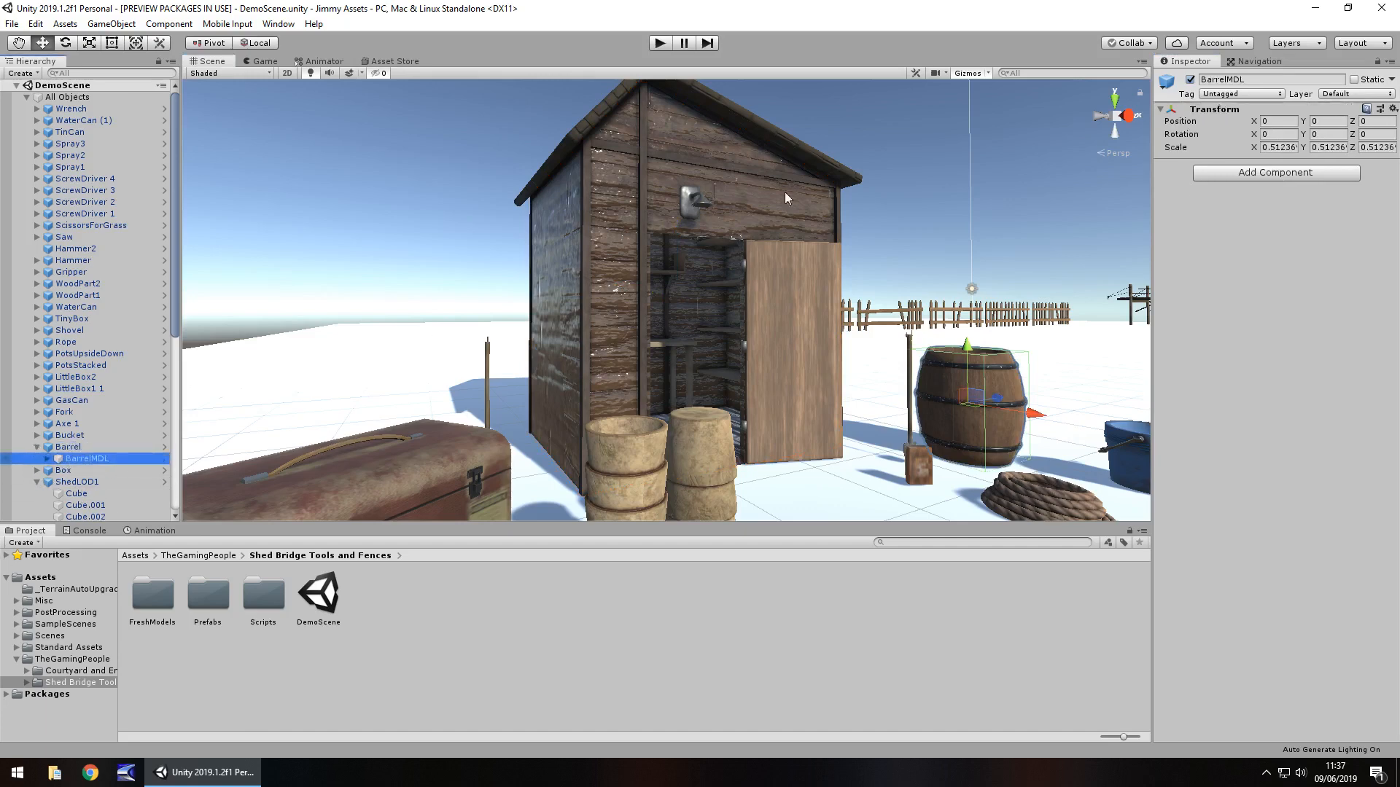
pyautogui.click(96, 471)
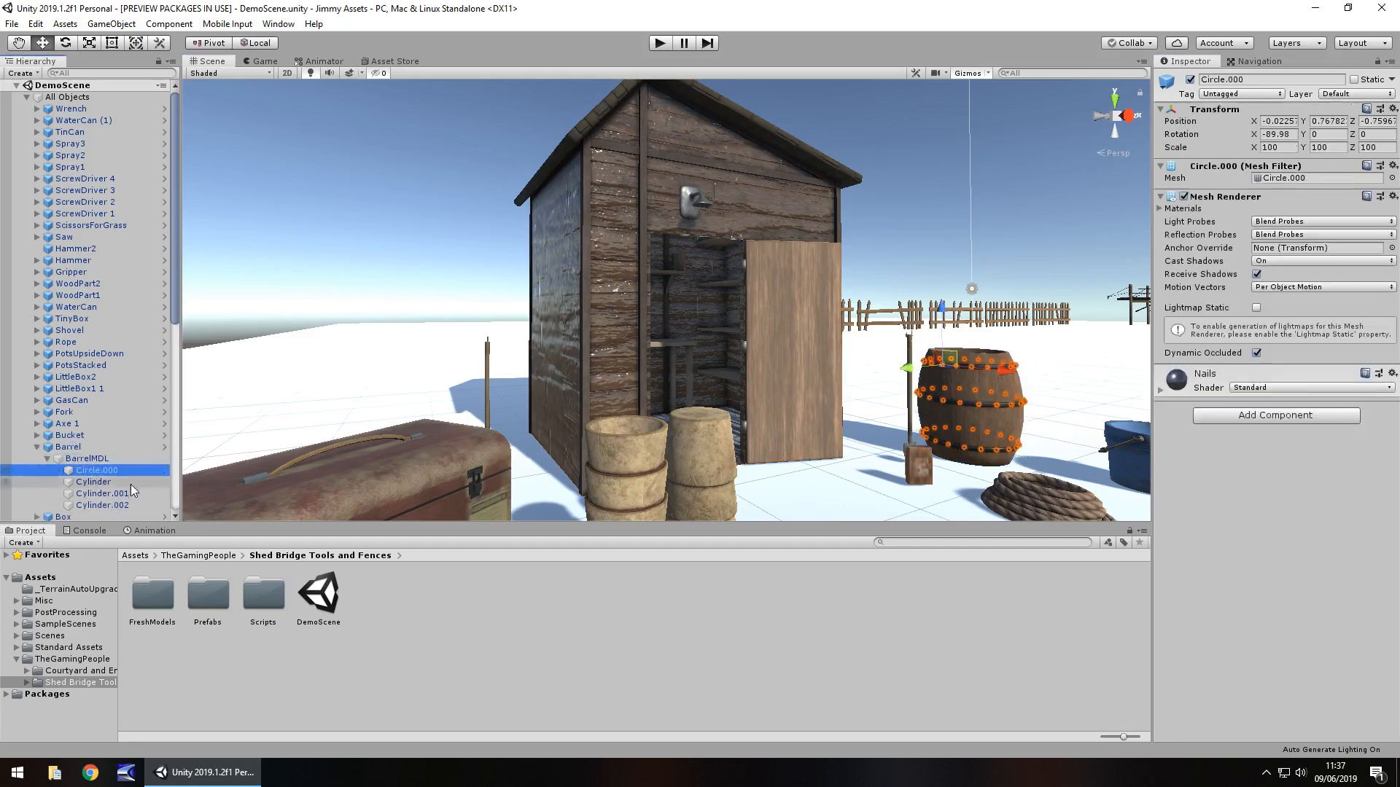
pyautogui.click(92, 482)
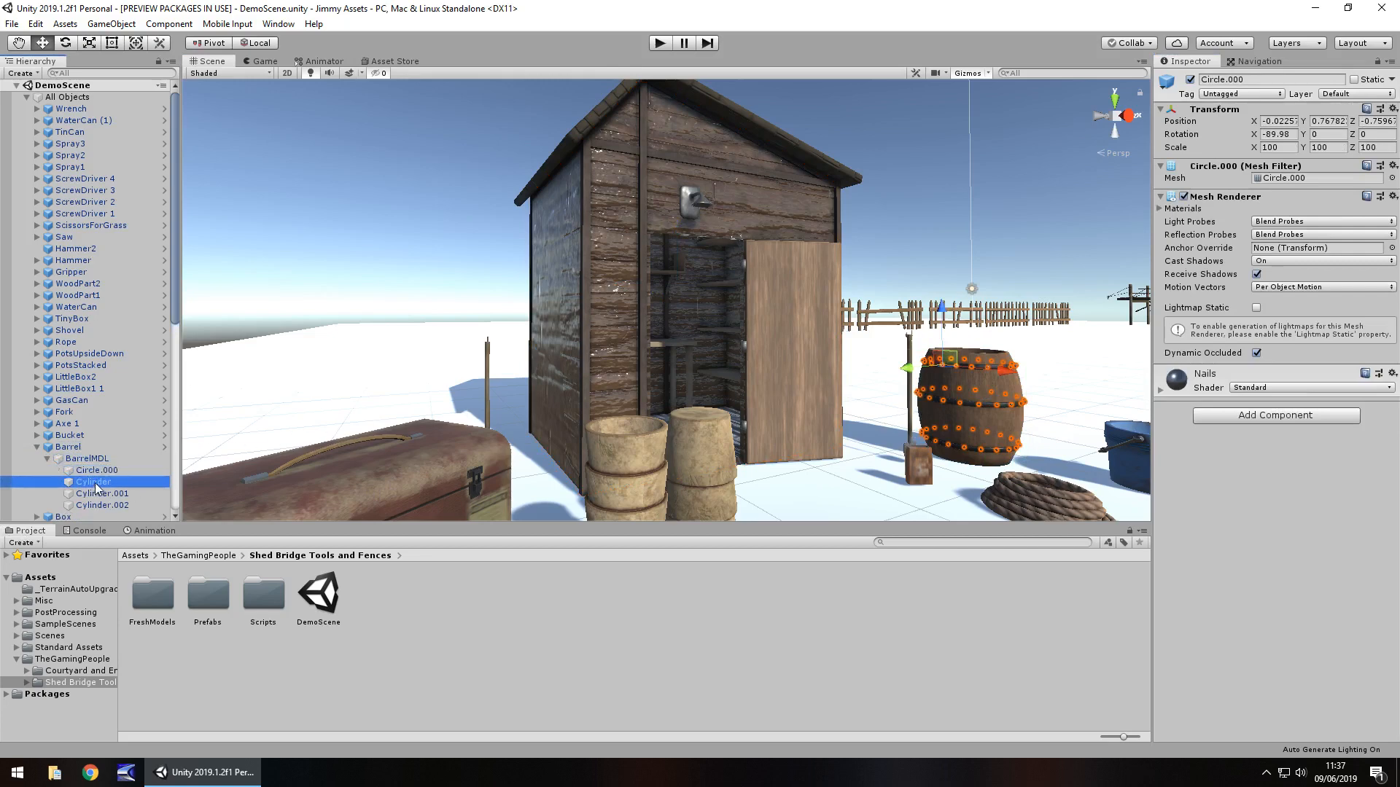
pyautogui.click(92, 482)
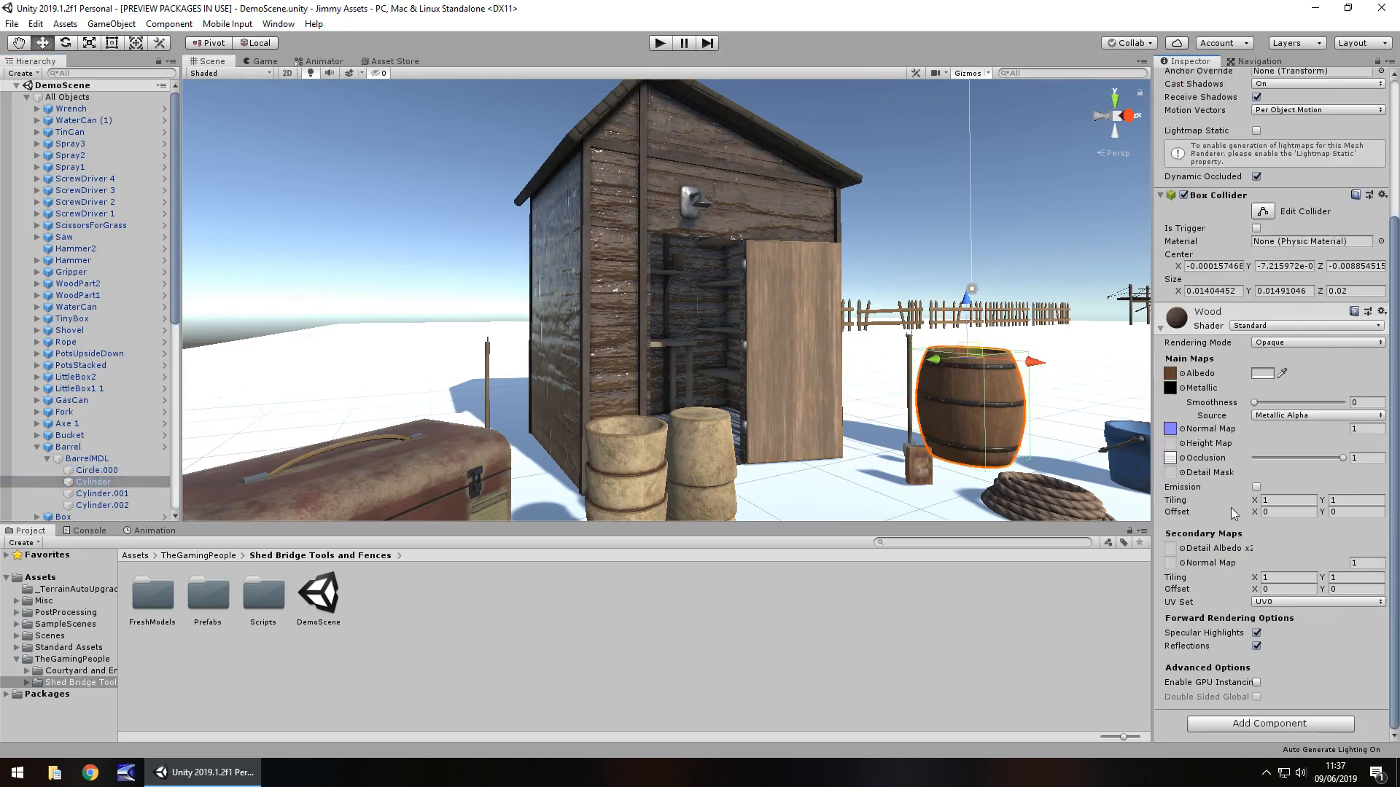
pyautogui.click(1312, 414)
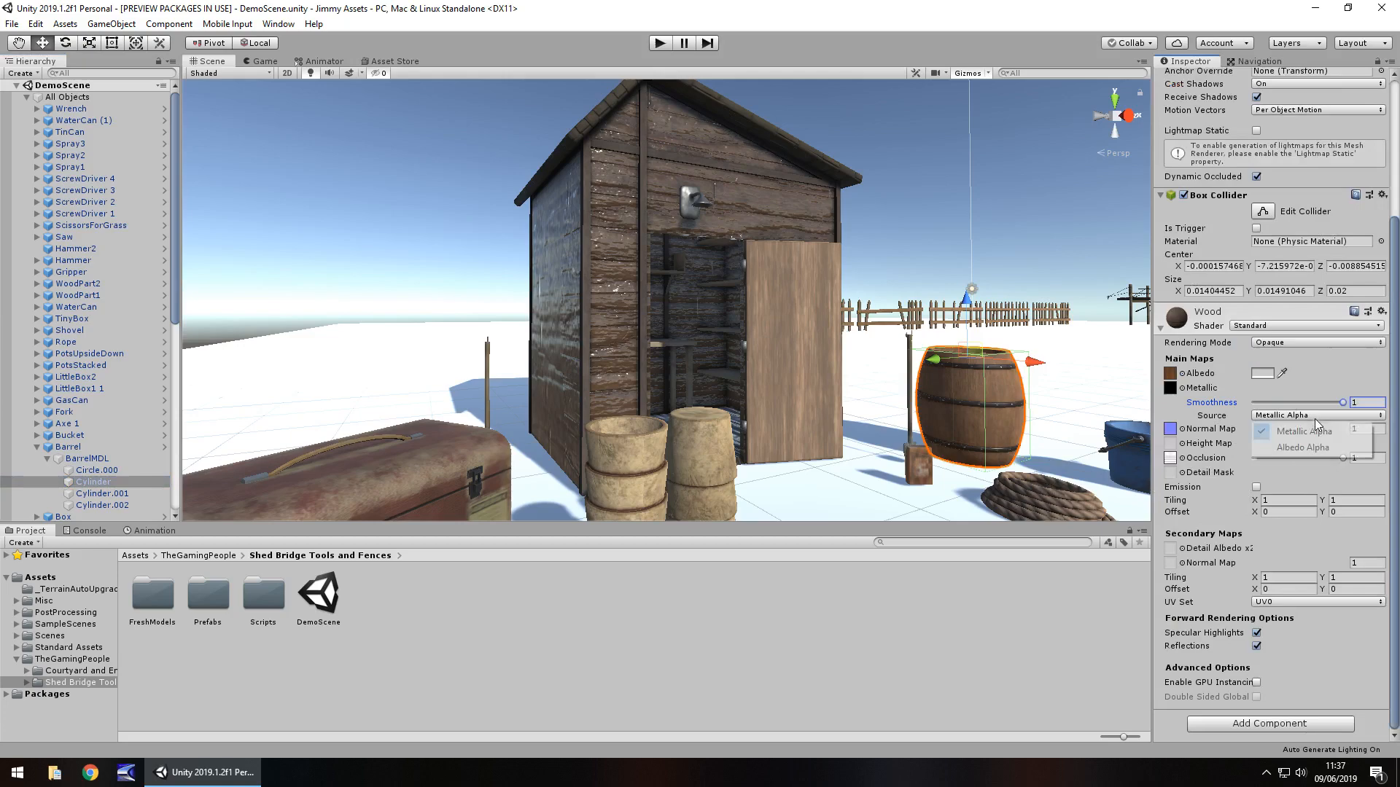
pyautogui.click(1303, 447)
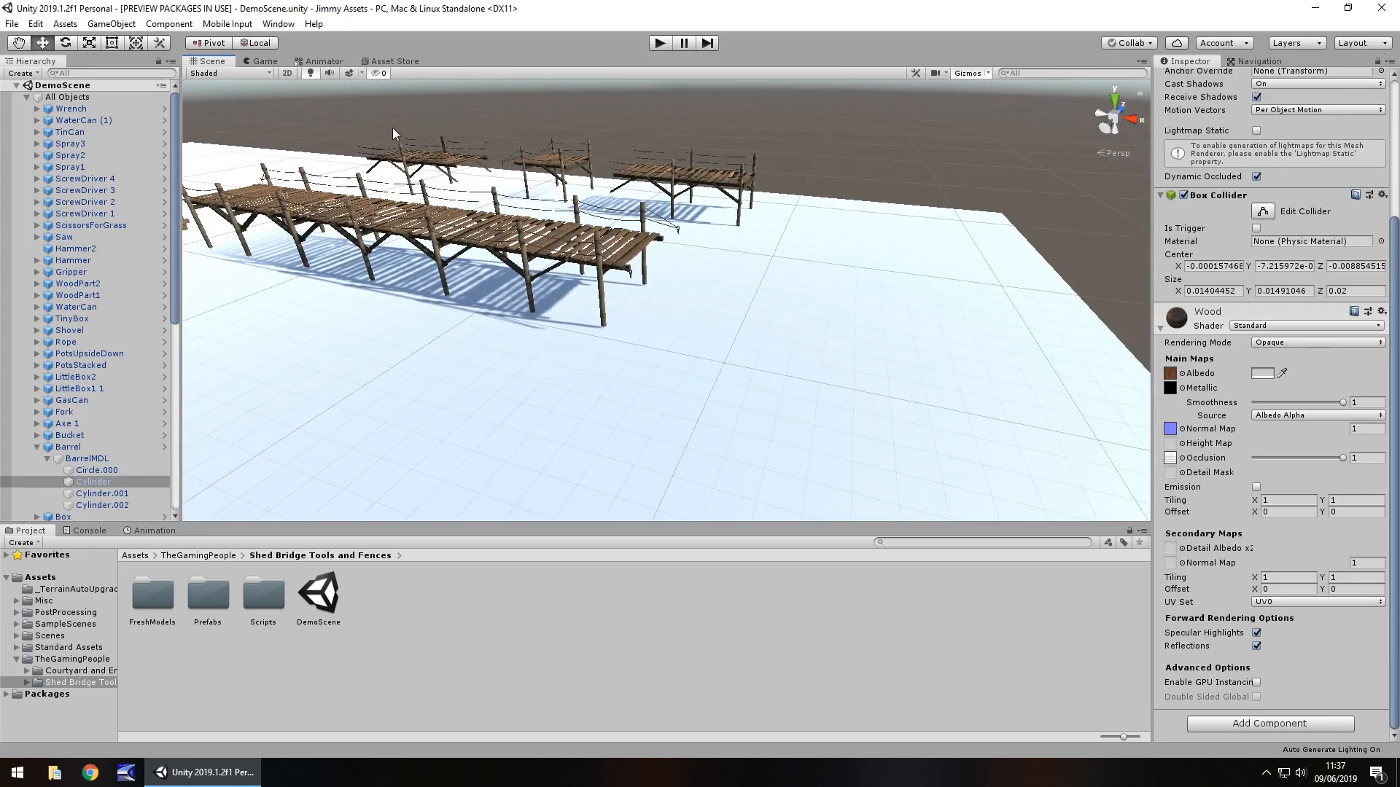
pyautogui.moveTo(504, 232)
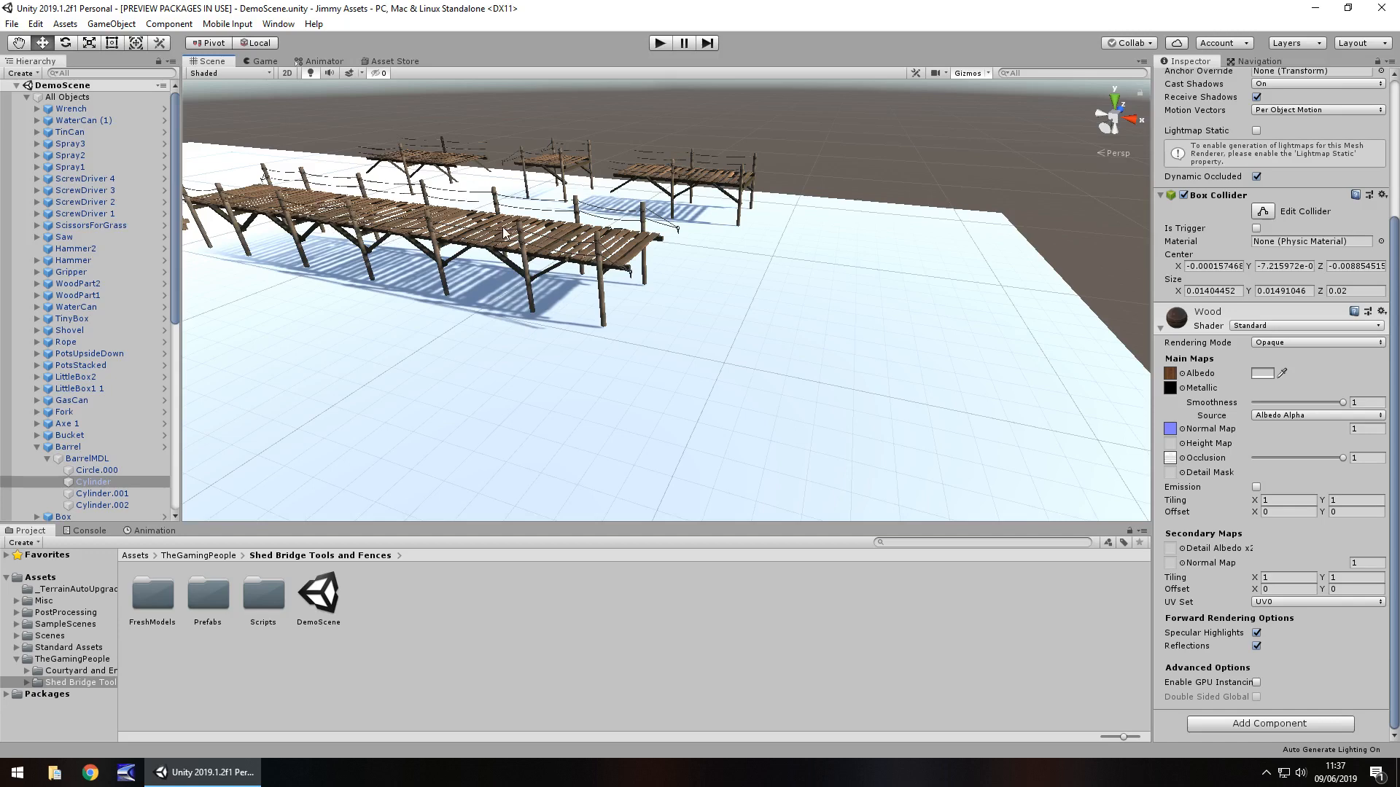
# Step: Check the store page, return to the scene's fence row, and select the Scripts folder
pyautogui.click(390, 61)
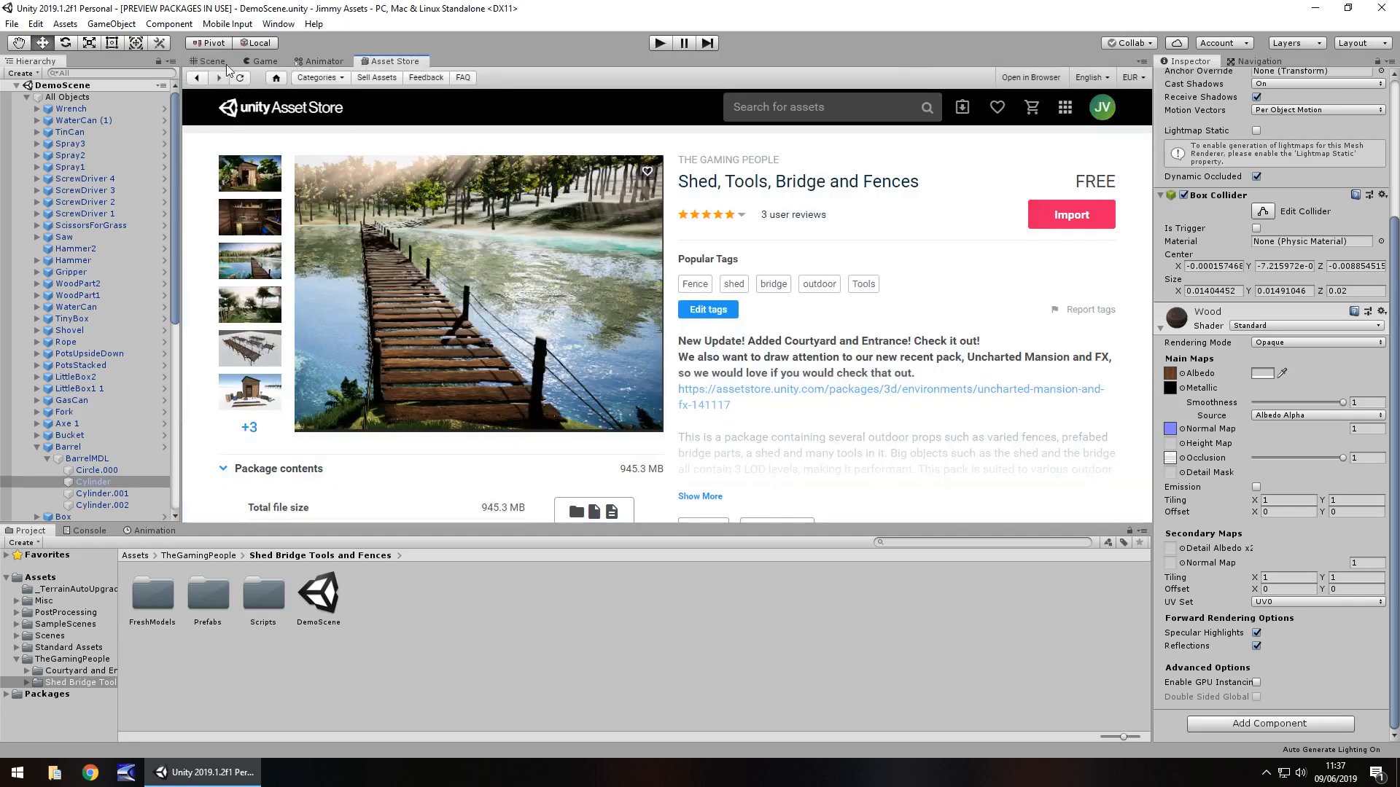
pyautogui.click(207, 60)
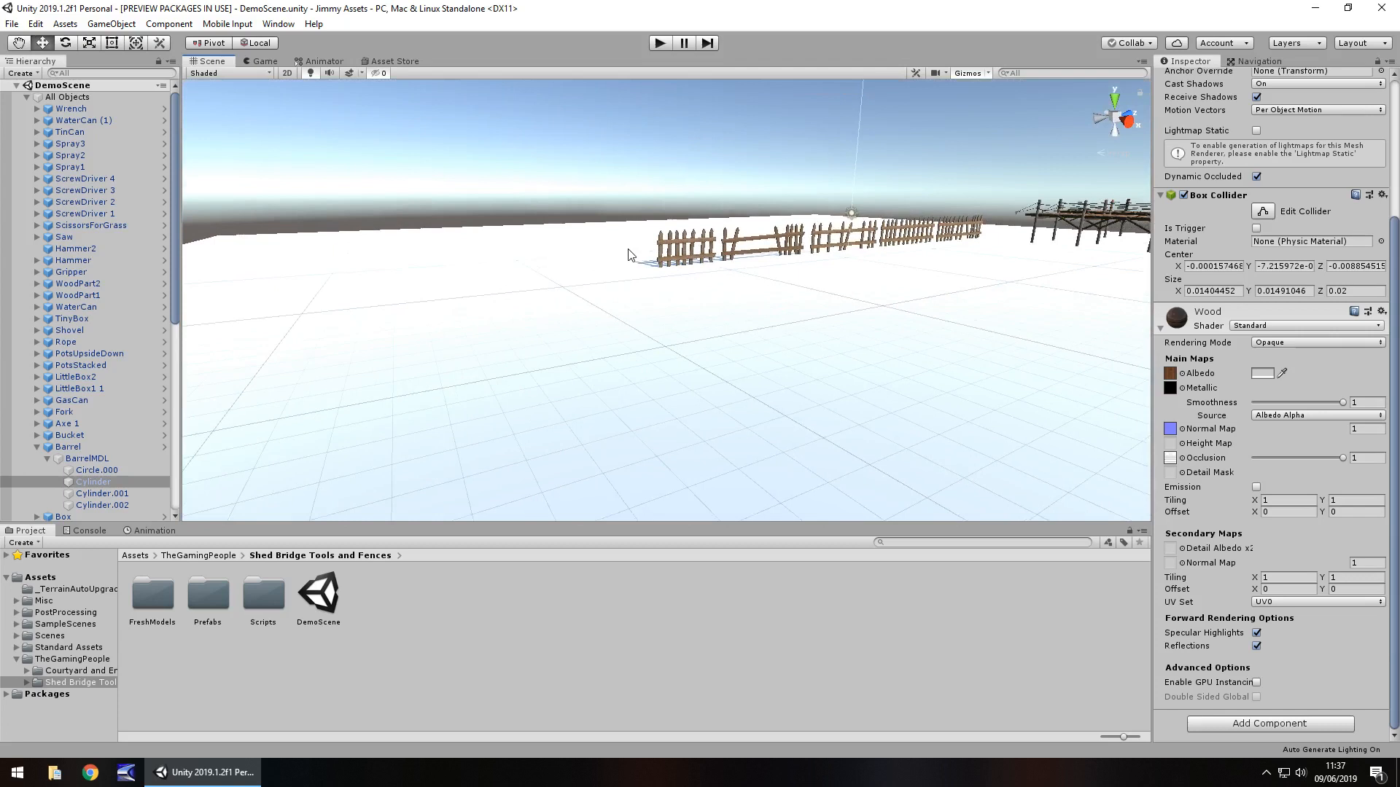
pyautogui.moveTo(353, 414)
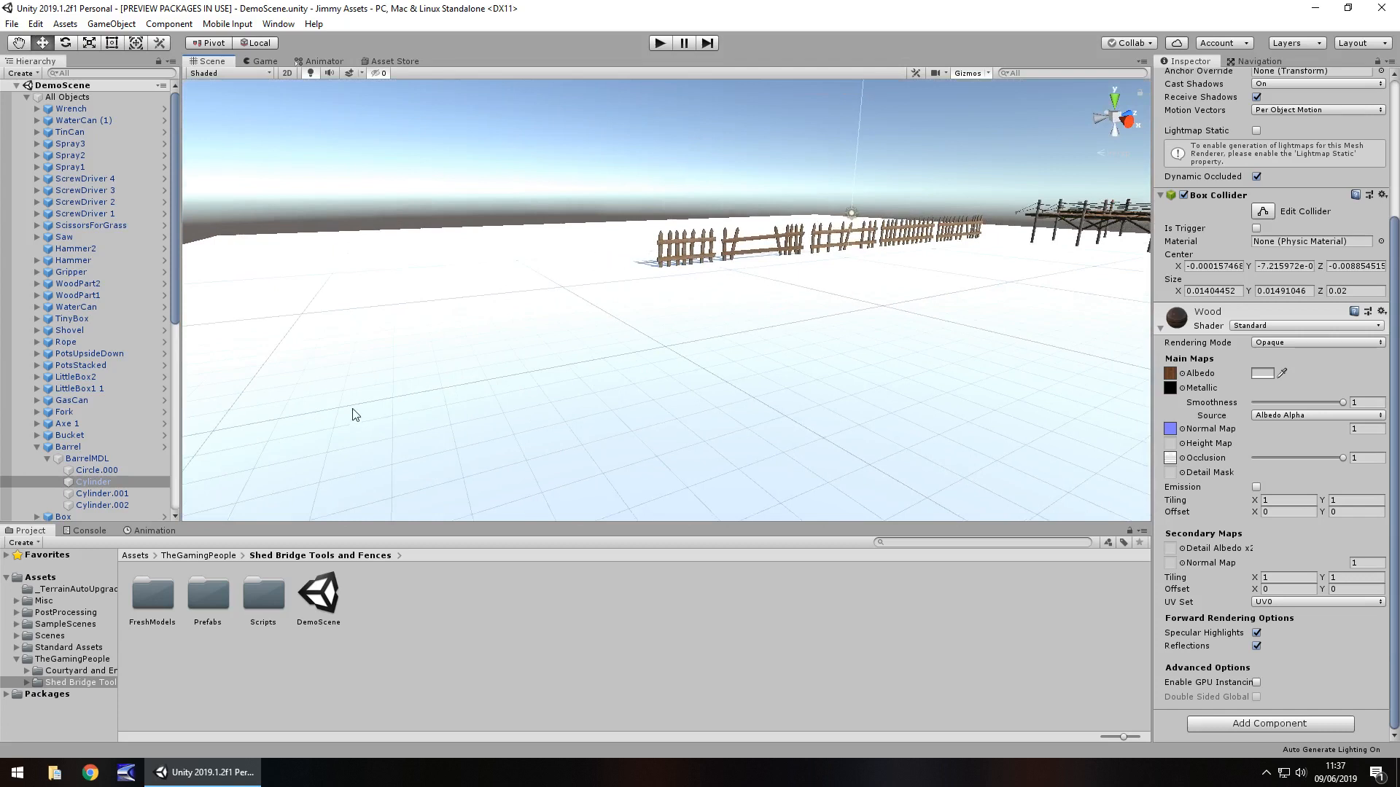
pyautogui.click(262, 591)
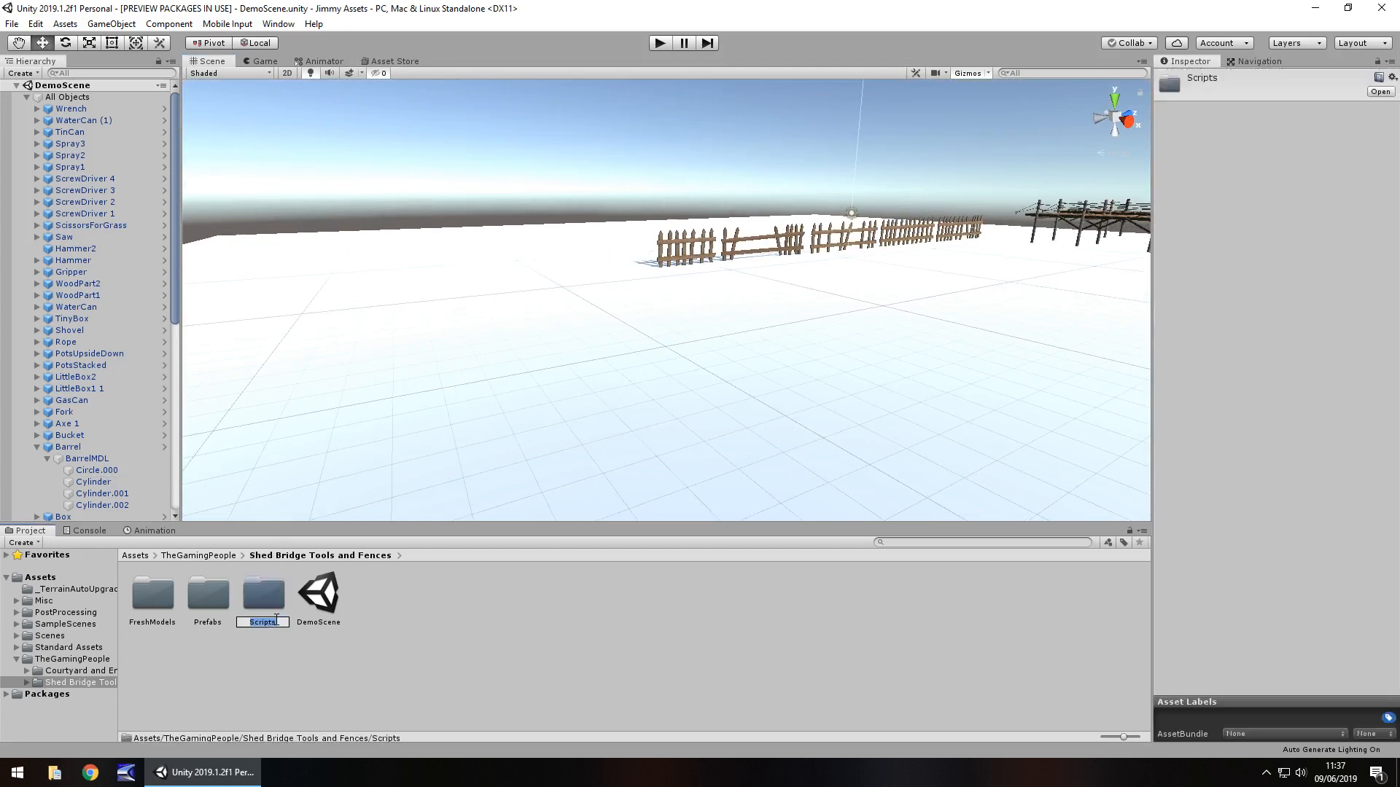
# Step: Browse the Scripts, Prefabs and FreshModels folders, ending on the Courtyard and Entrance folder
pyautogui.doubleClick(262, 595)
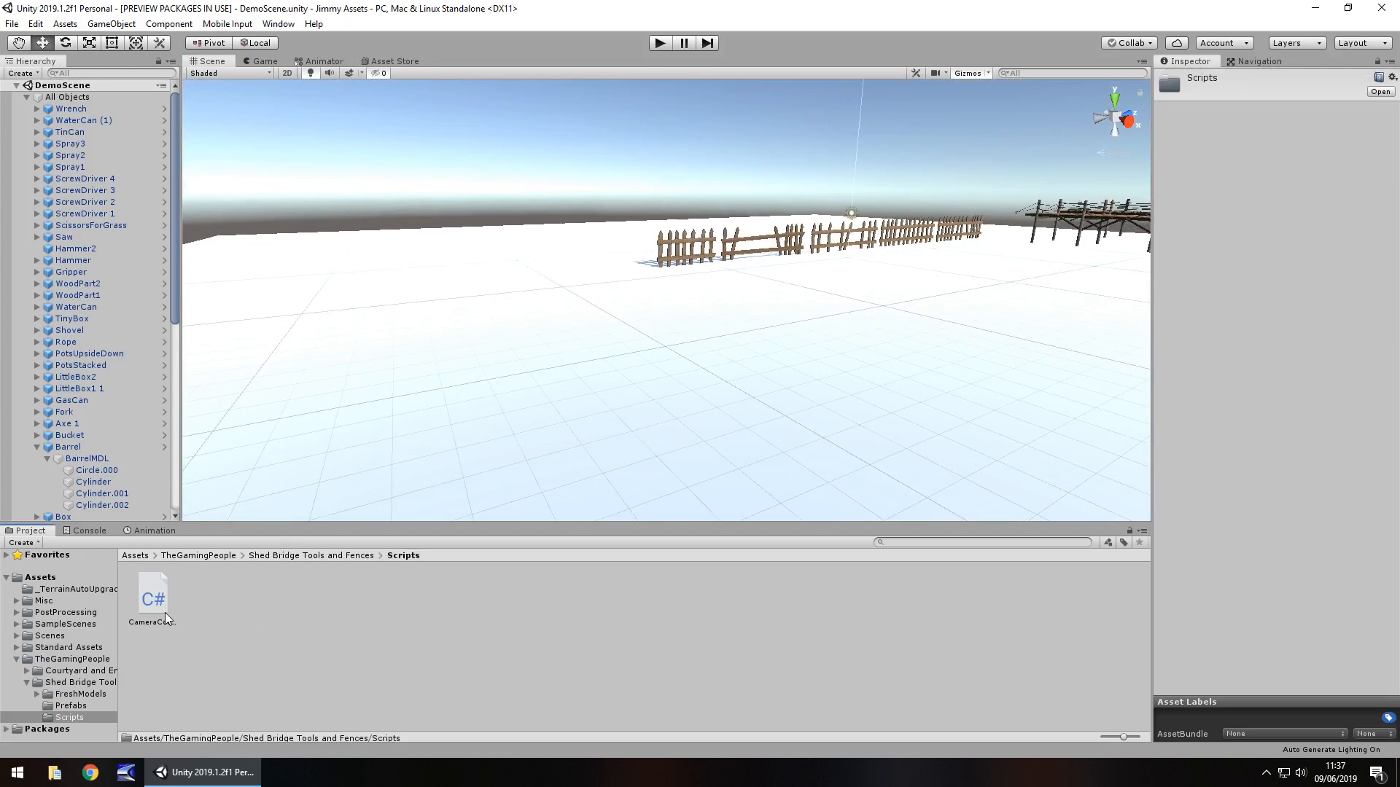
pyautogui.click(70, 705)
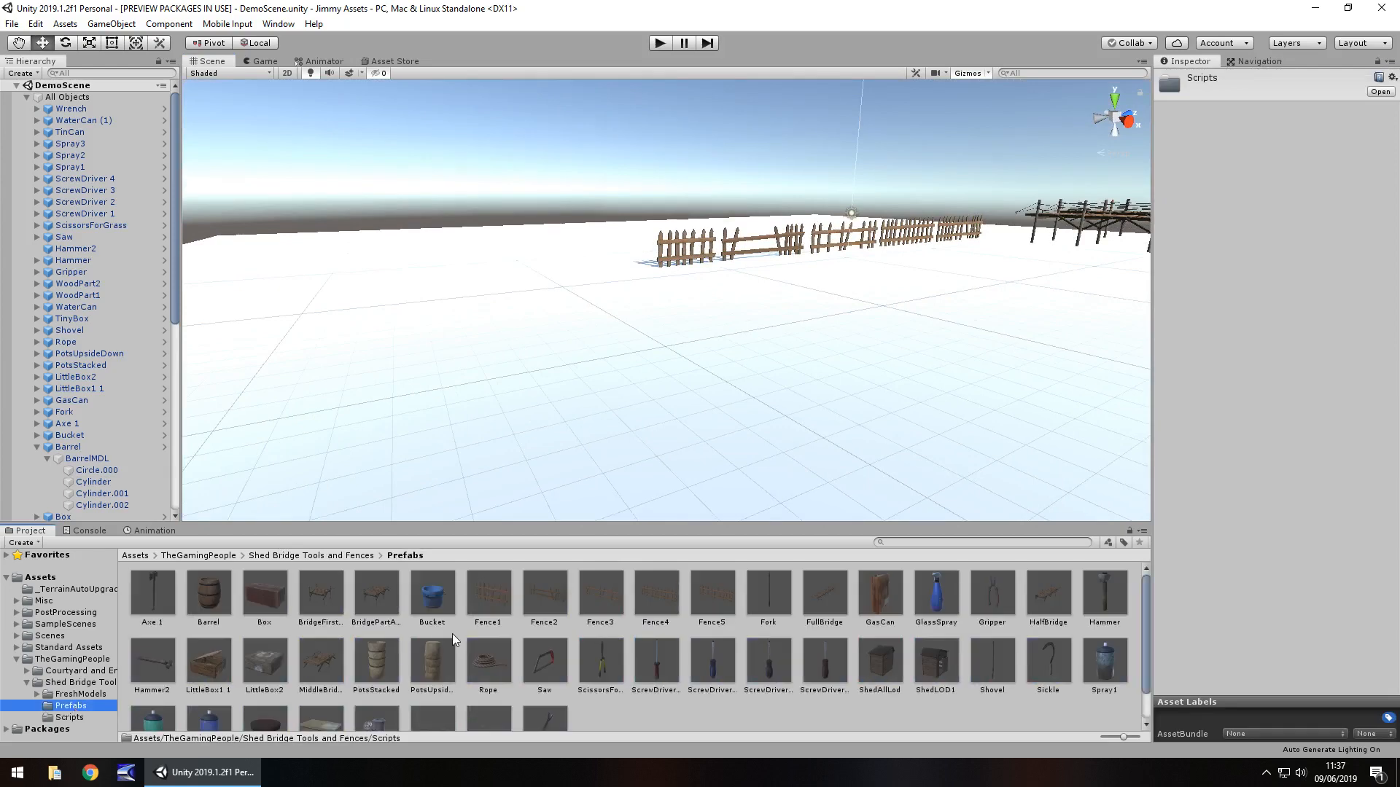
pyautogui.scroll(-3)
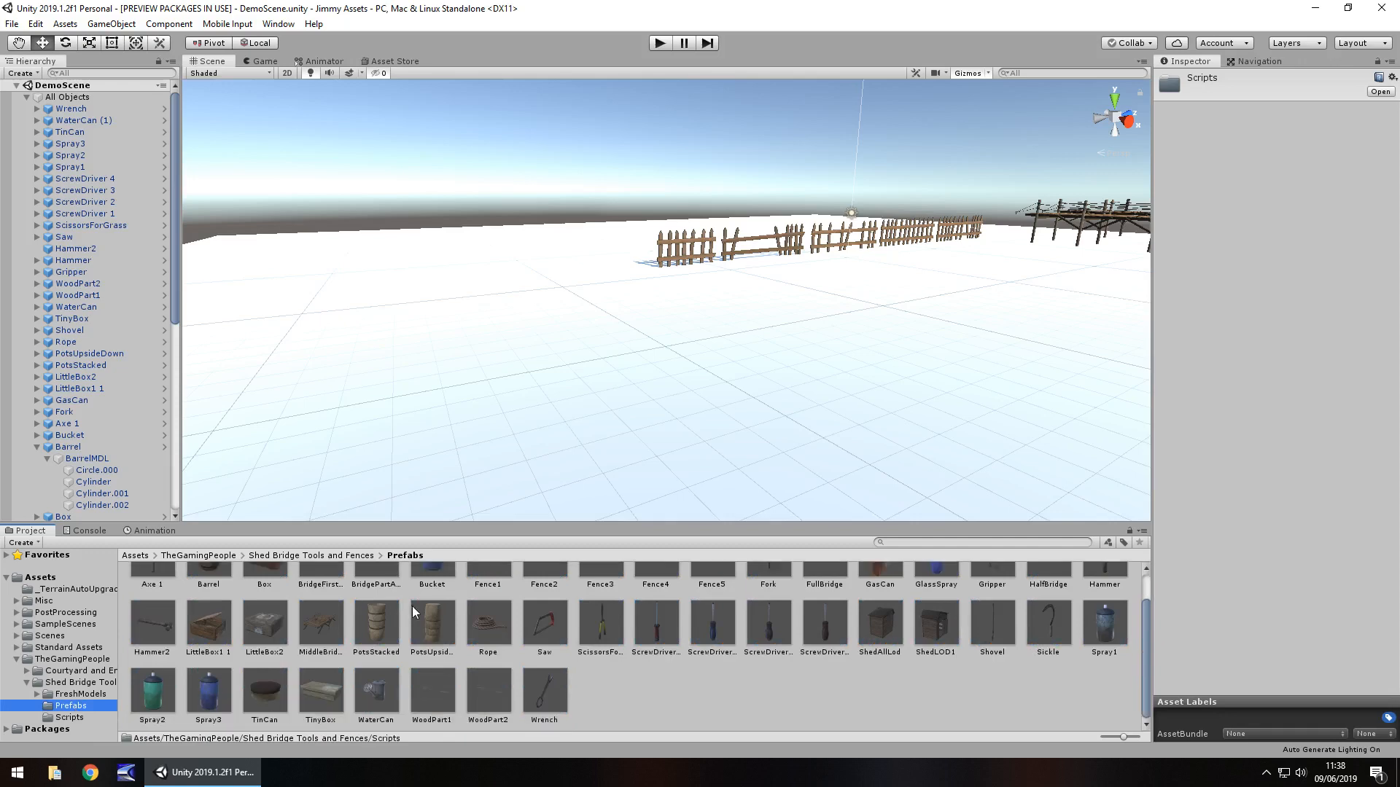
pyautogui.moveTo(346, 717)
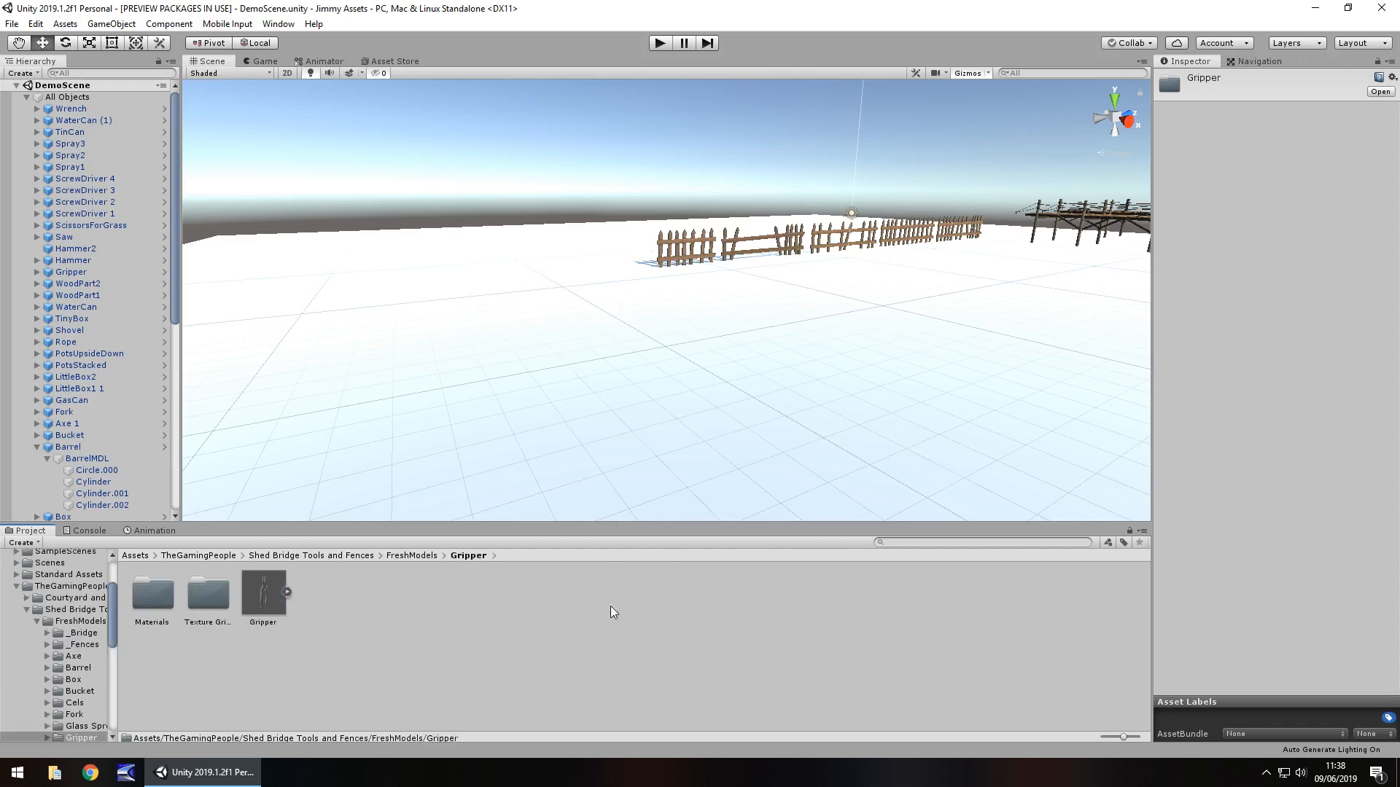
pyautogui.click(73, 655)
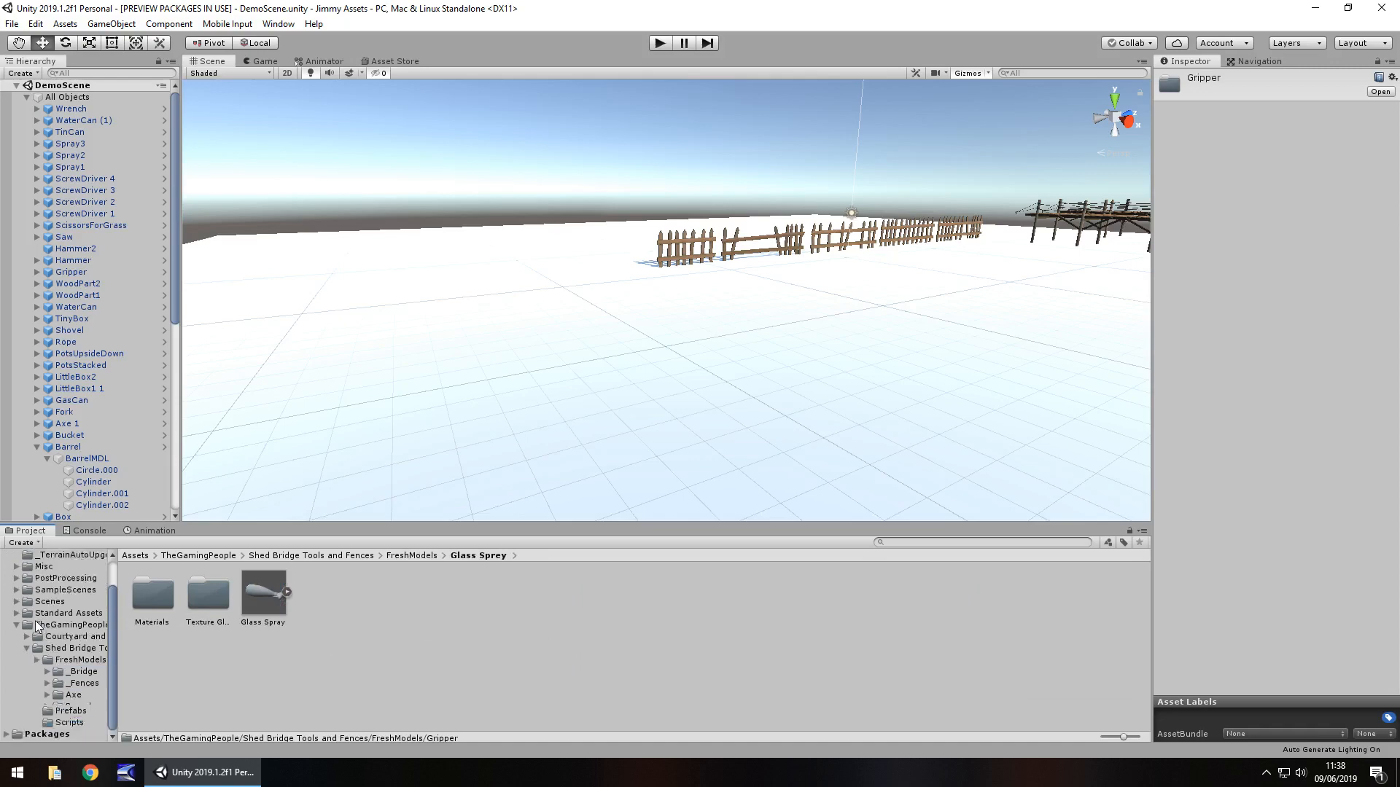
pyautogui.scroll(3)
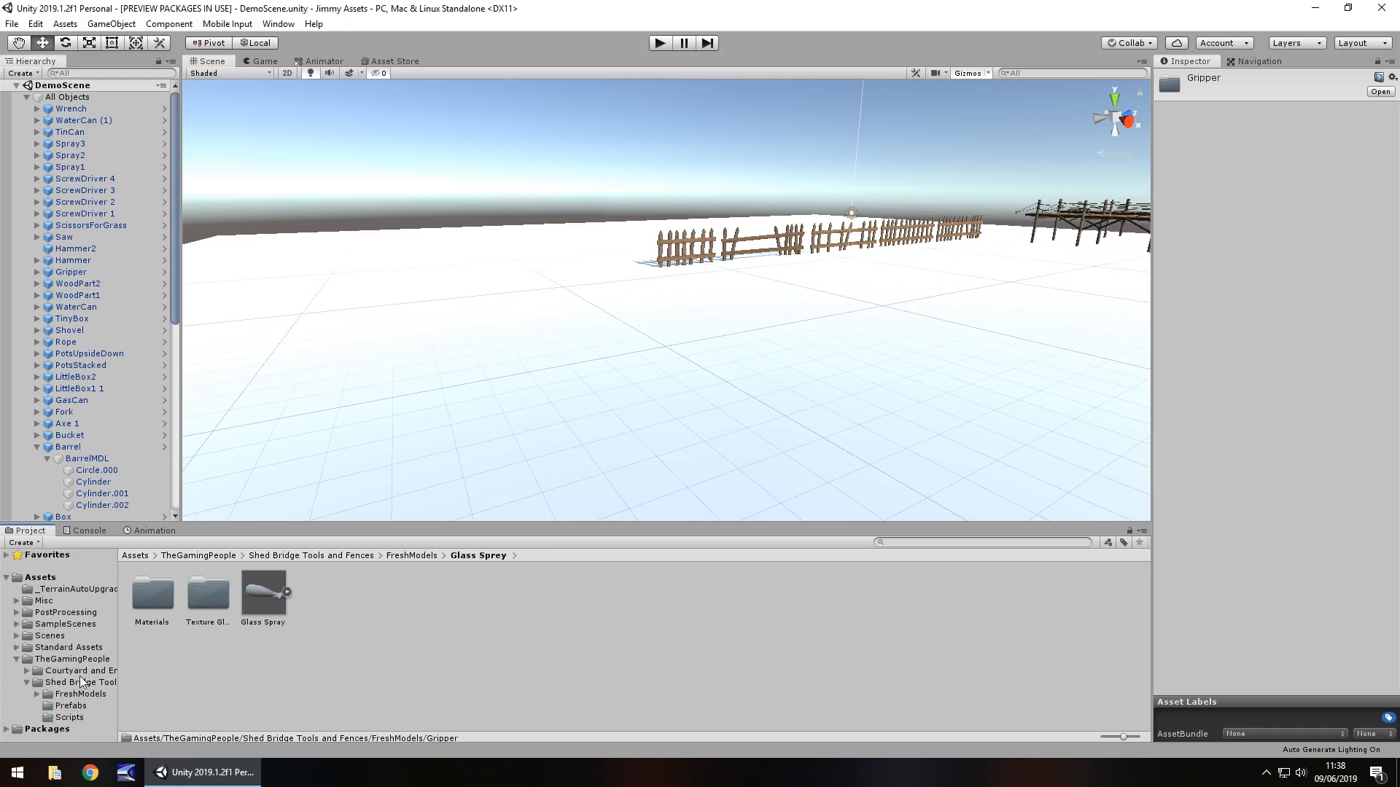
pyautogui.click(79, 671)
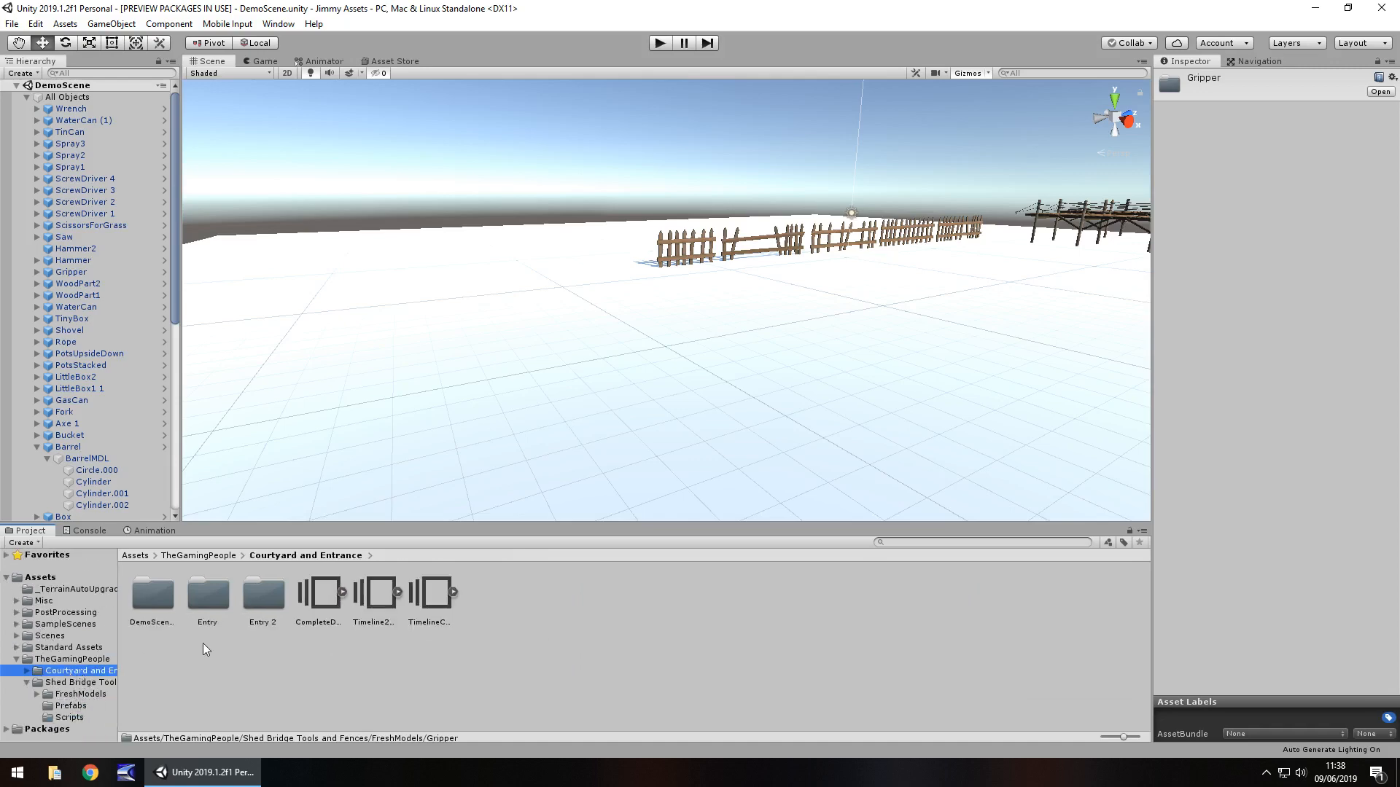
# Step: Load DemoComplete.unity and view the lamp-lit courtyard through its Main Camera in the Game view
pyautogui.doubleClick(151, 592)
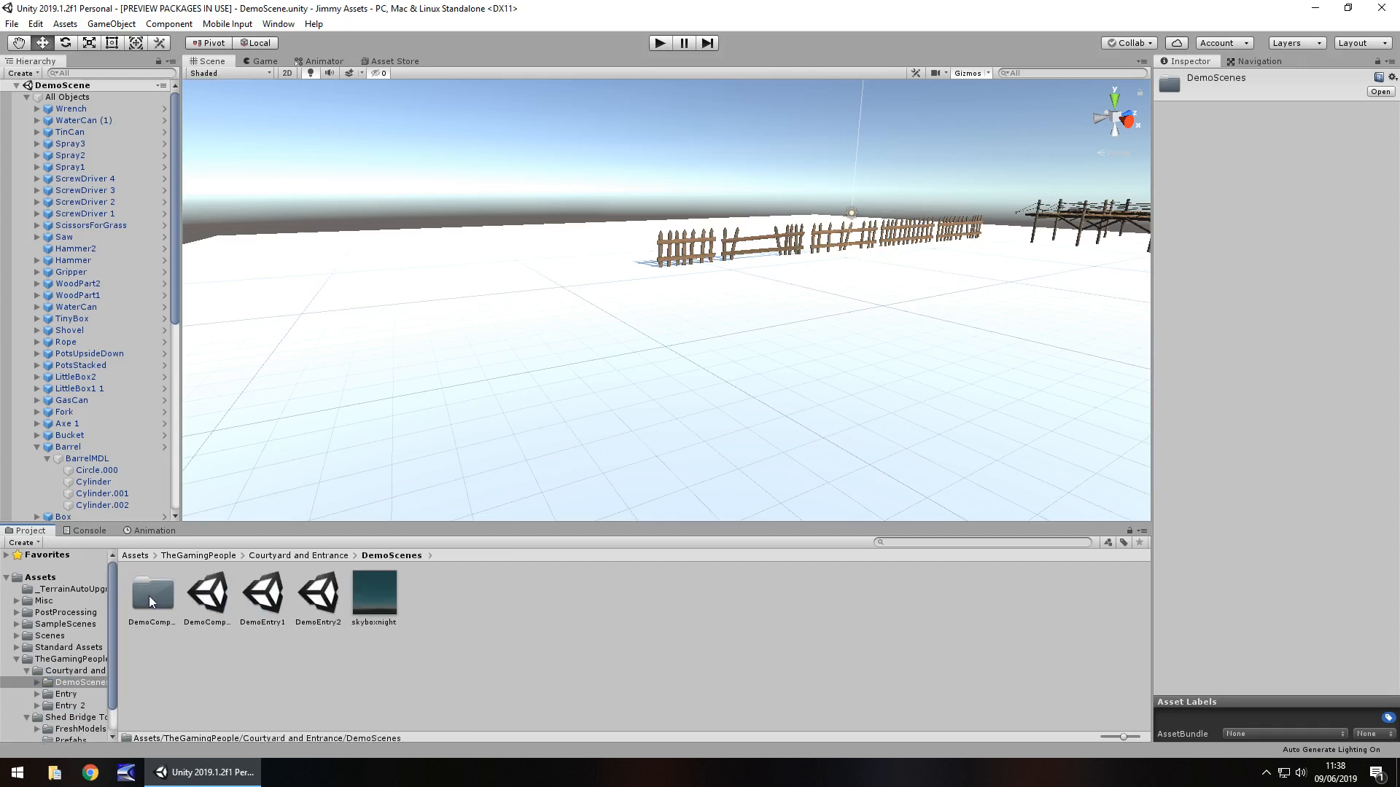
pyautogui.click(207, 593)
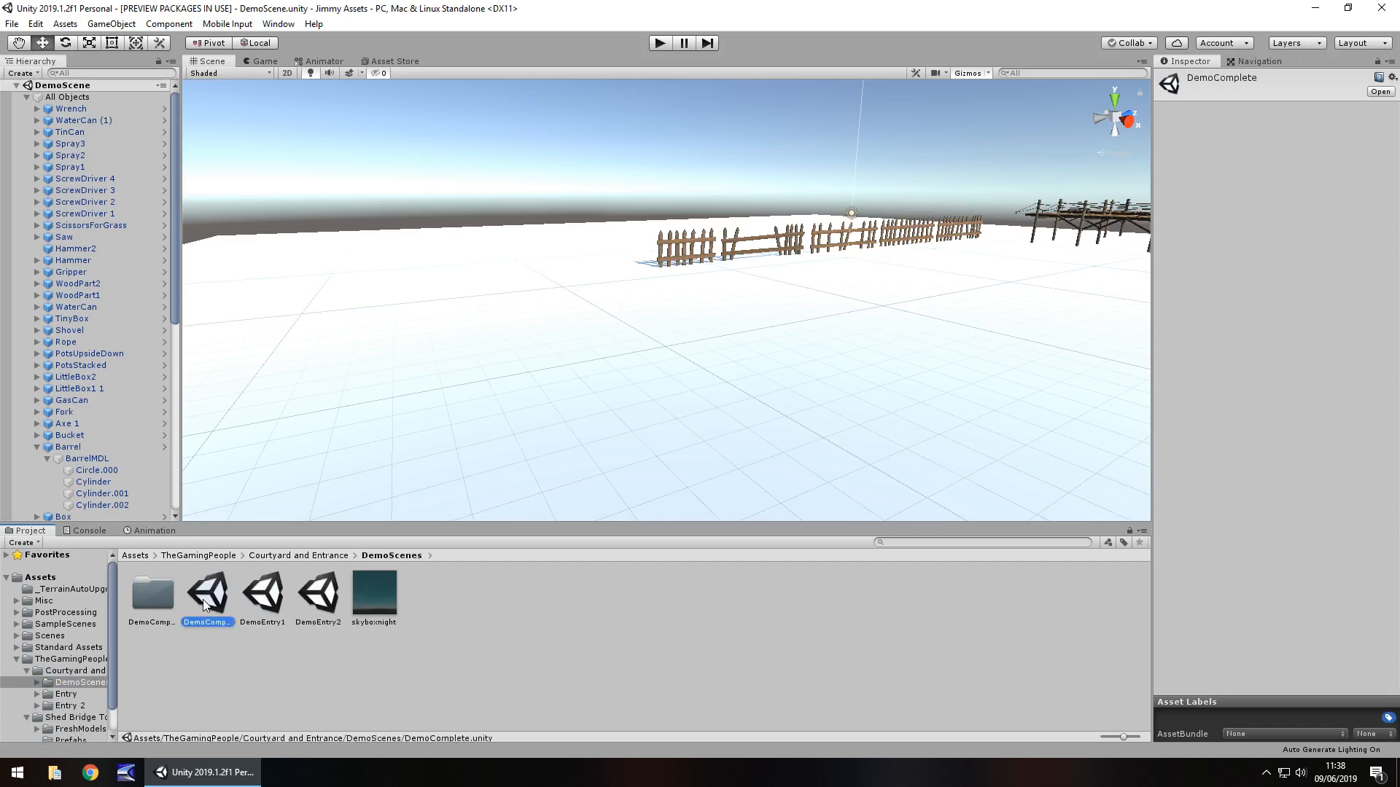
pyautogui.doubleClick(206, 592)
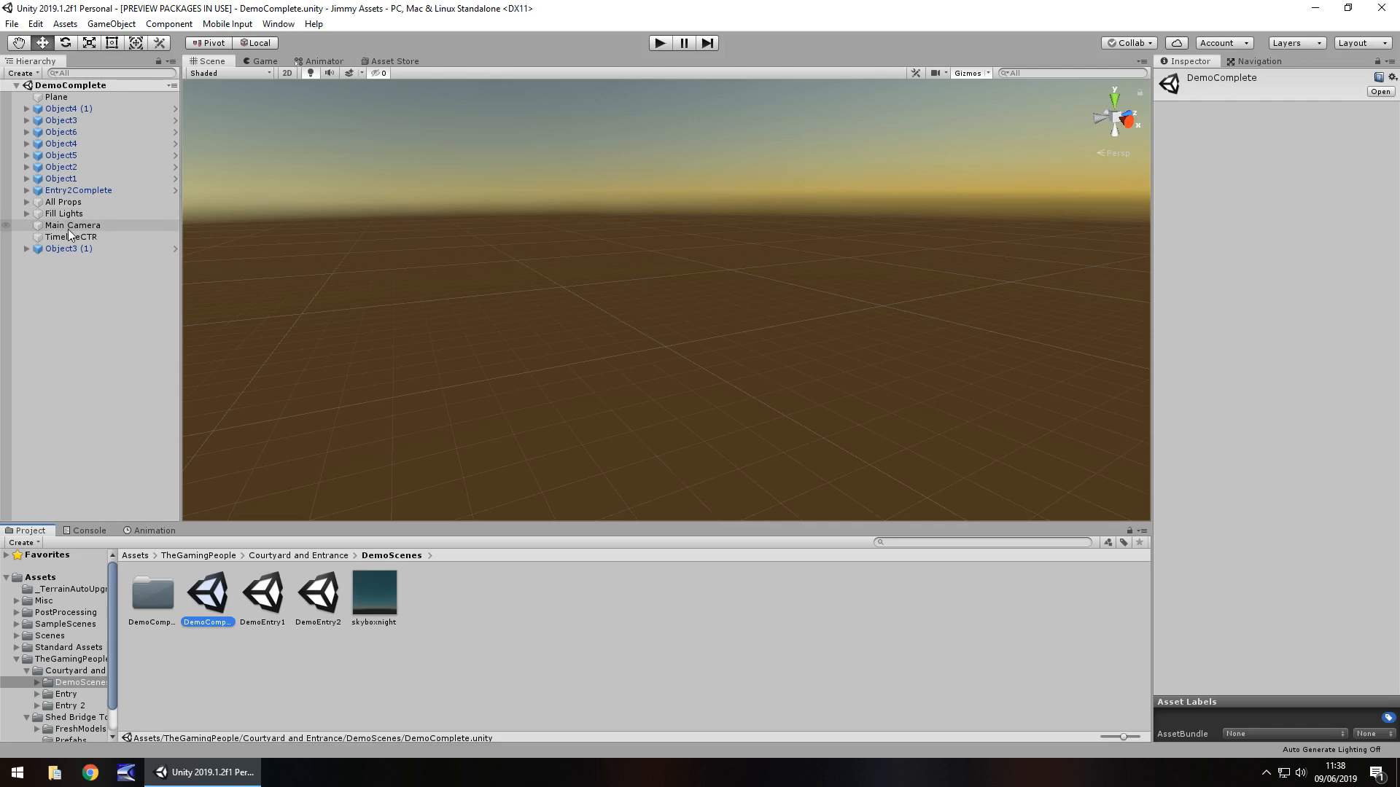
pyautogui.click(71, 225)
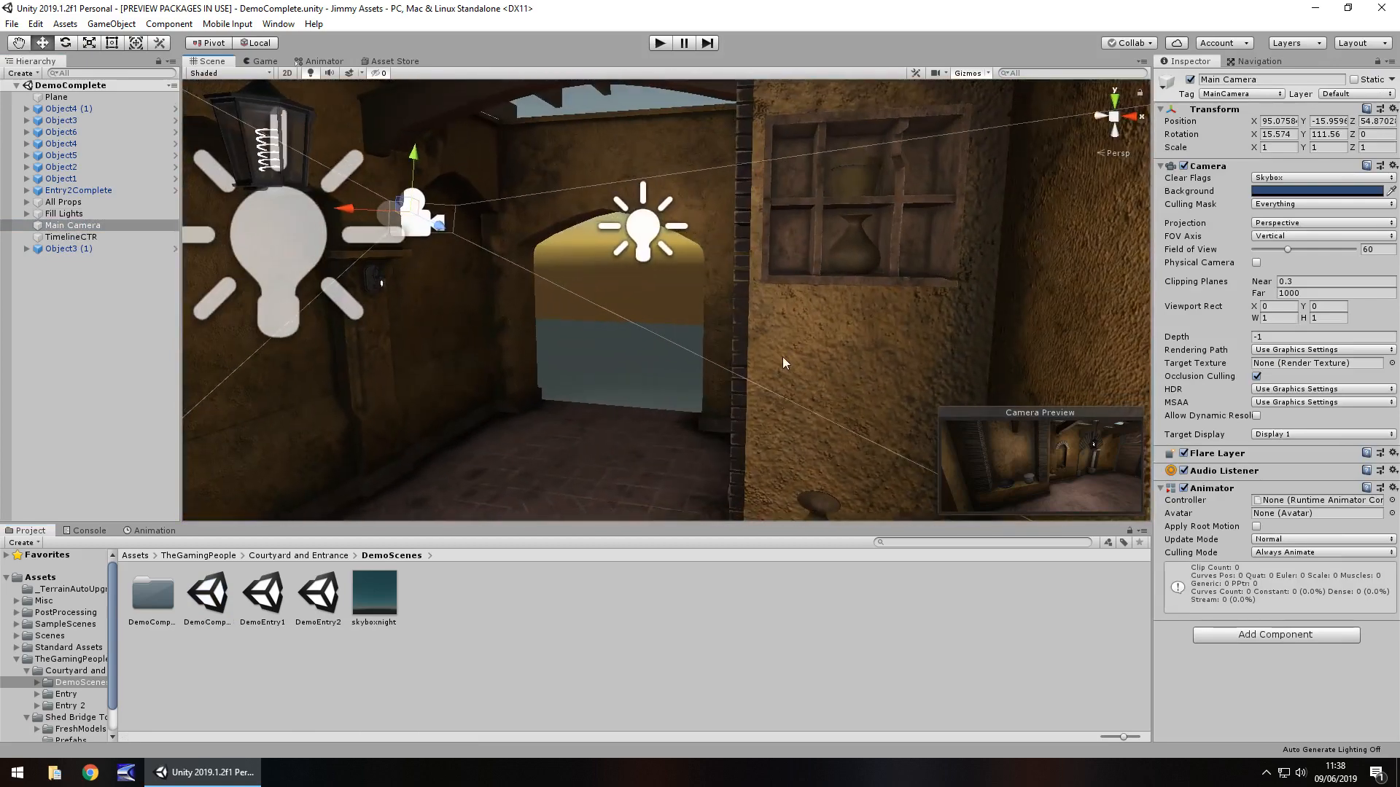
pyautogui.click(262, 60)
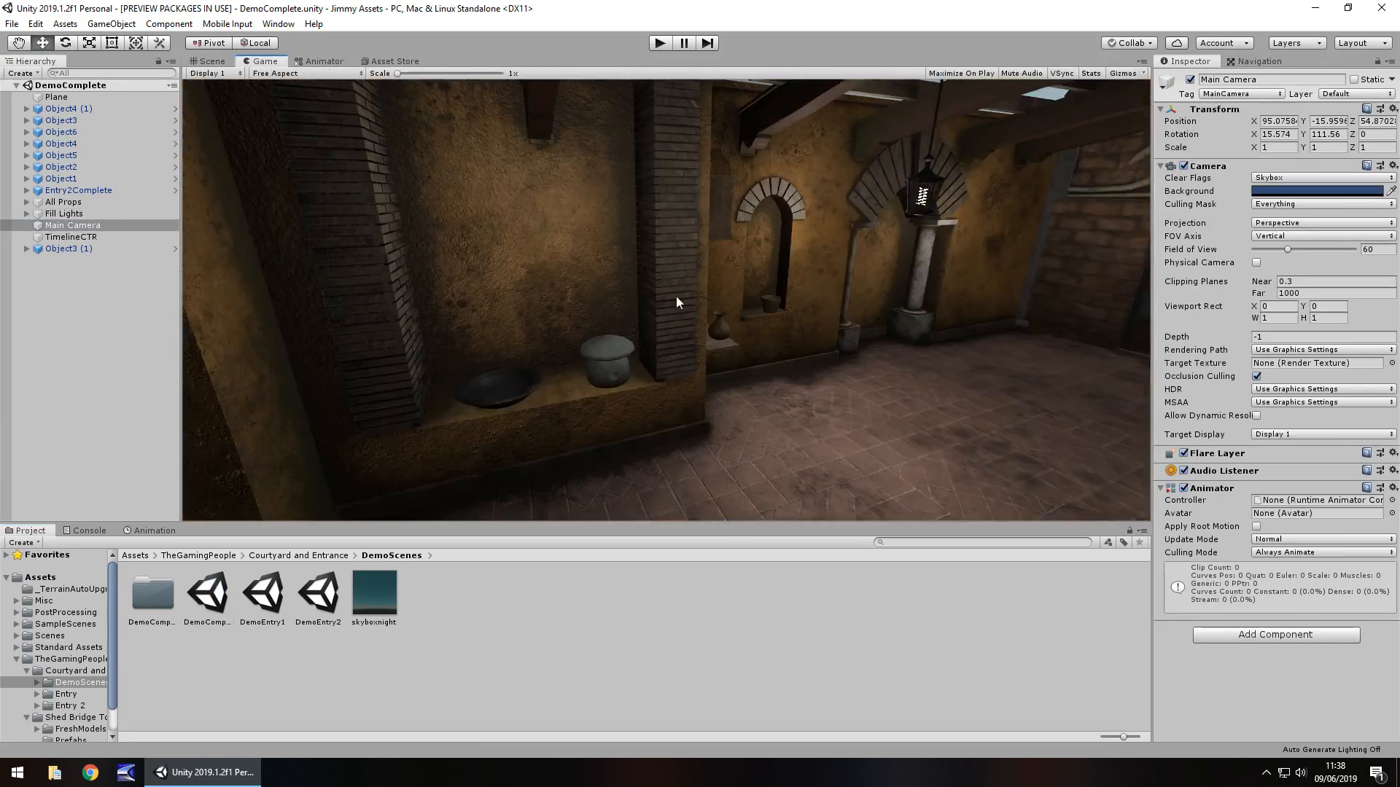
pyautogui.moveTo(935, 455)
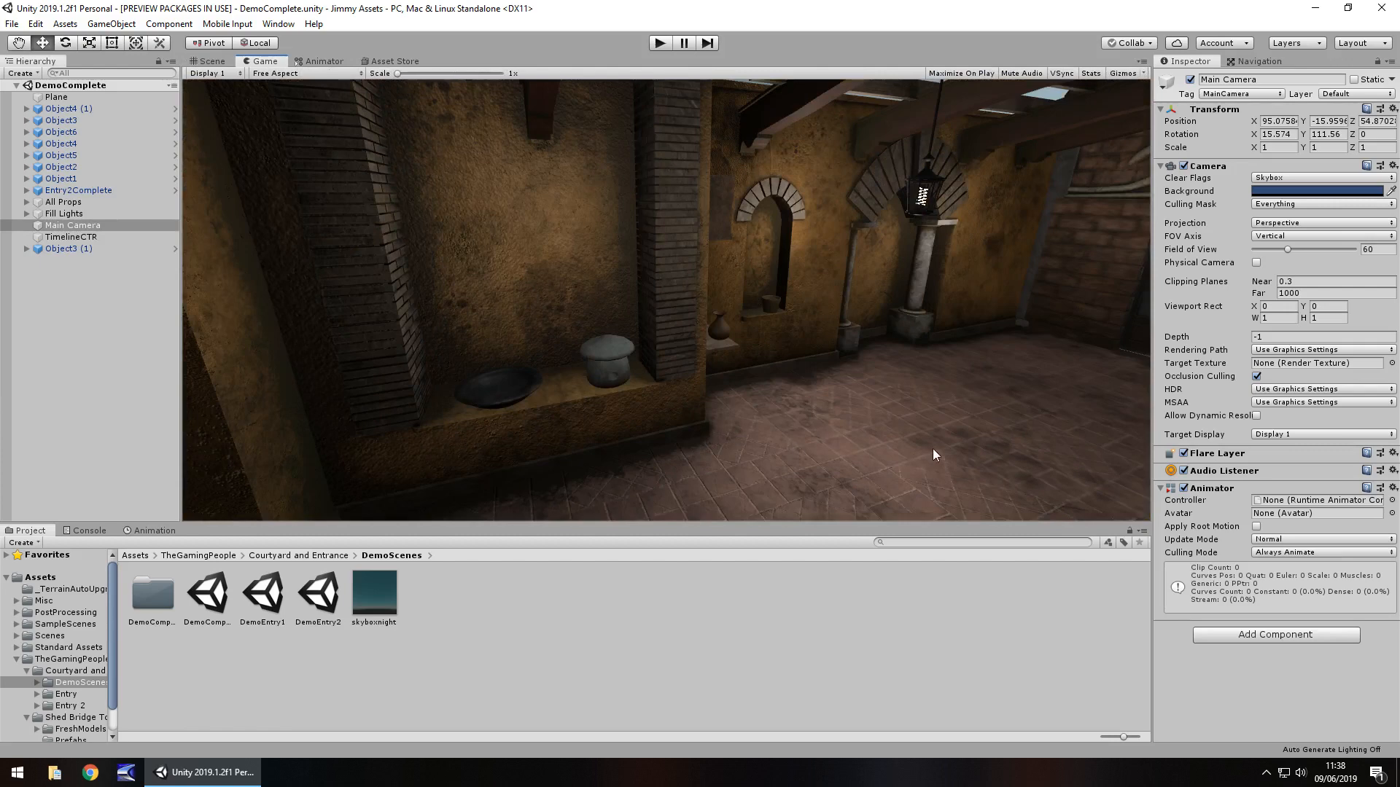
# Step: Show the pack's store page, listed FREE at 945.3 MB with the Courtyard update
pyautogui.click(395, 60)
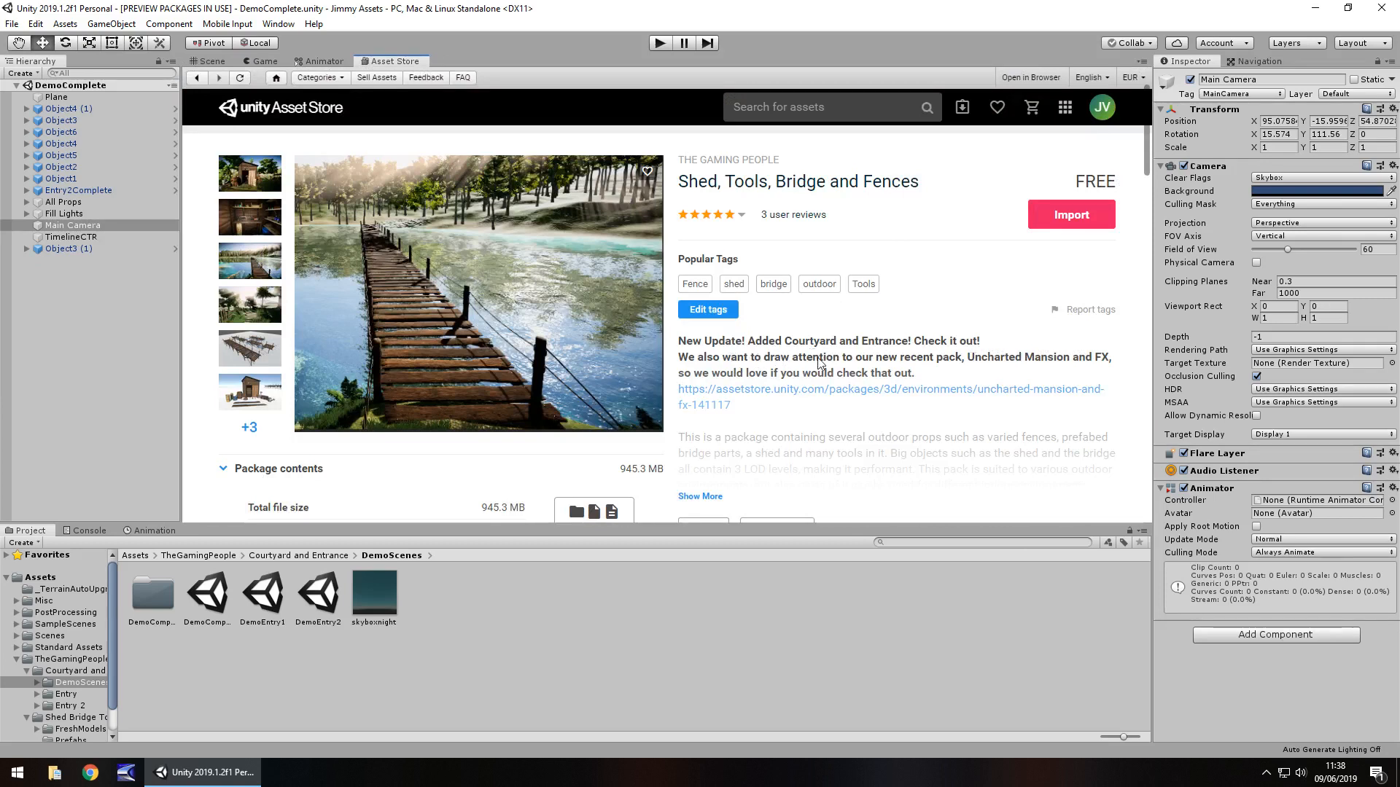
pyautogui.moveTo(781, 223)
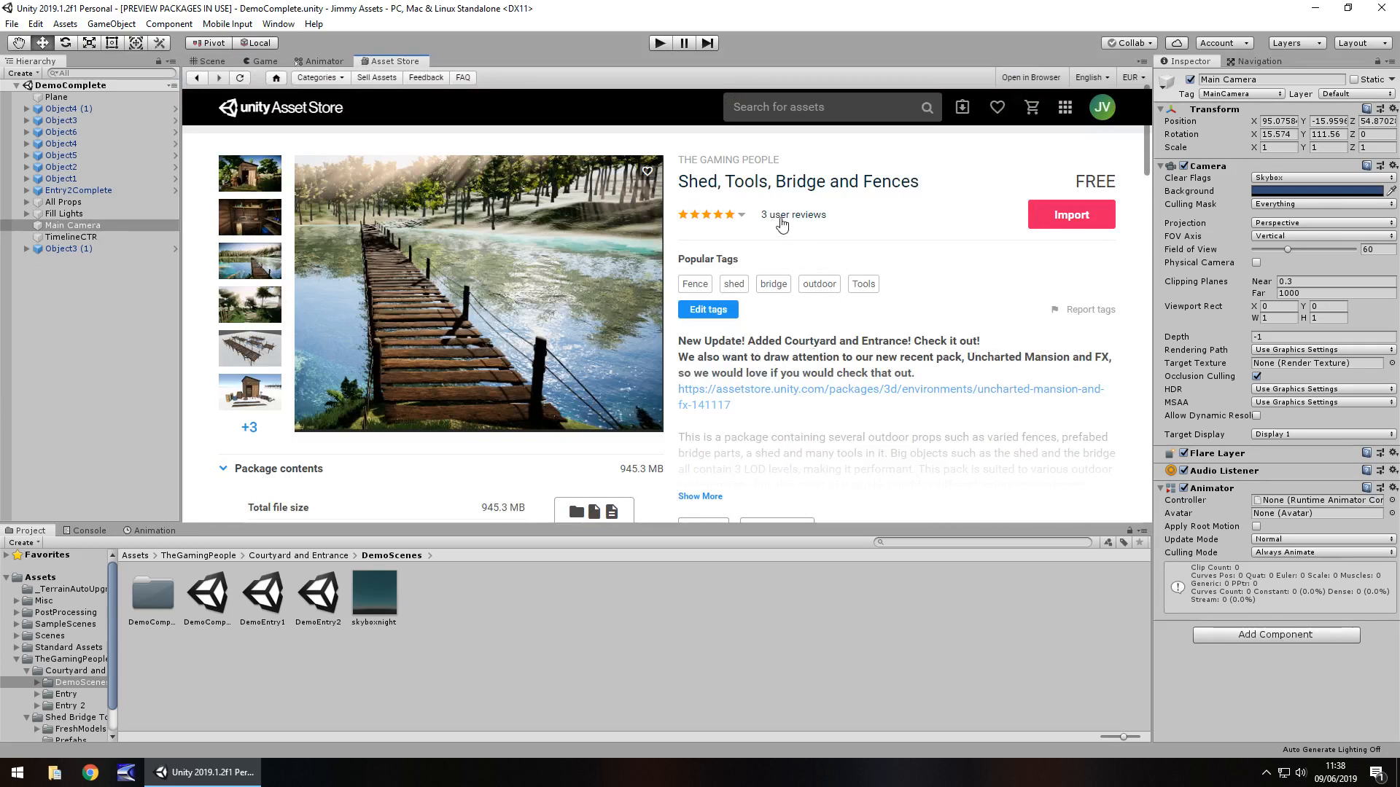
pyautogui.moveTo(806, 203)
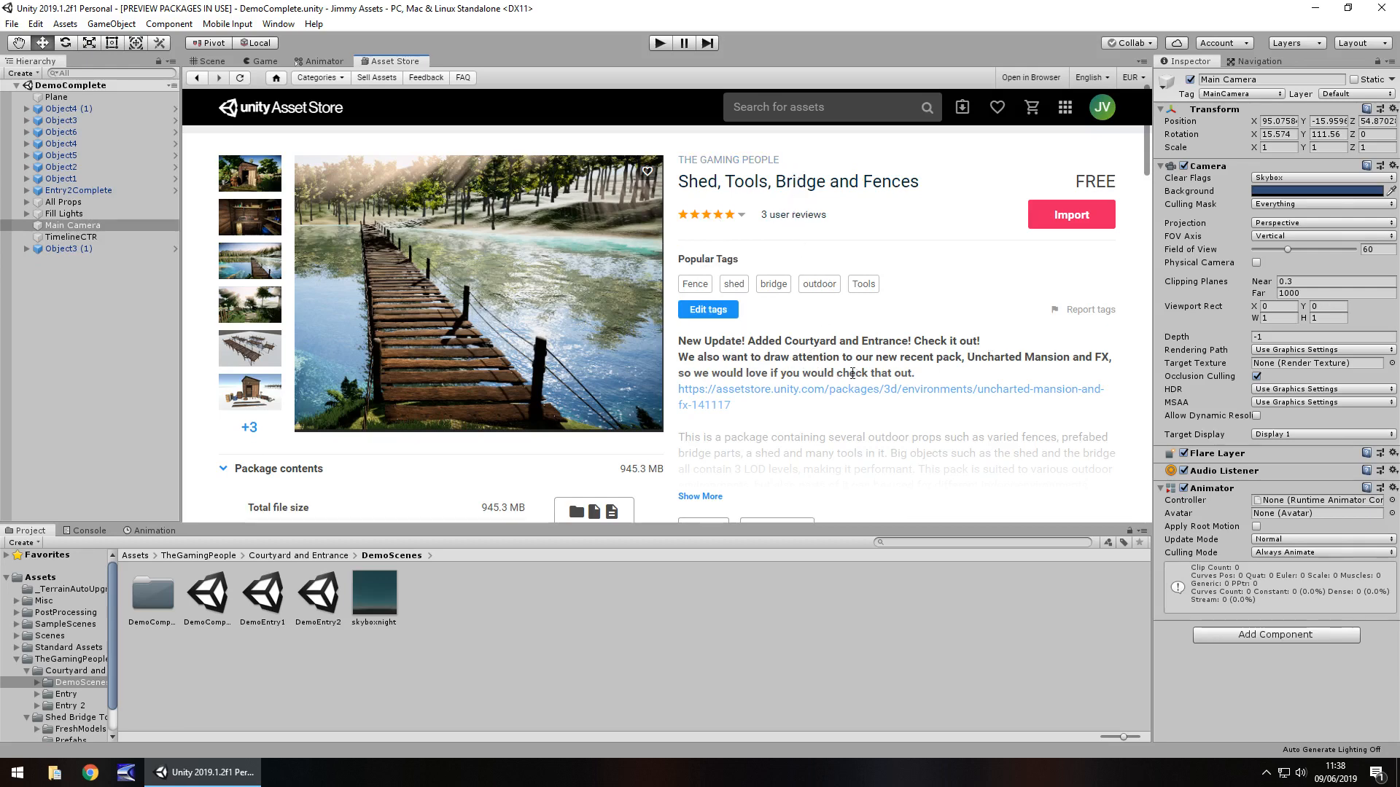
pyautogui.moveTo(277, 348)
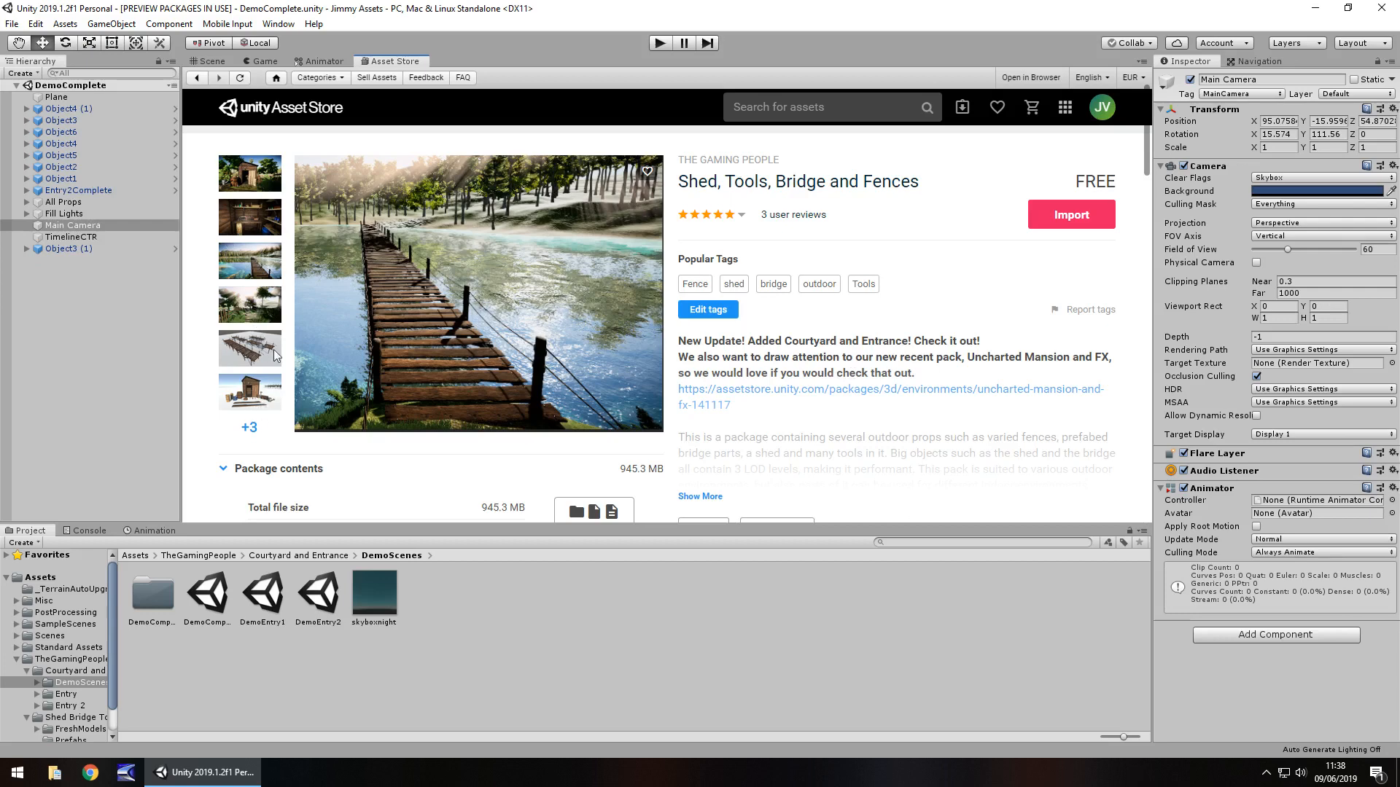
# Step: View the glowing courtyard in Game view and inspect Main Camera's Post Processing Behaviour (PPPro1)
pyautogui.click(259, 61)
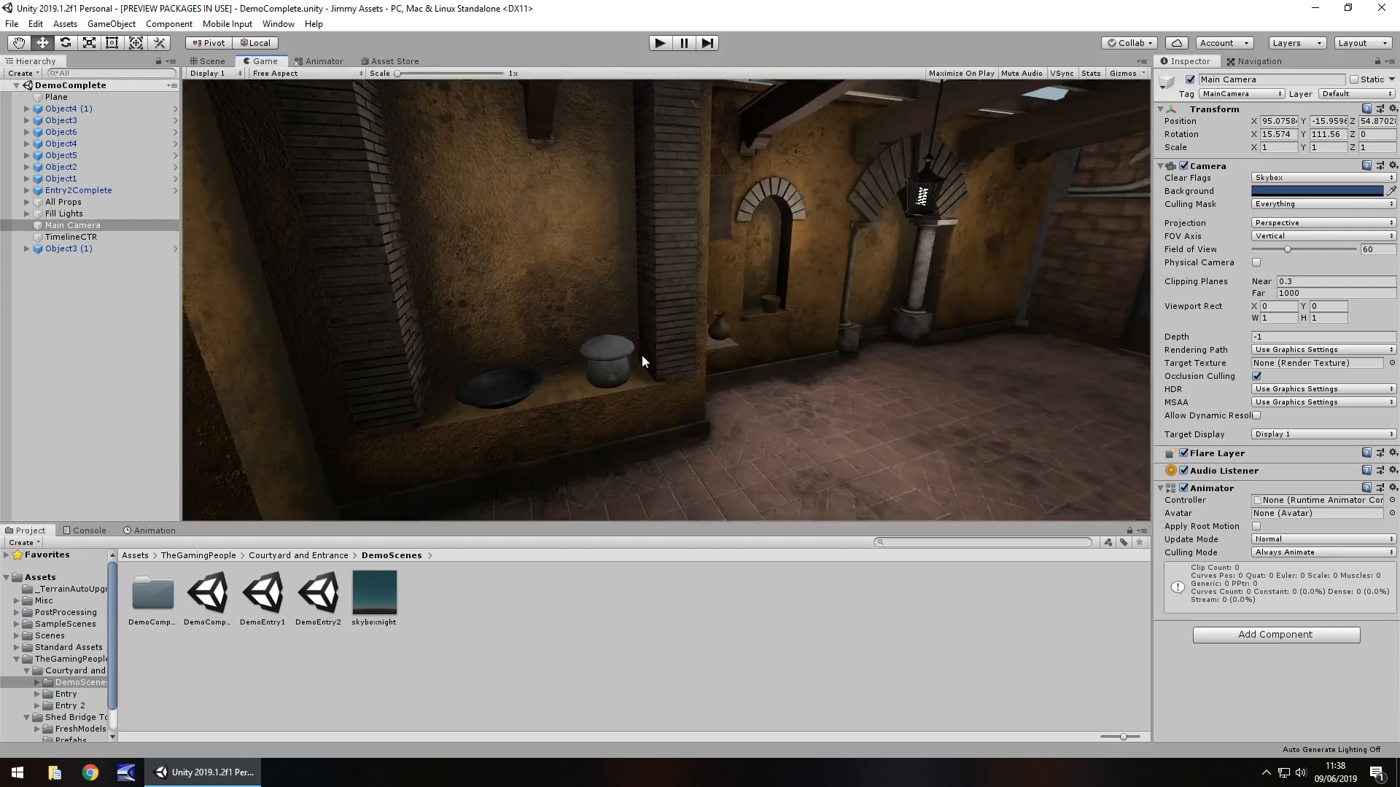
pyautogui.moveTo(728, 349)
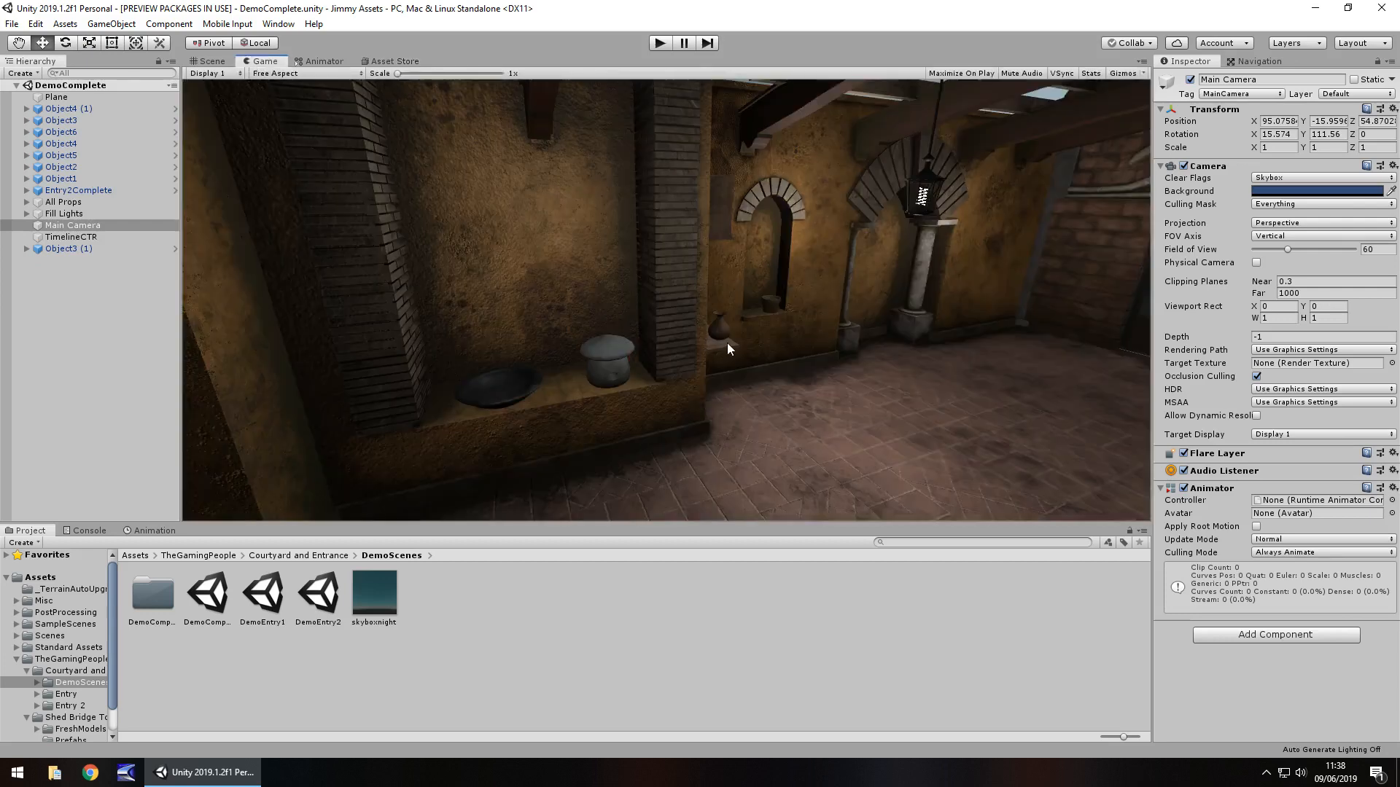
pyautogui.moveTo(827, 408)
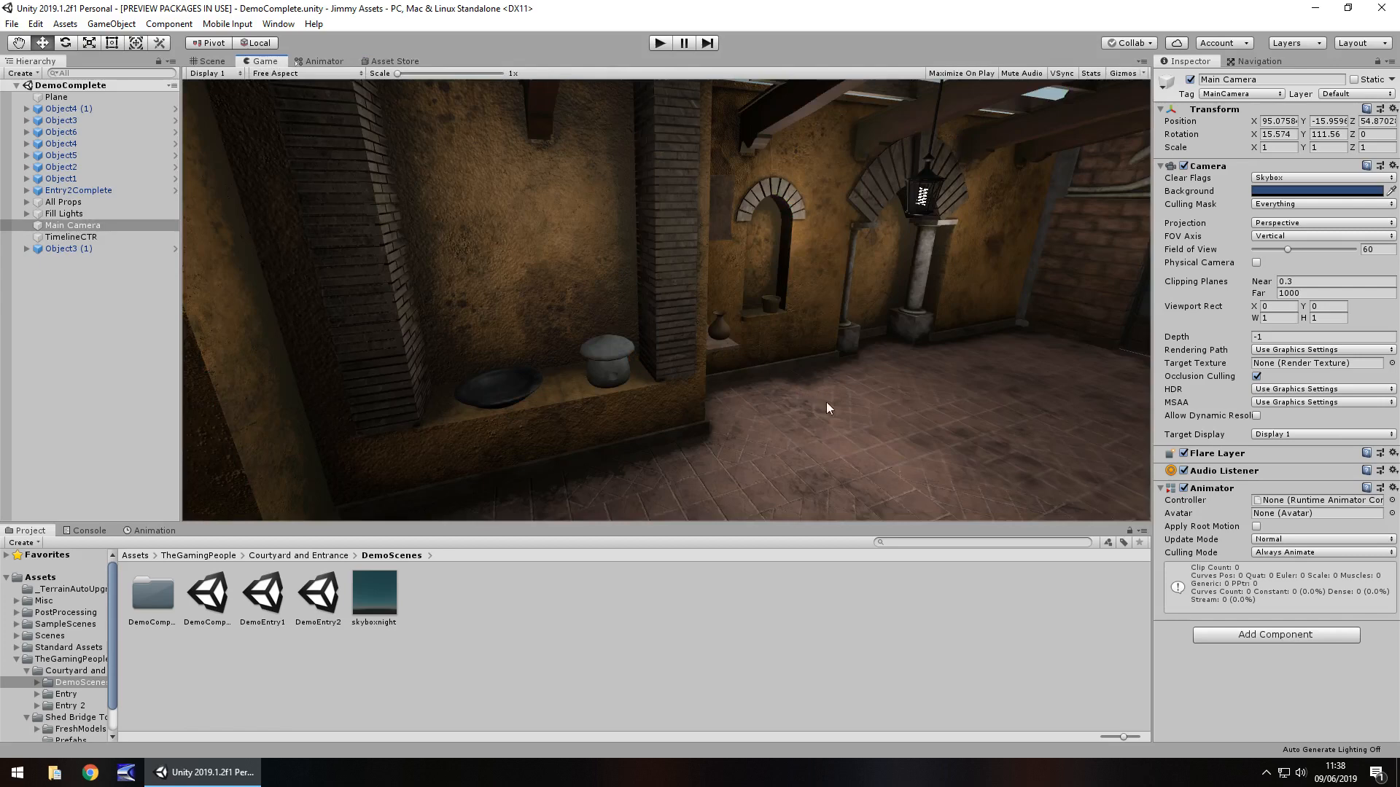
pyautogui.moveTo(56, 671)
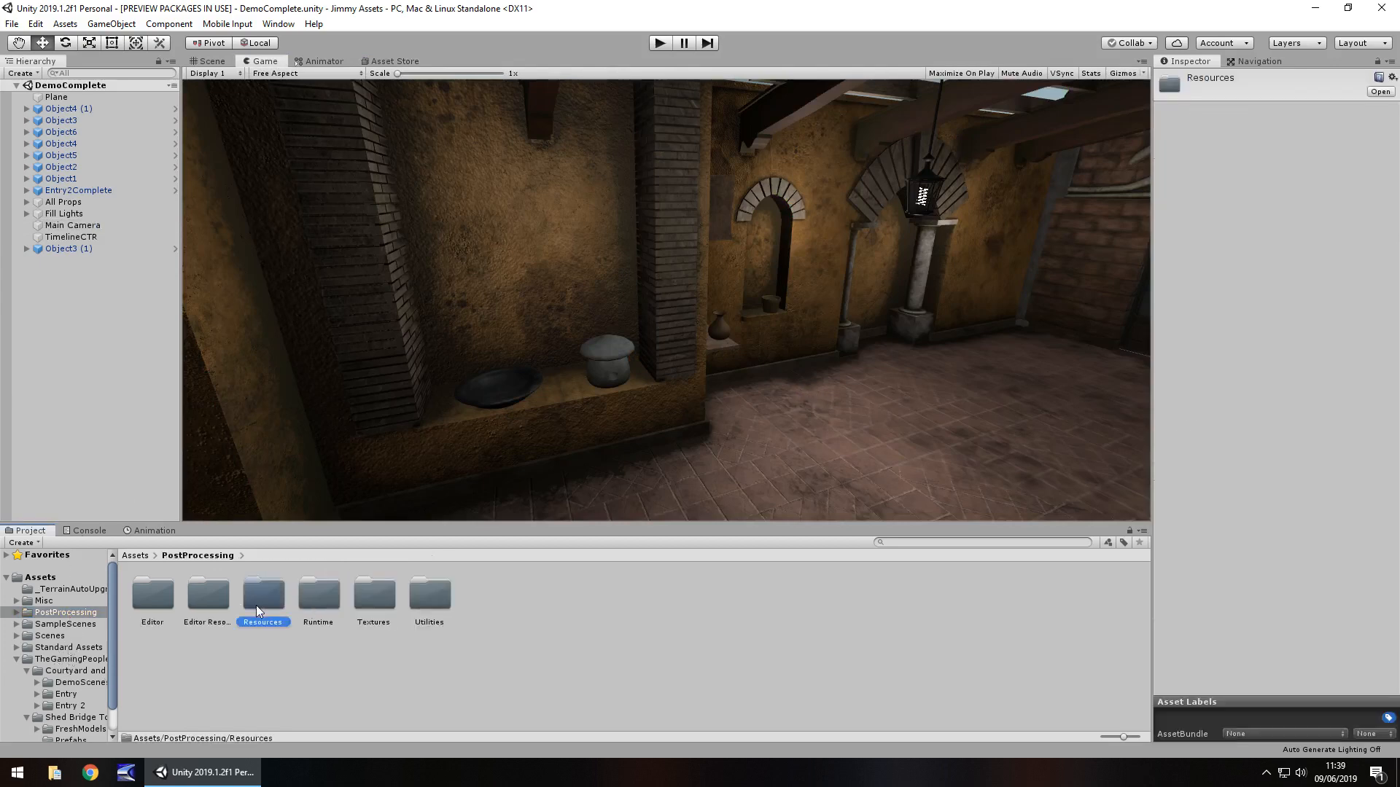
pyautogui.doubleClick(317, 593)
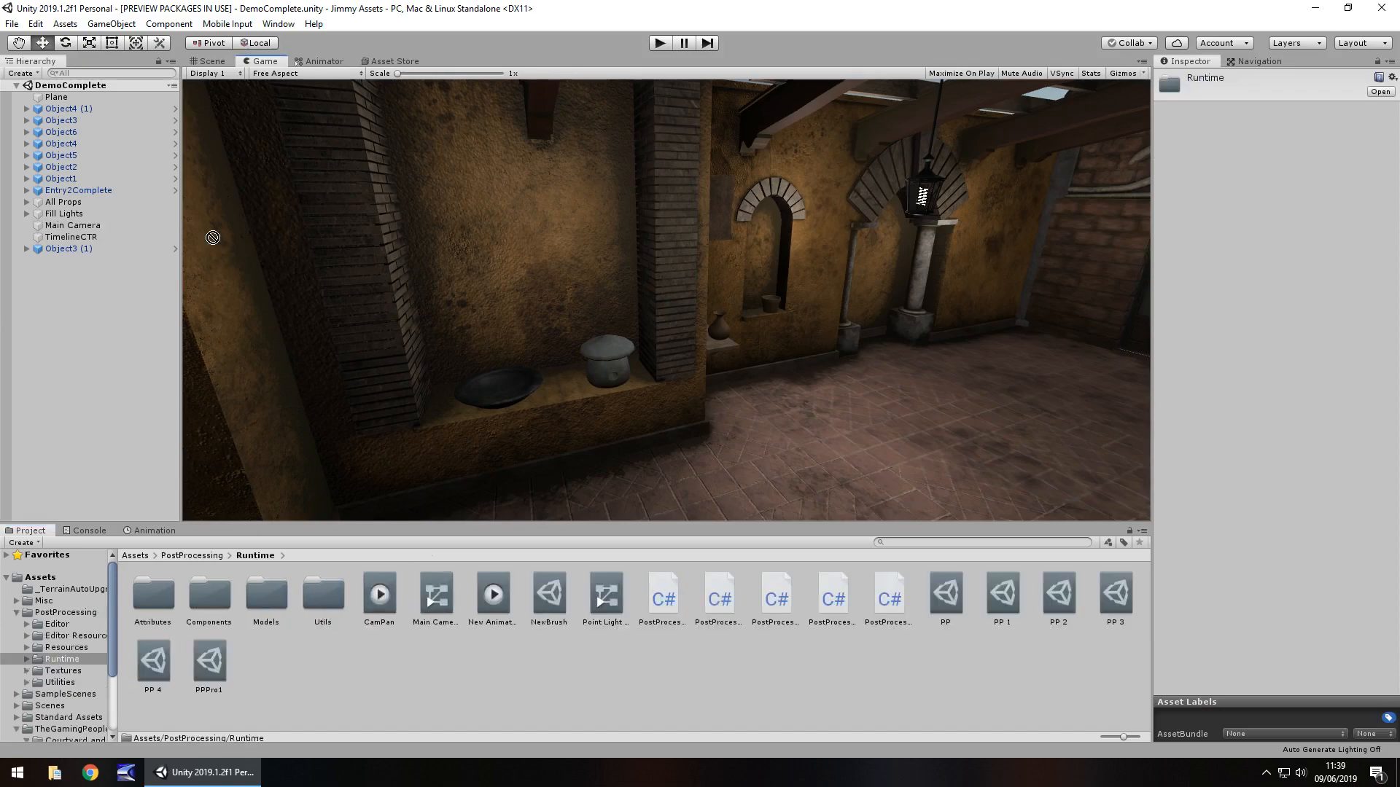
pyautogui.click(72, 225)
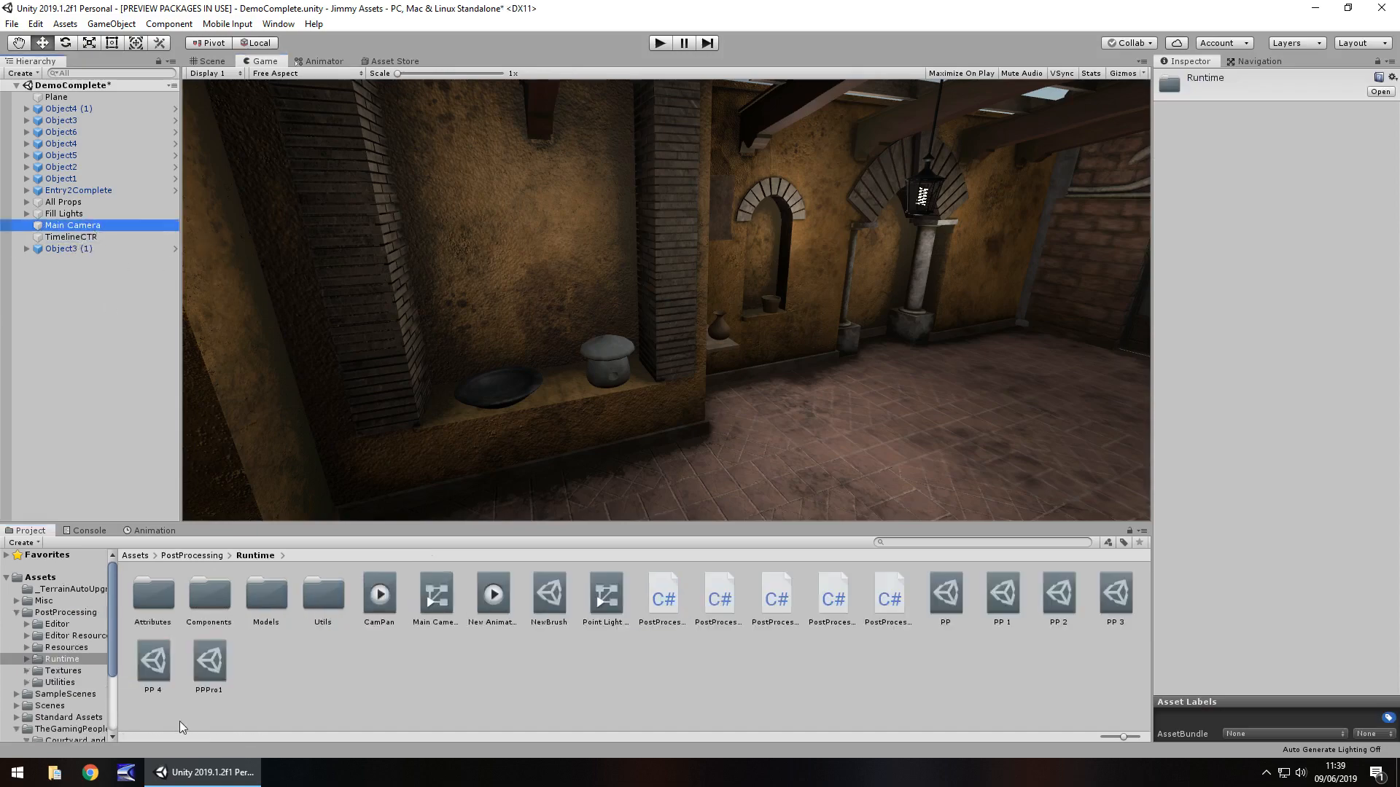
pyautogui.click(71, 225)
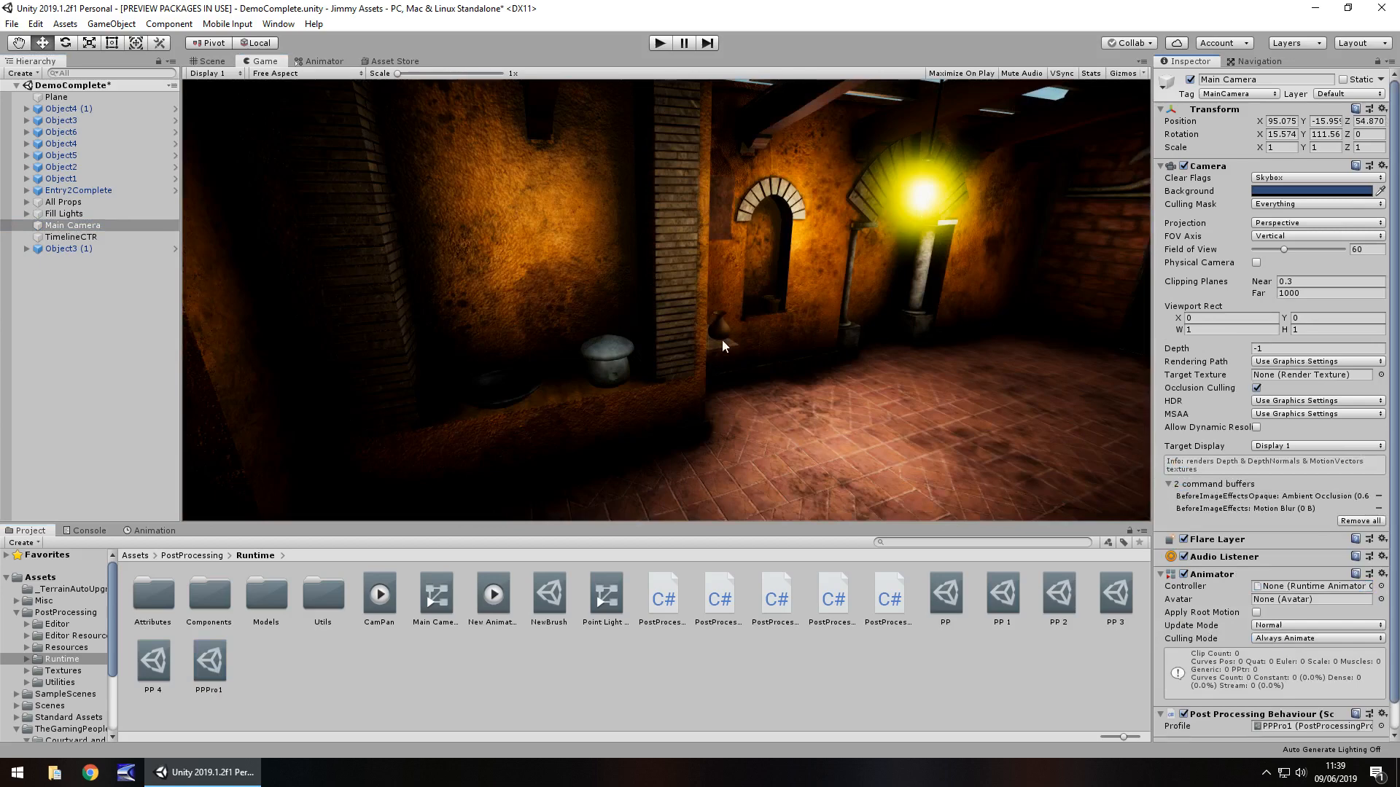
pyautogui.moveTo(182, 551)
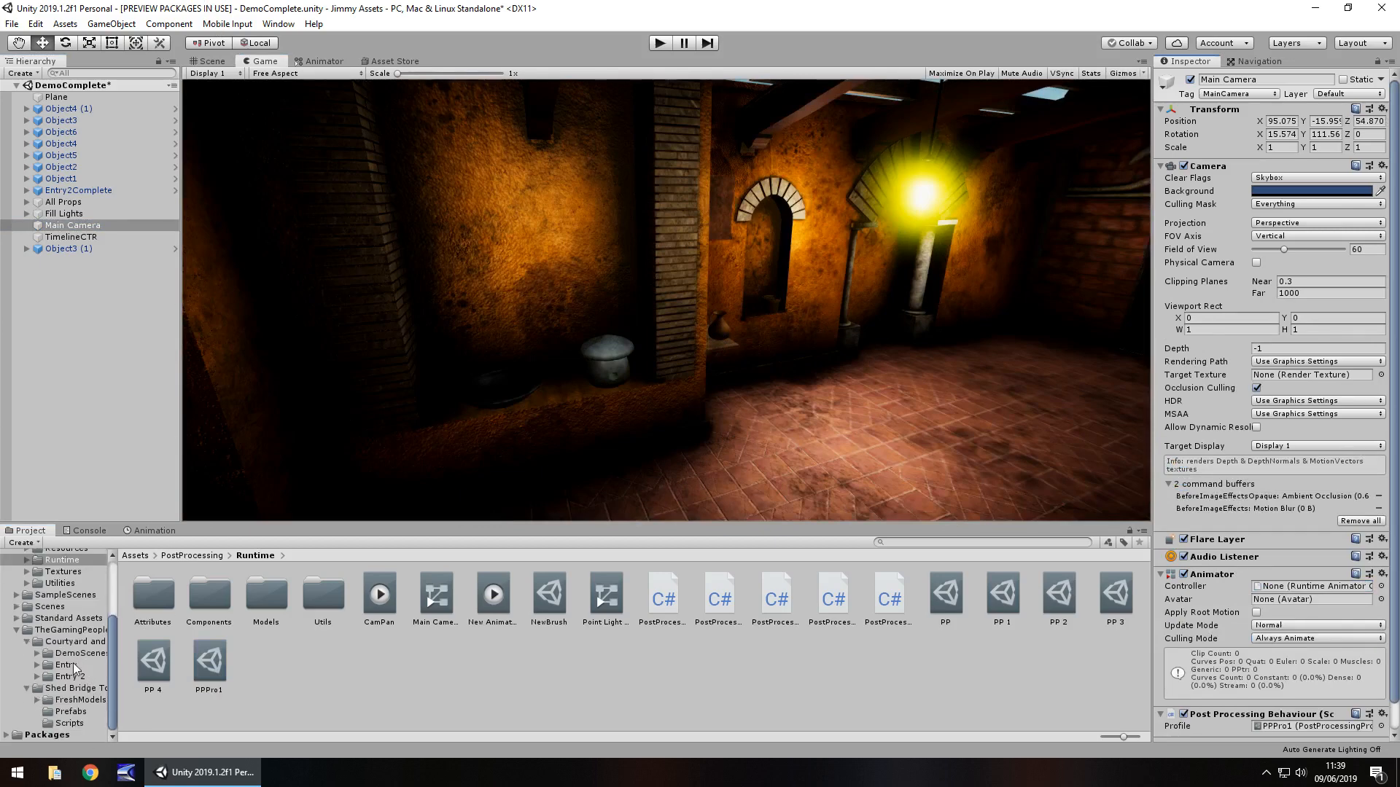
# Step: Browse the Entry, Brick 2, _Prefabs and Entry 2/Complete folders, then view the entrance room in Scene view
pyautogui.click(80, 652)
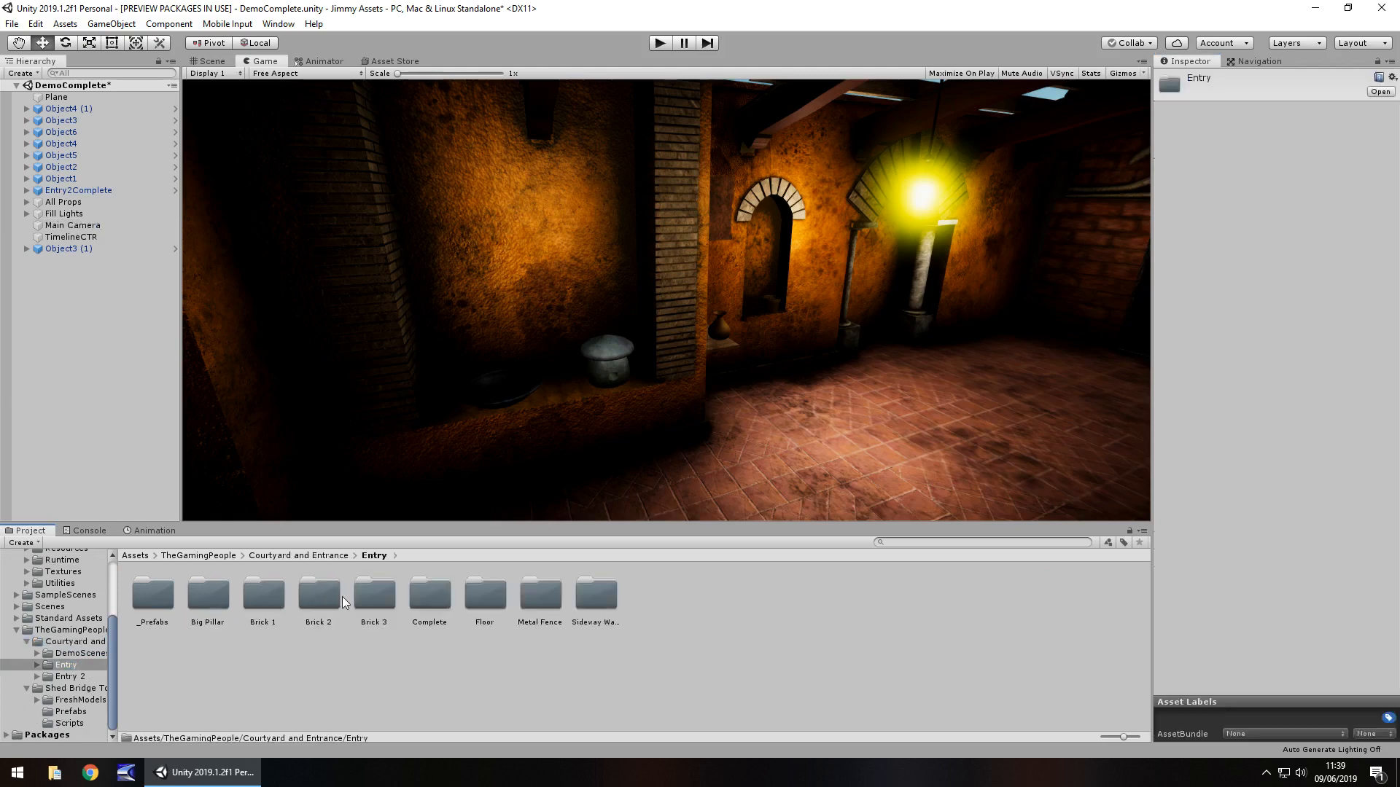
pyautogui.doubleClick(317, 593)
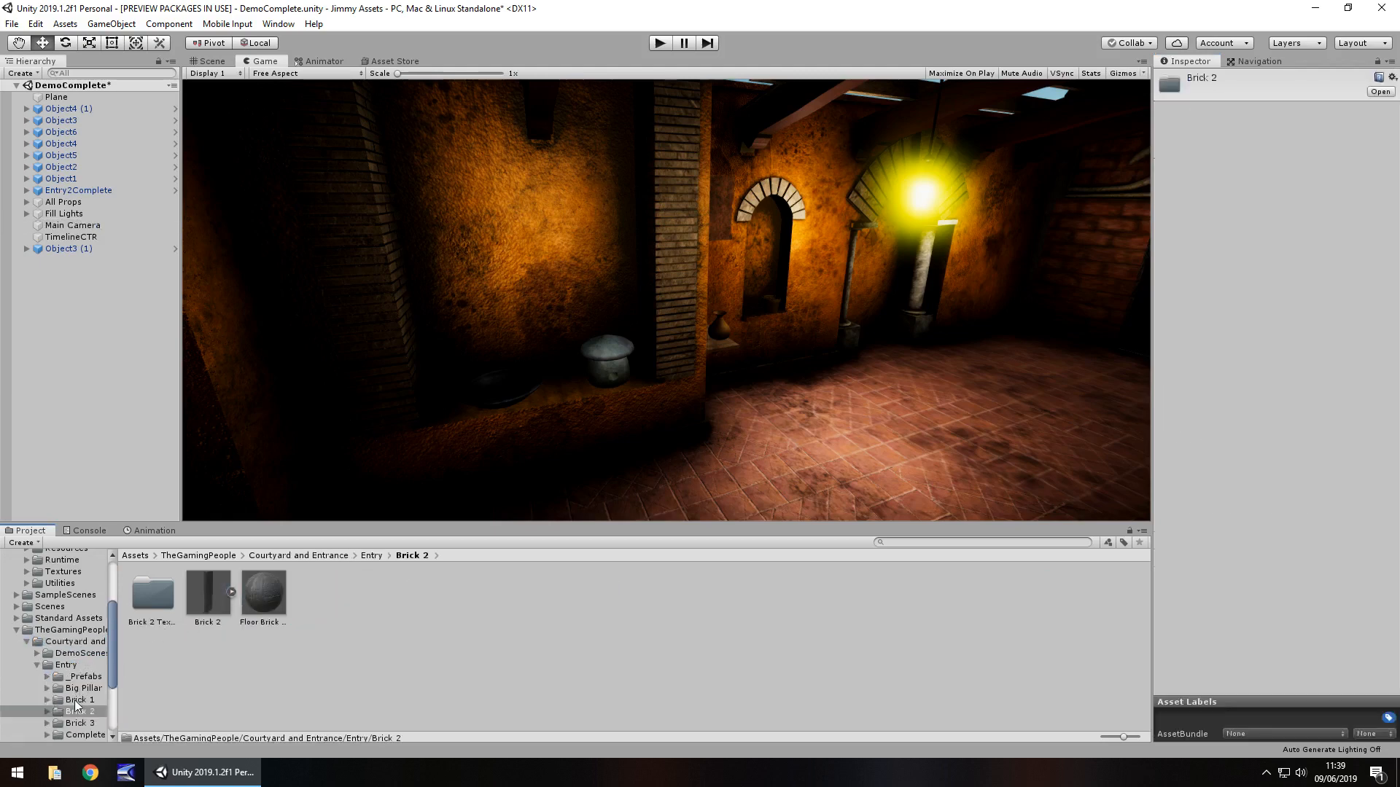
pyautogui.click(83, 632)
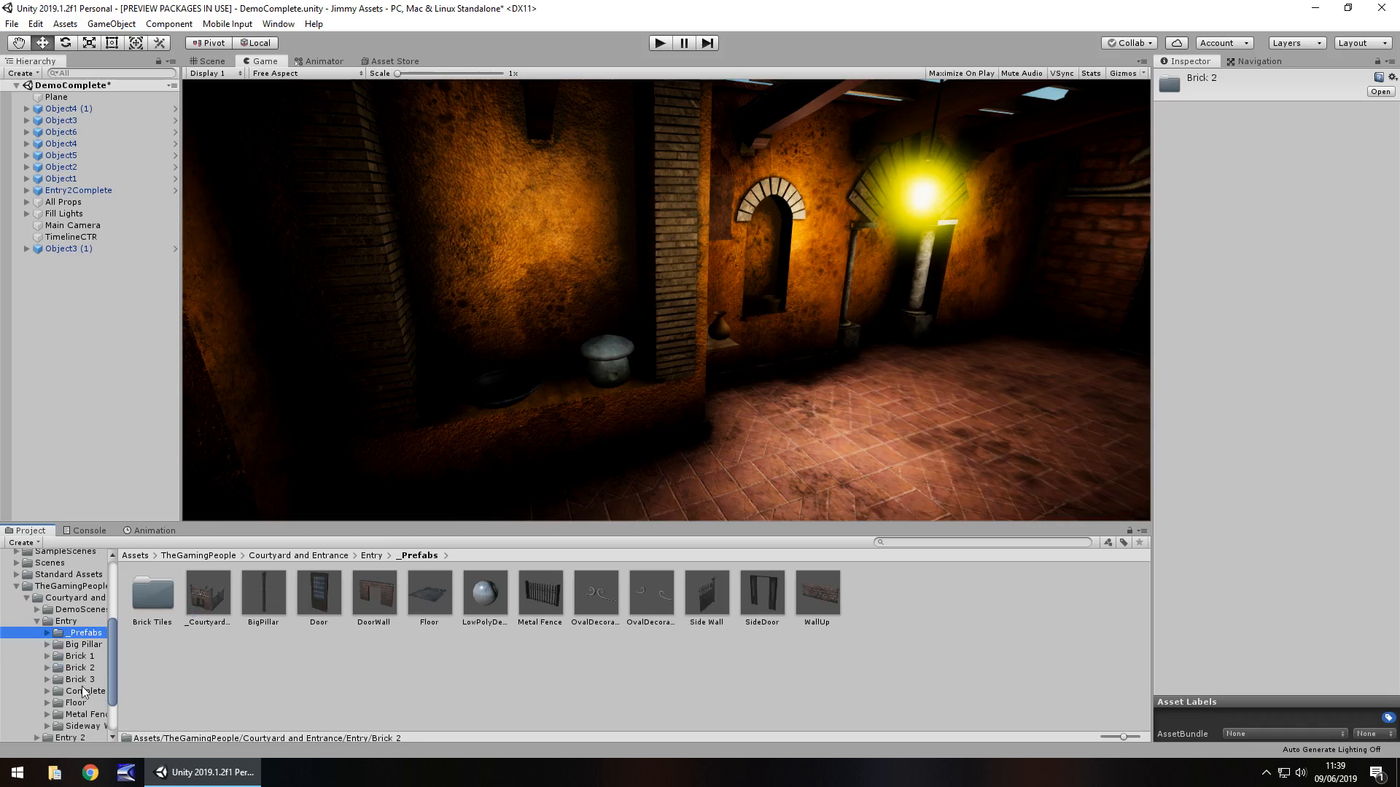
pyautogui.click(86, 682)
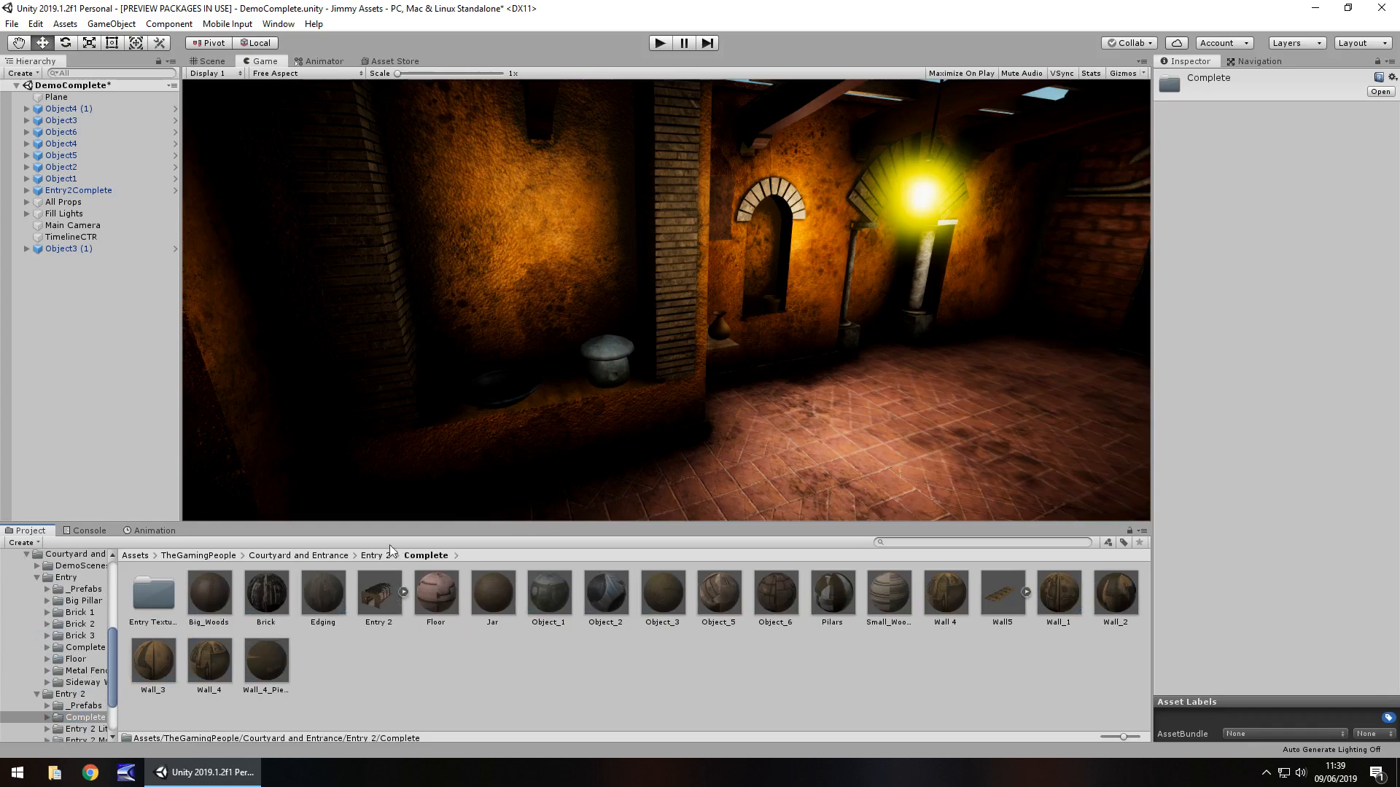
pyautogui.click(207, 61)
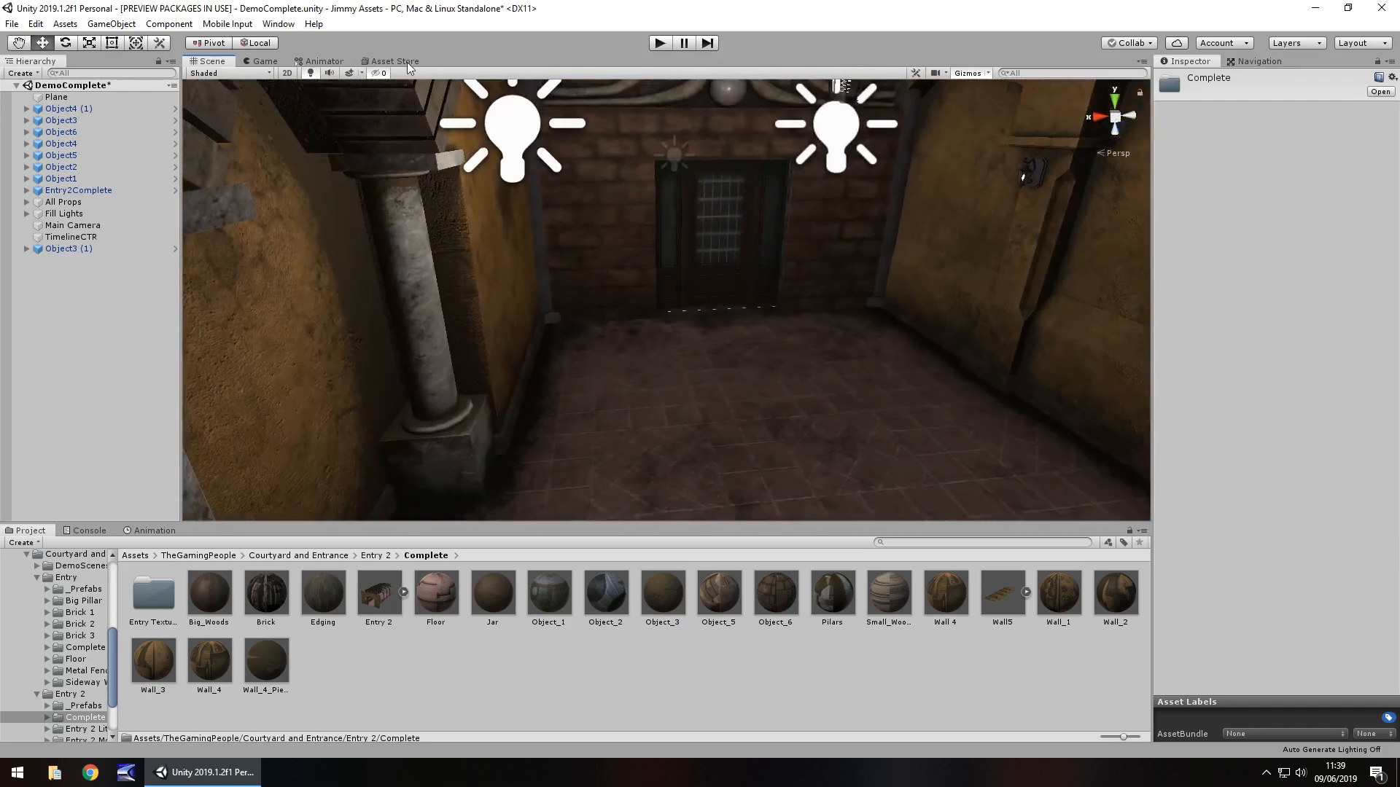
# Step: Show the Shed, Tools, Bridge and Fences Asset Store page with its 945.3 MB package size
pyautogui.click(391, 60)
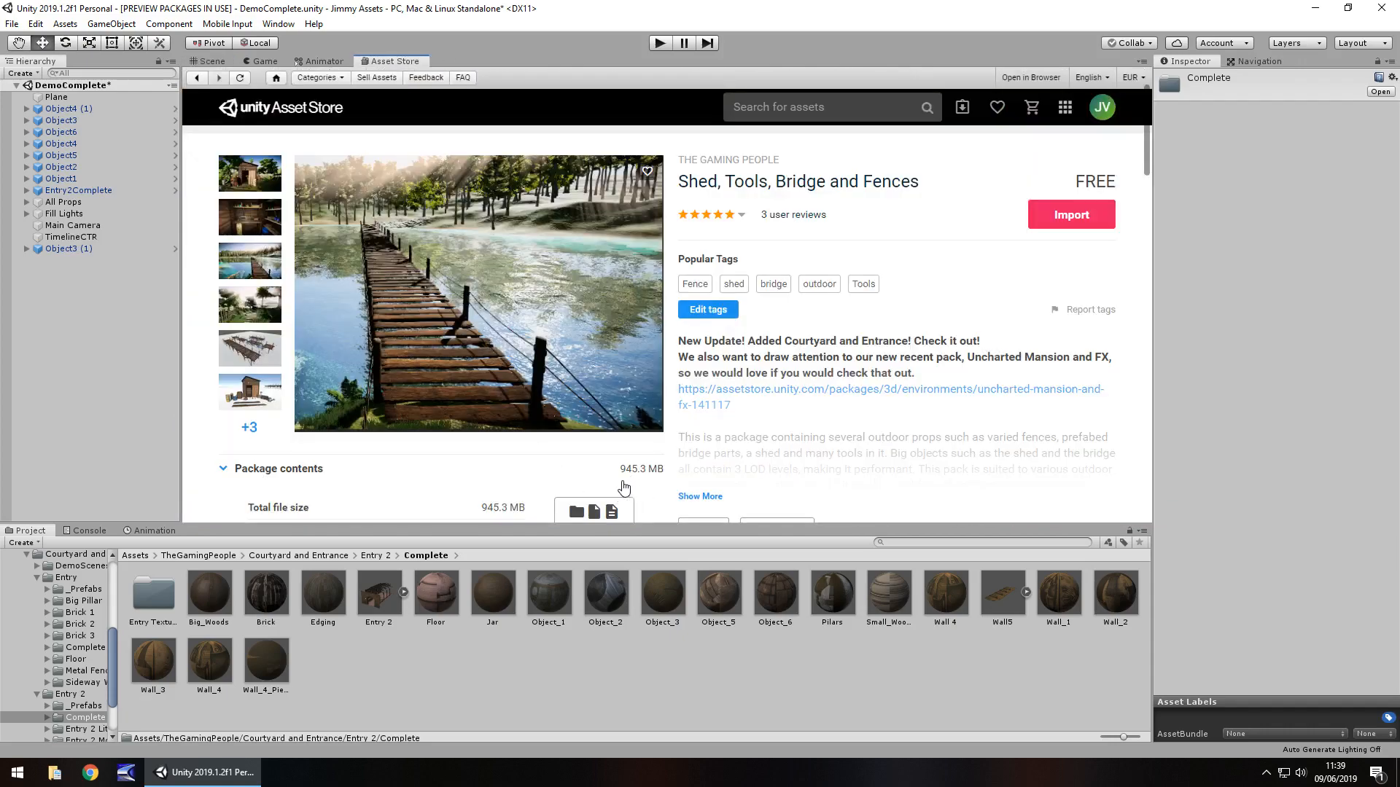
pyautogui.moveTo(791, 408)
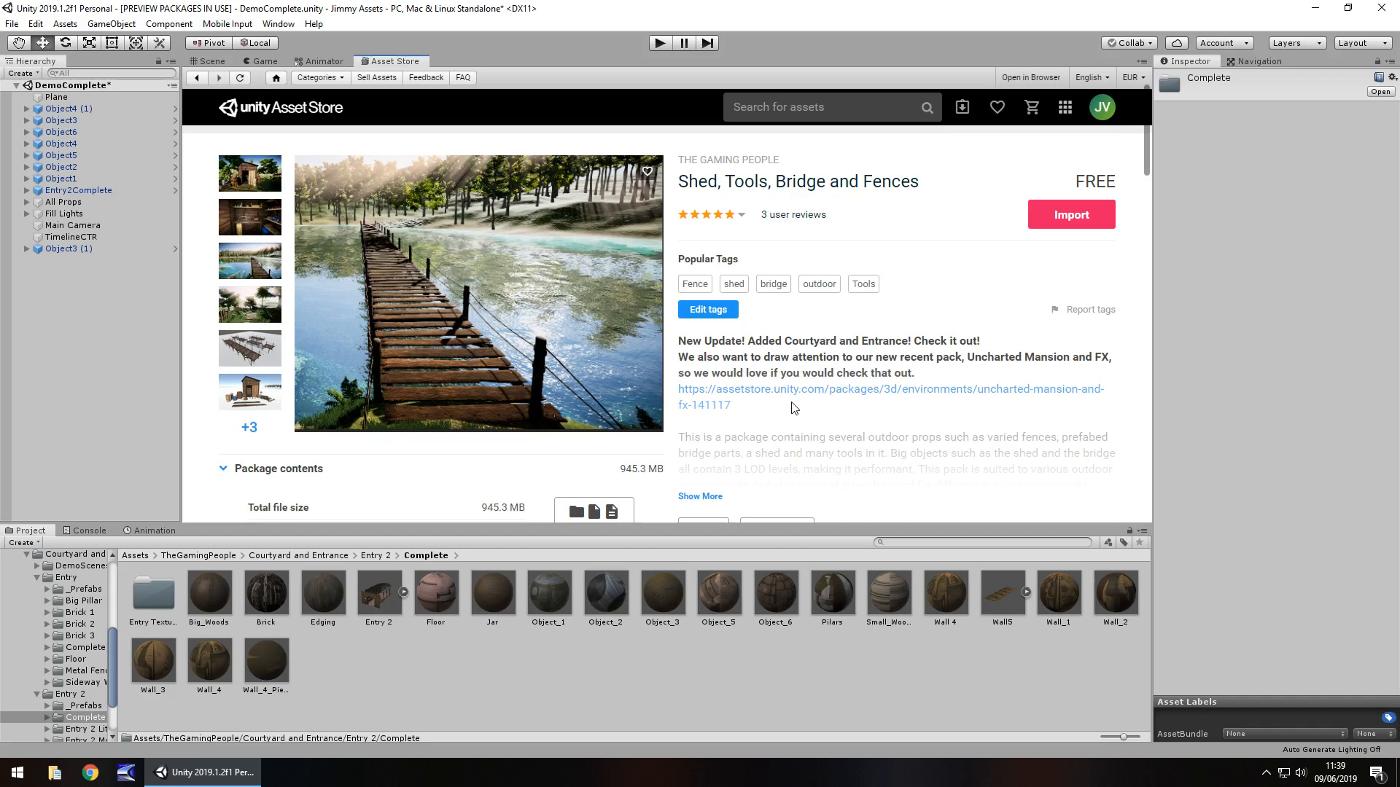
pyautogui.moveTo(775, 282)
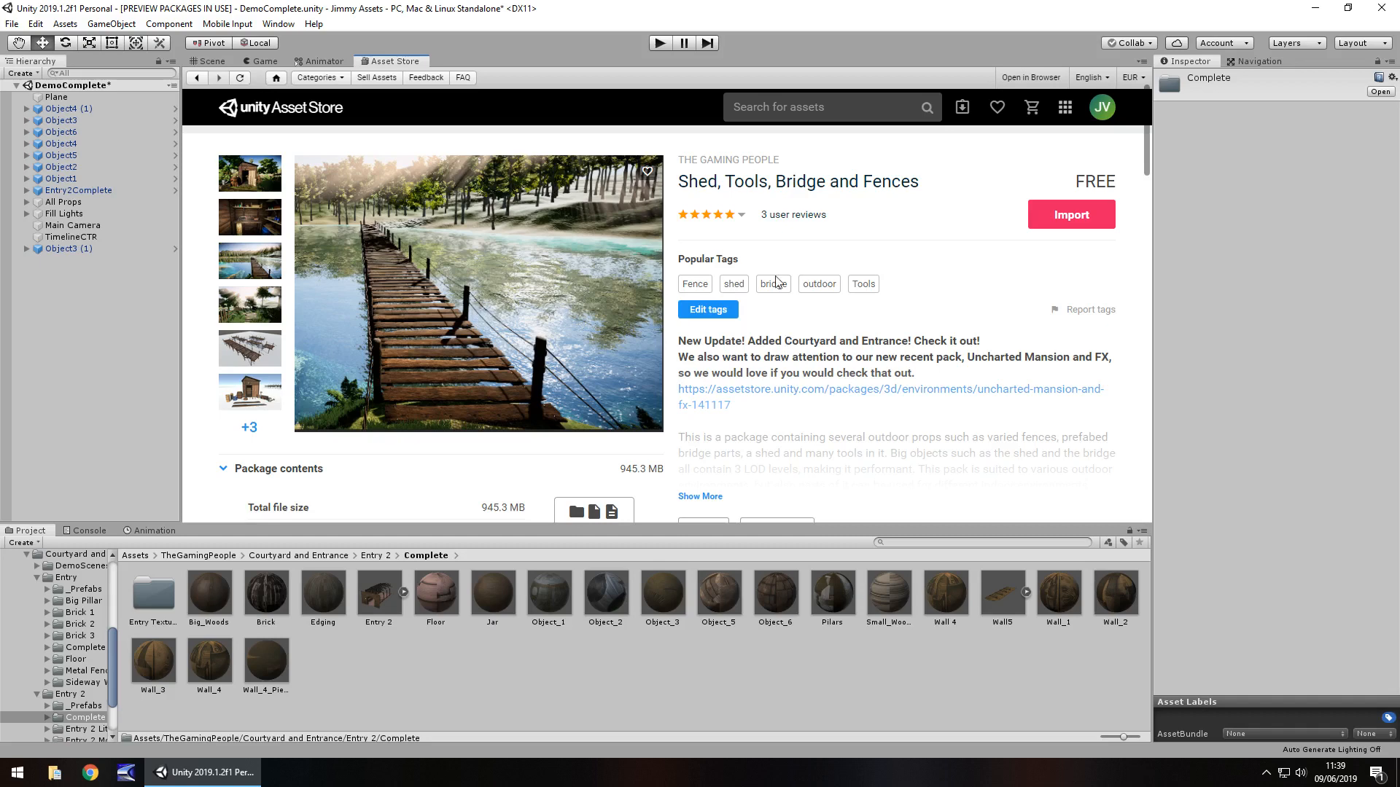
pyautogui.moveTo(221, 63)
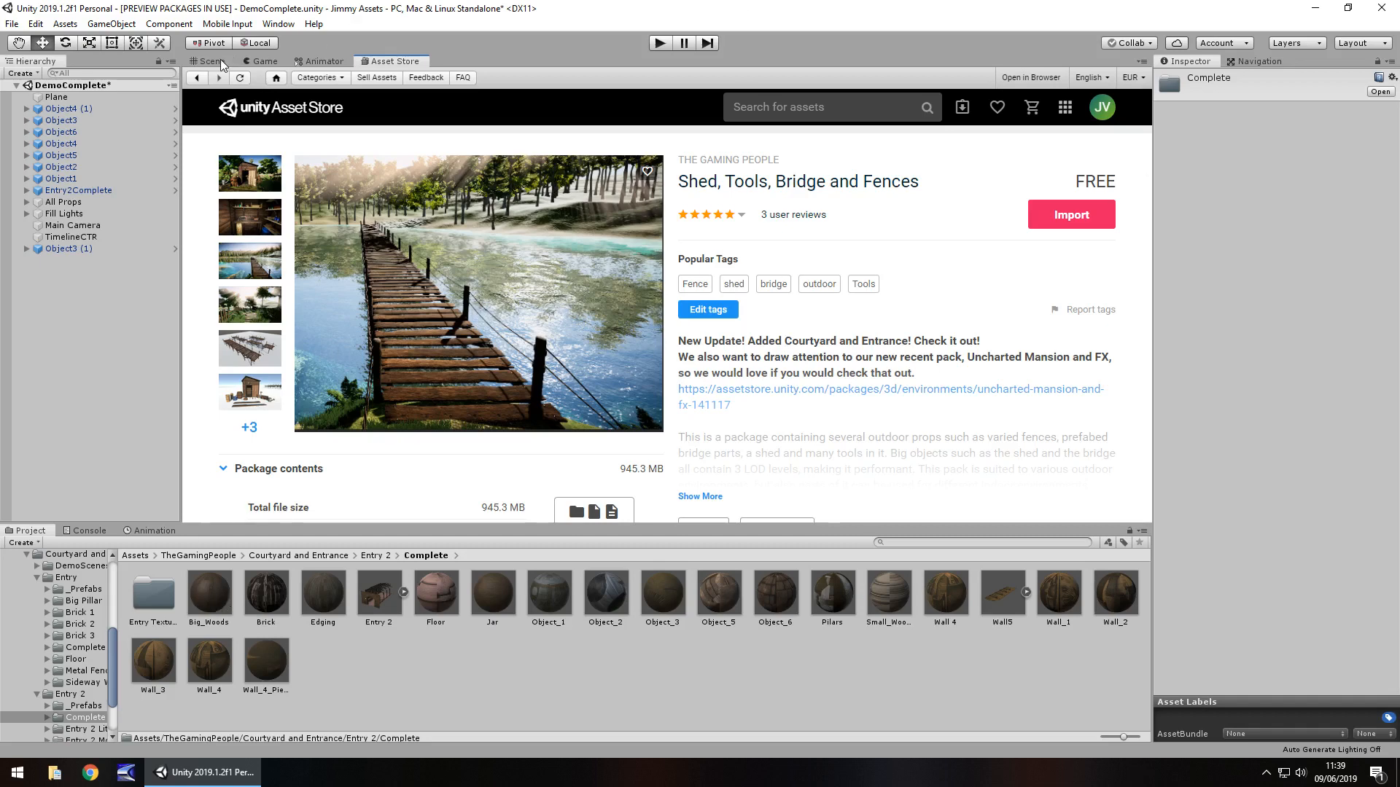
# Step: Open the Shed Bridge Tools and Fences DemoScene, answering the courtyard save-changes prompt
pyautogui.click(210, 61)
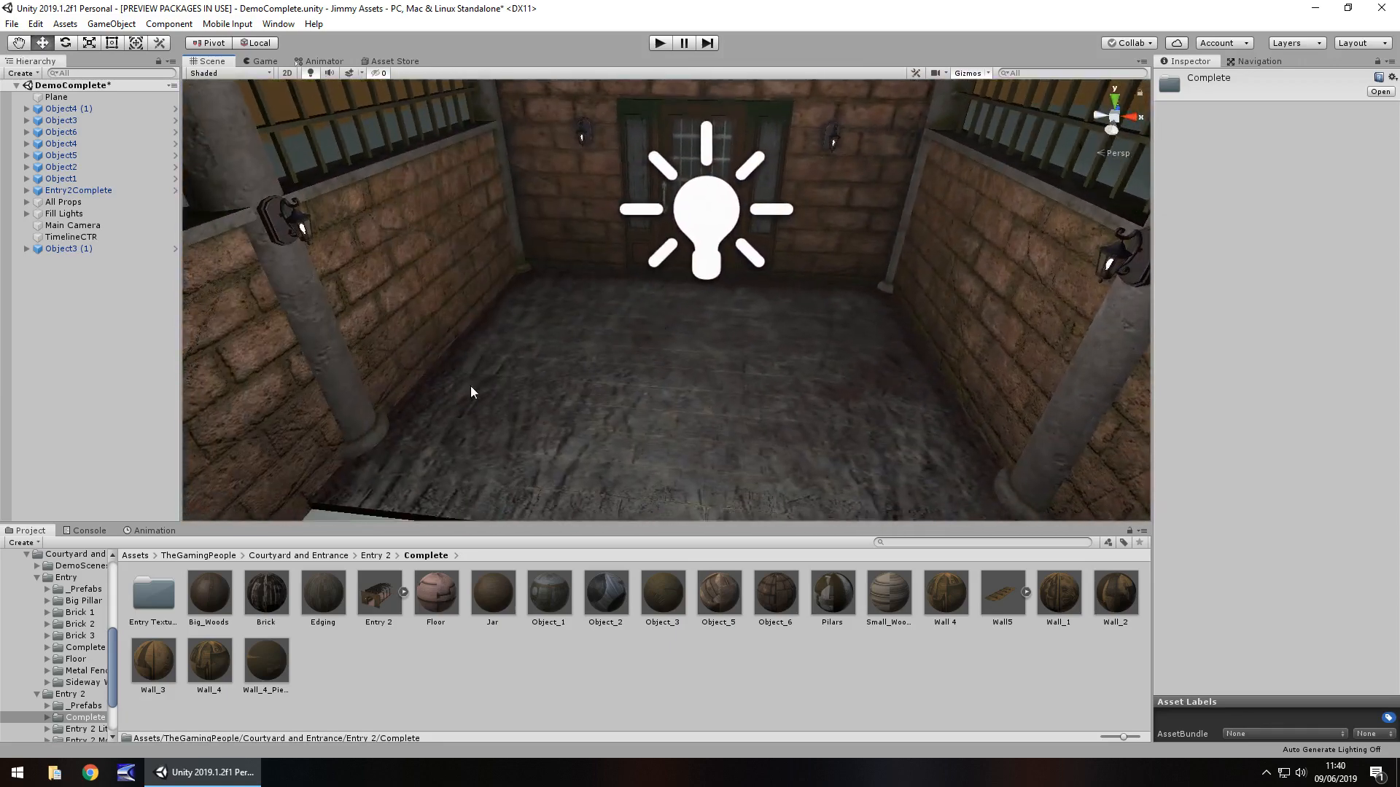
pyautogui.moveTo(611, 373)
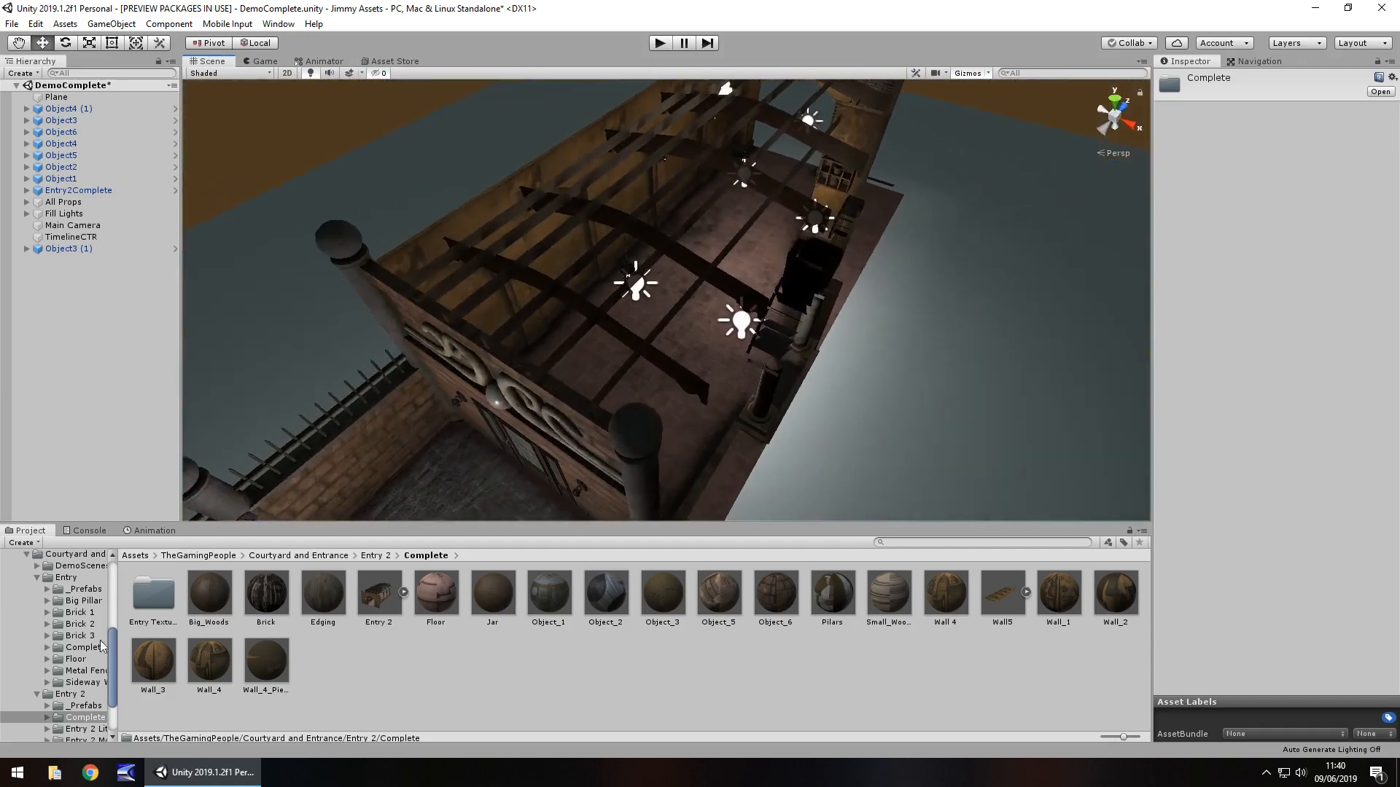
pyautogui.scroll(-3)
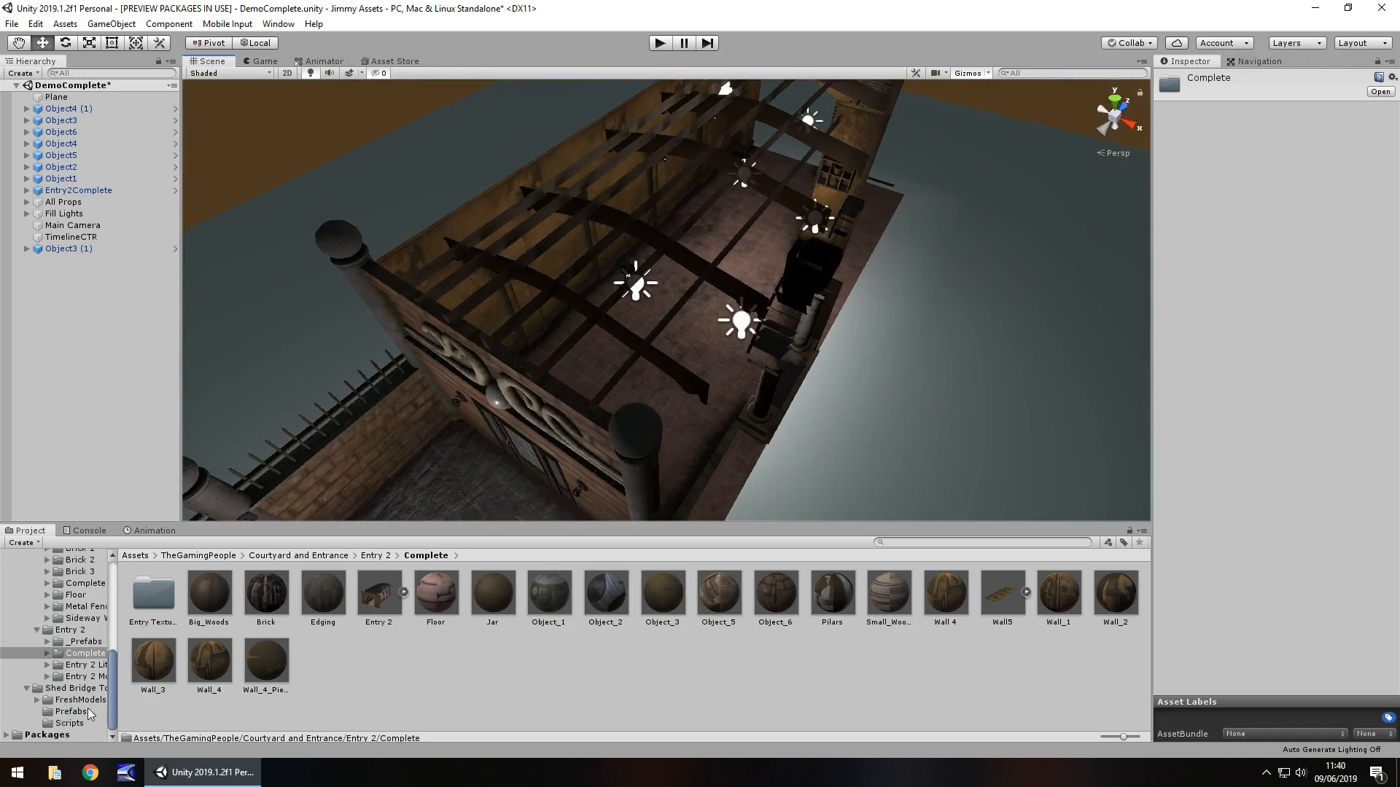
pyautogui.doubleClick(318, 592)
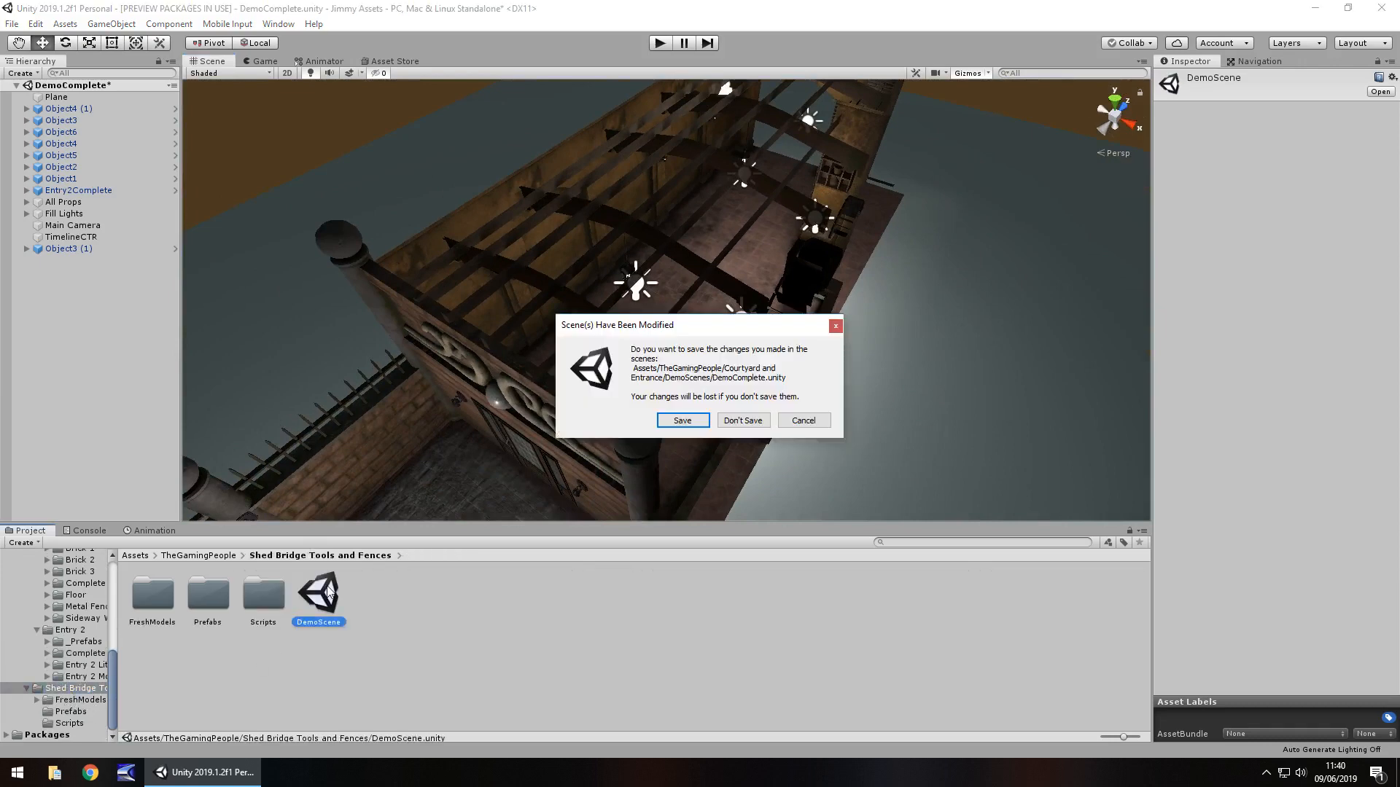
pyautogui.click(741, 420)
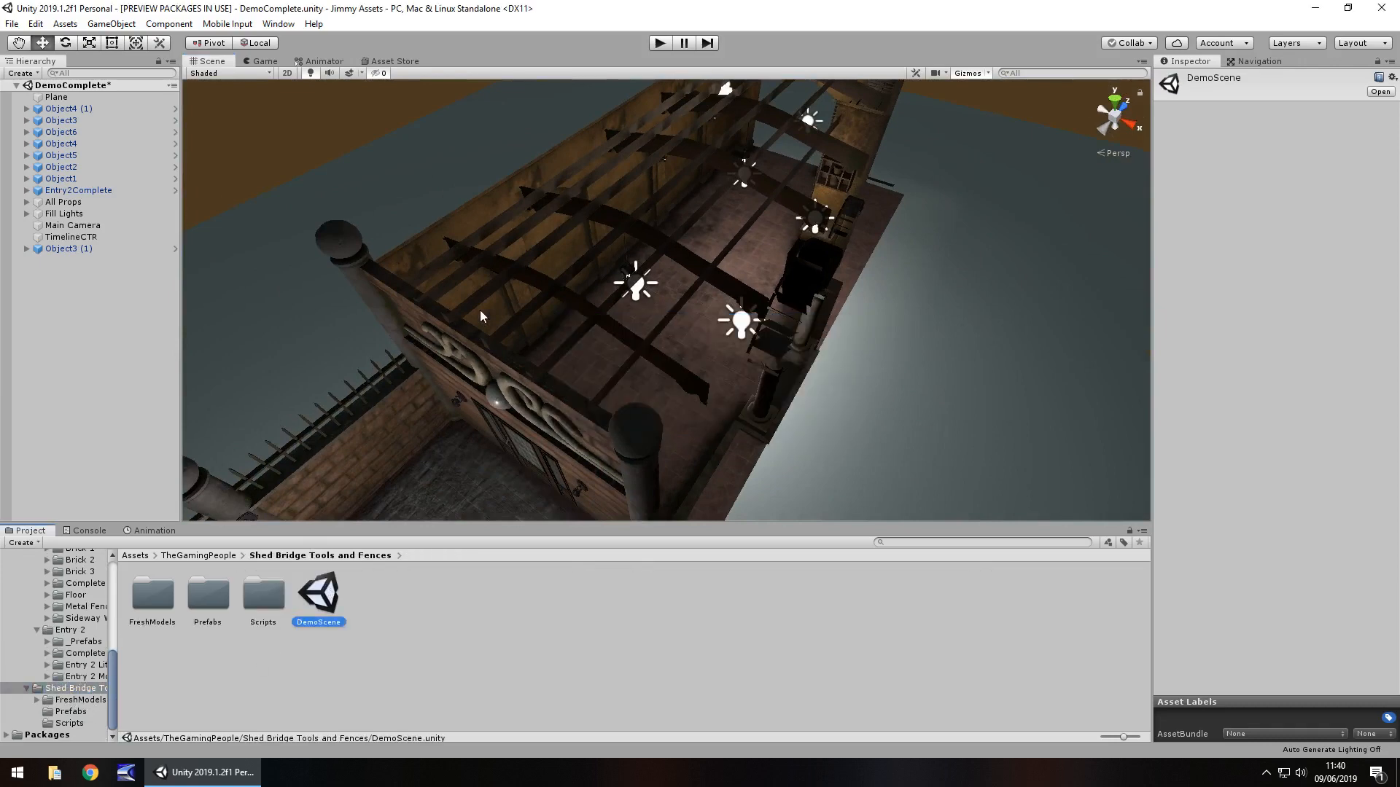
pyautogui.doubleClick(318, 592)
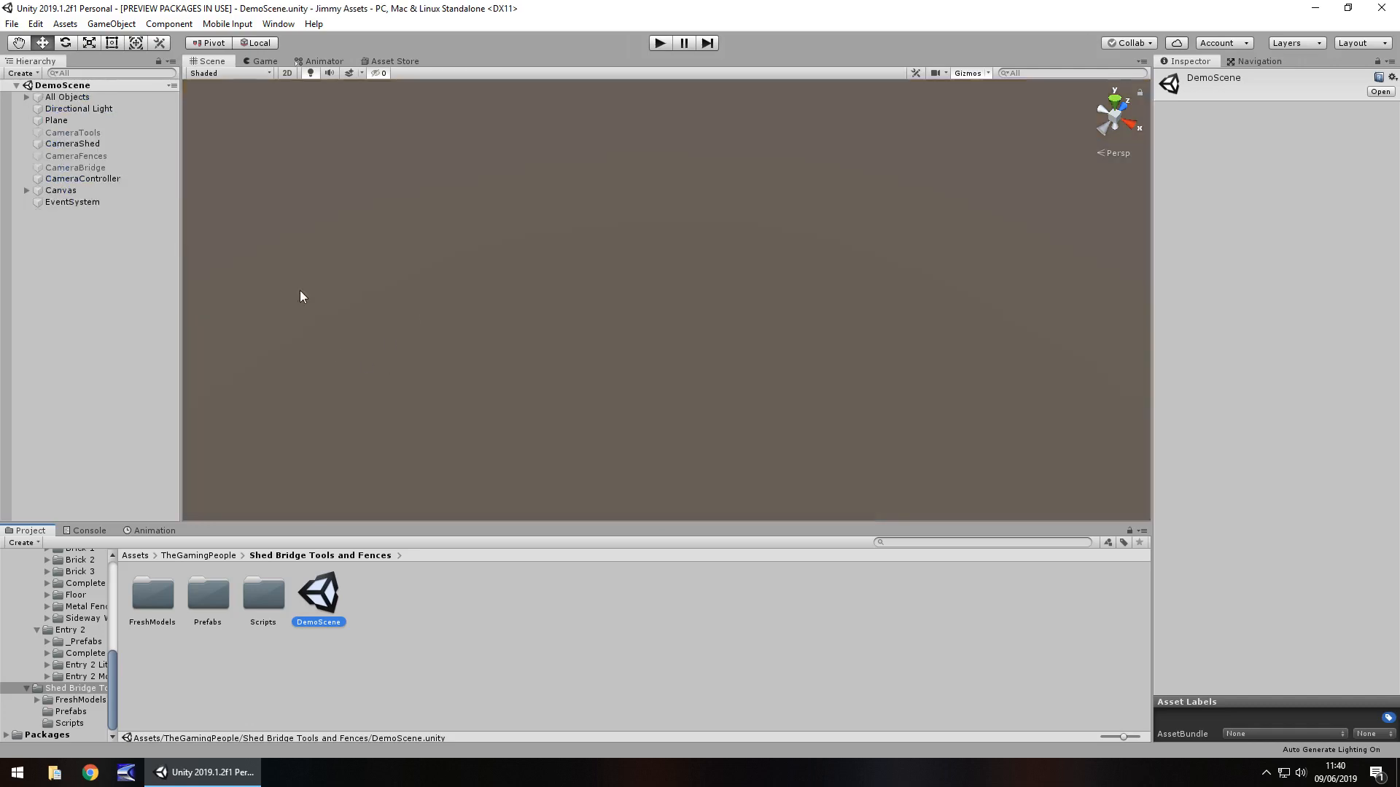
# Step: Select Plane to view the fences and bridges, then select Canvas to show its Screen Space - Overlay settings
pyautogui.click(56, 119)
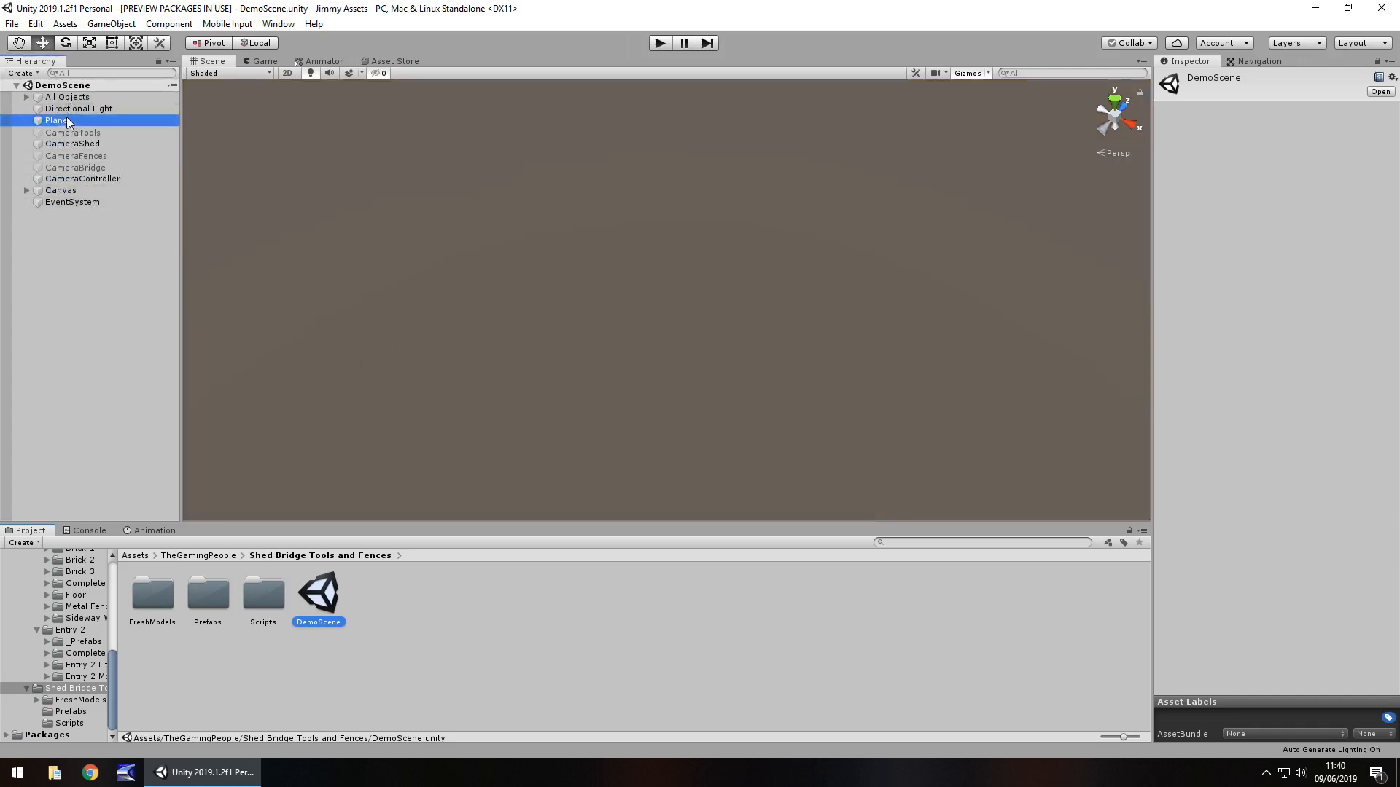
pyautogui.click(56, 120)
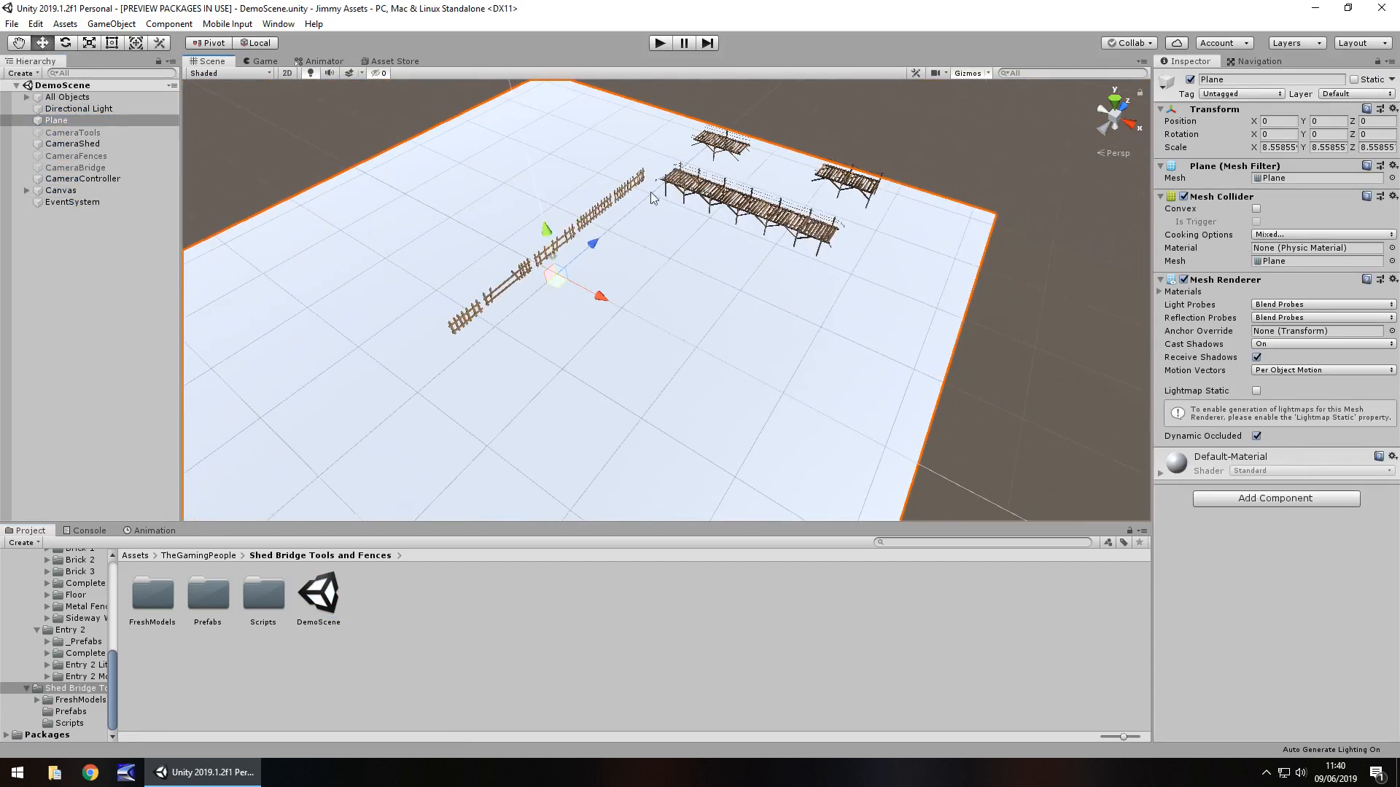
pyautogui.click(59, 190)
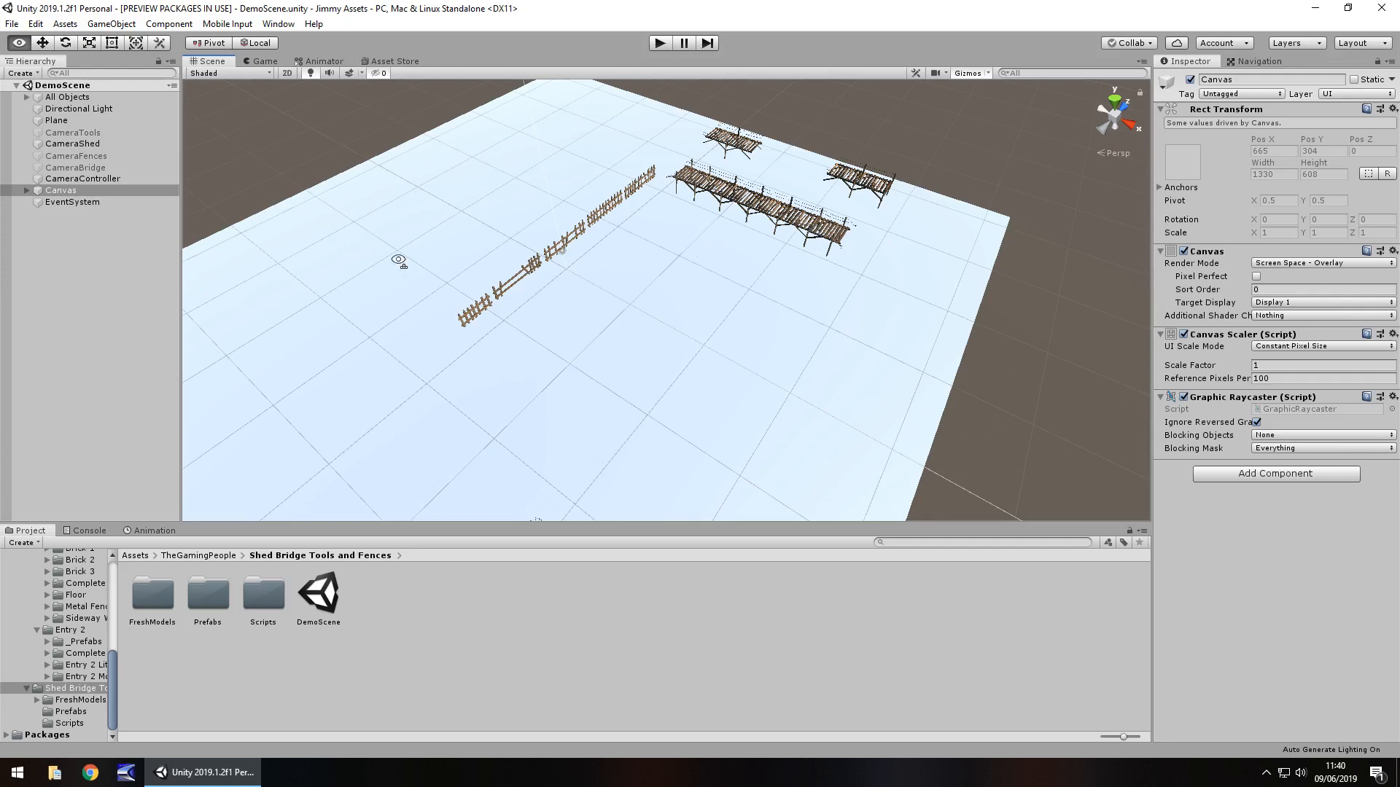
pyautogui.moveTo(505, 362)
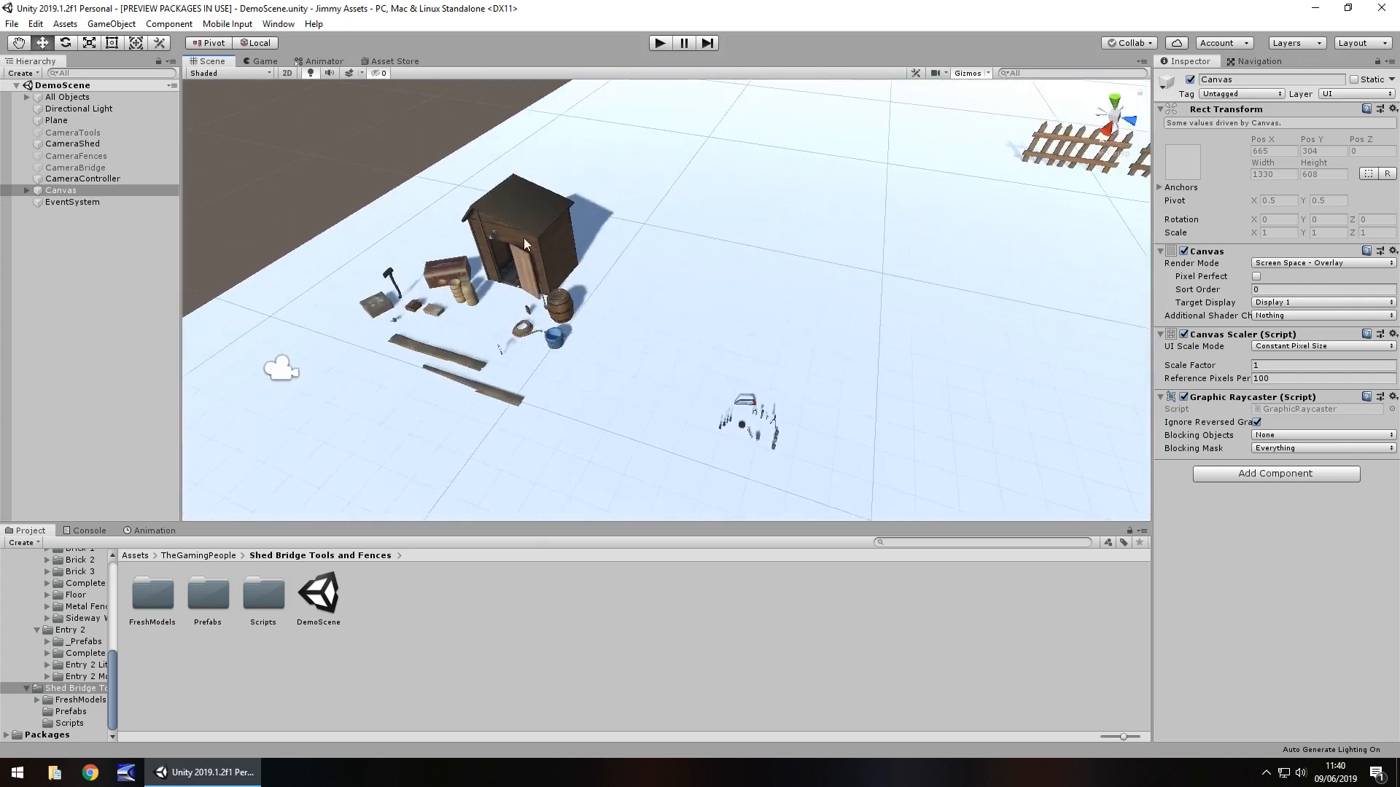
pyautogui.moveTo(538, 257)
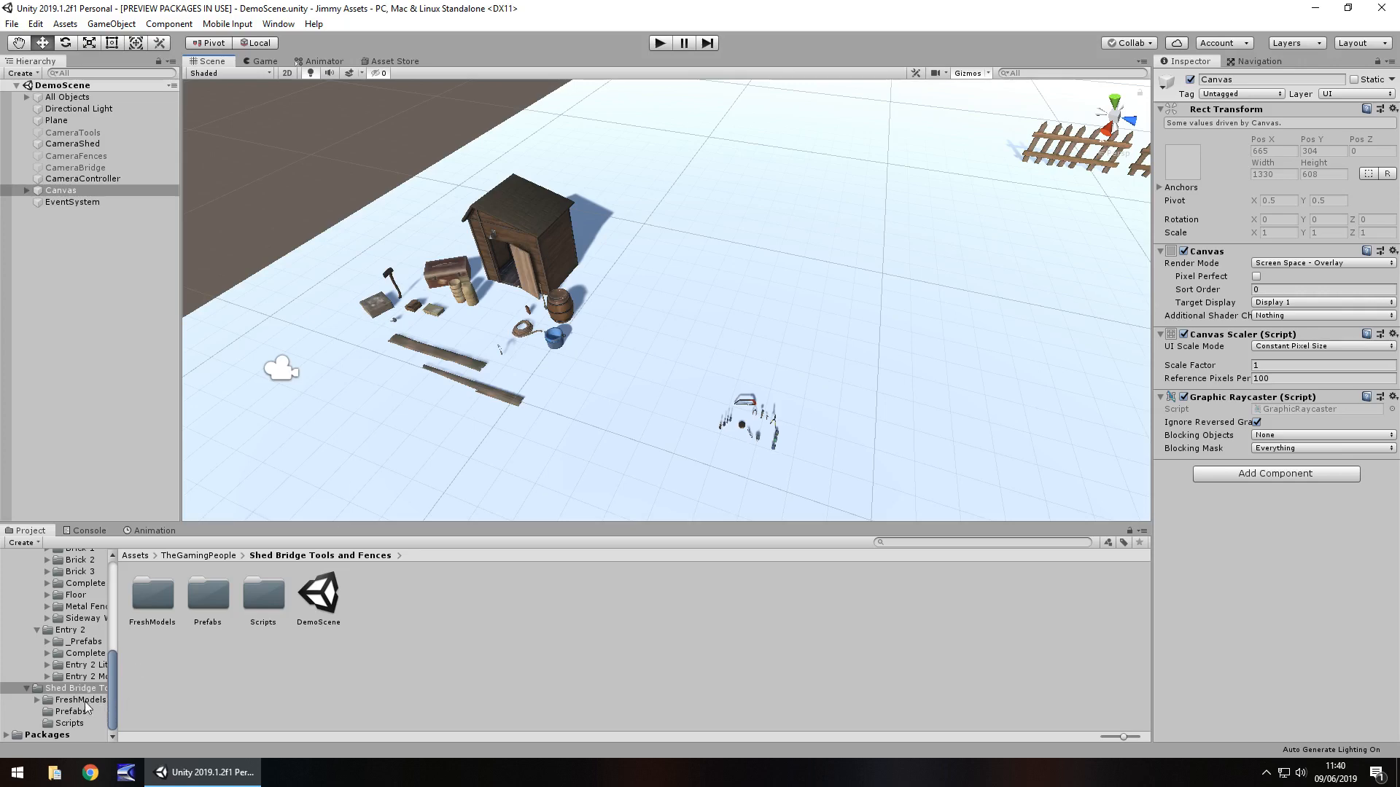
pyautogui.moveTo(382, 470)
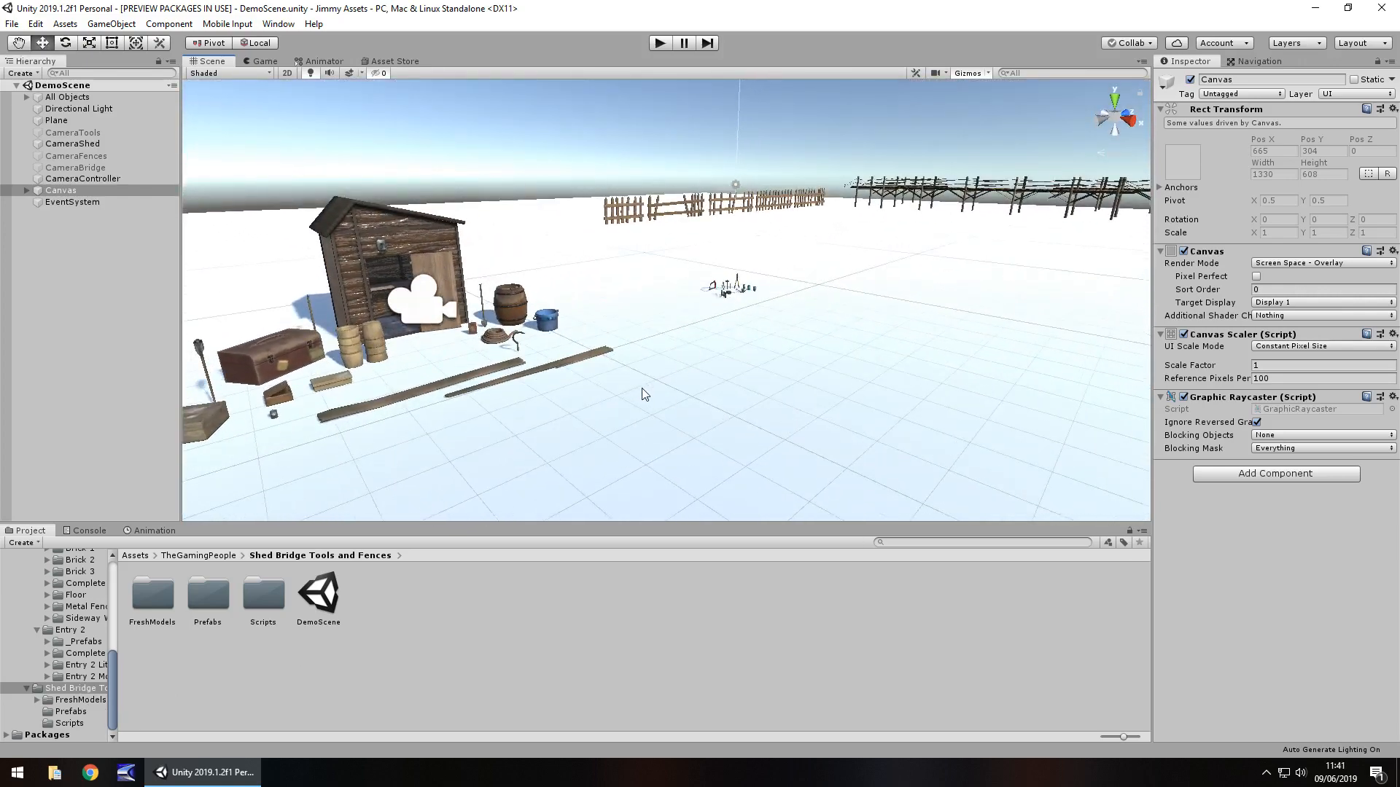
# Step: Zoom in on the shed with its barrels, bucket, rope and planks
pyautogui.scroll(3)
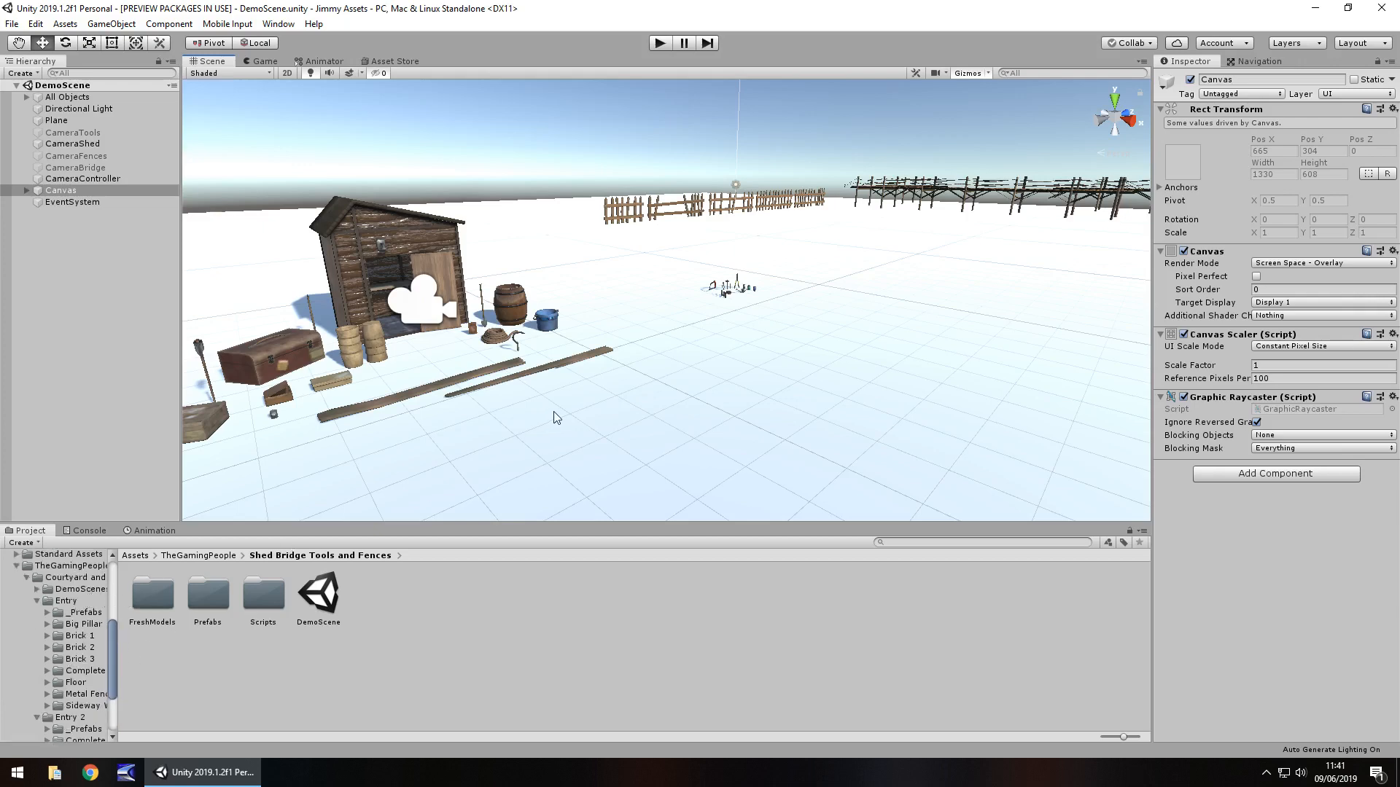
pyautogui.moveTo(734, 381)
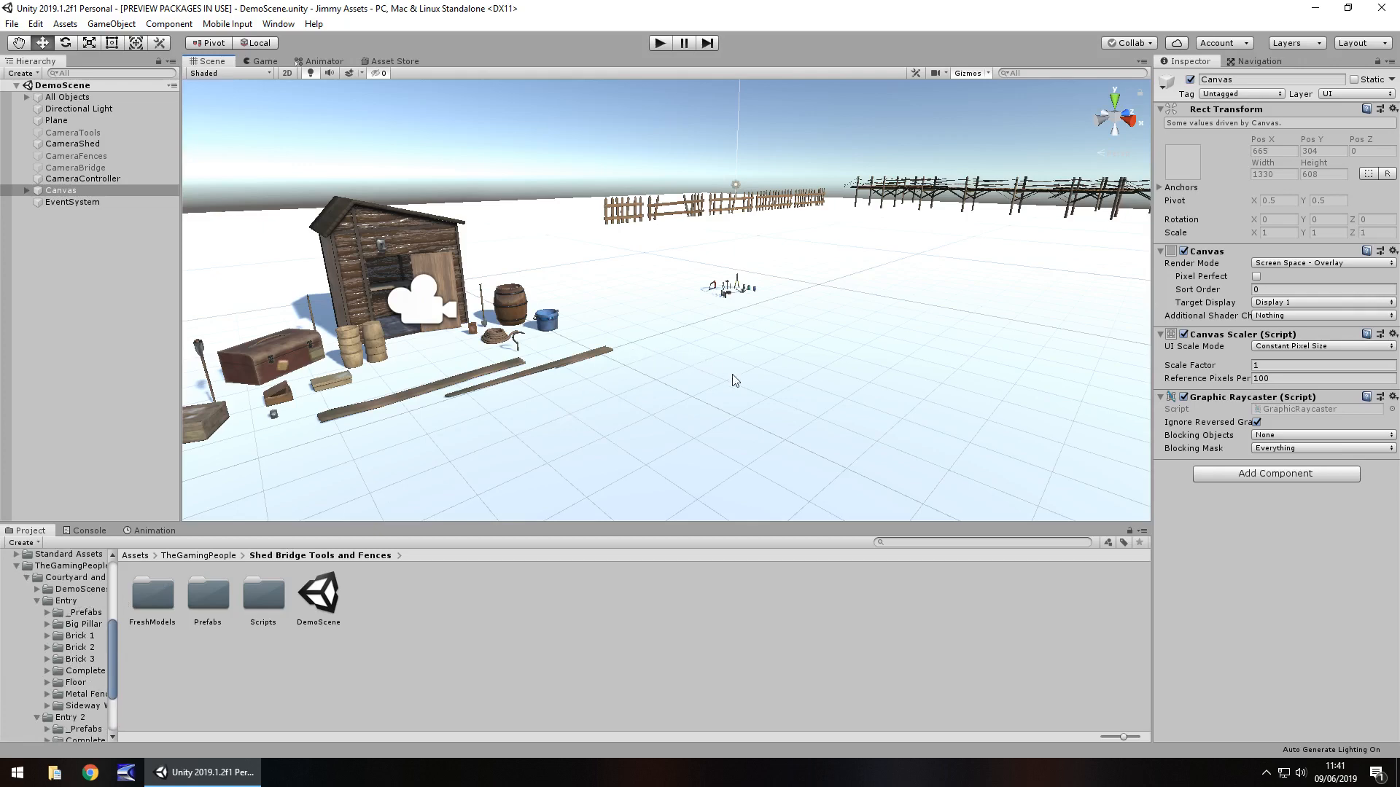
pyautogui.moveTo(712, 385)
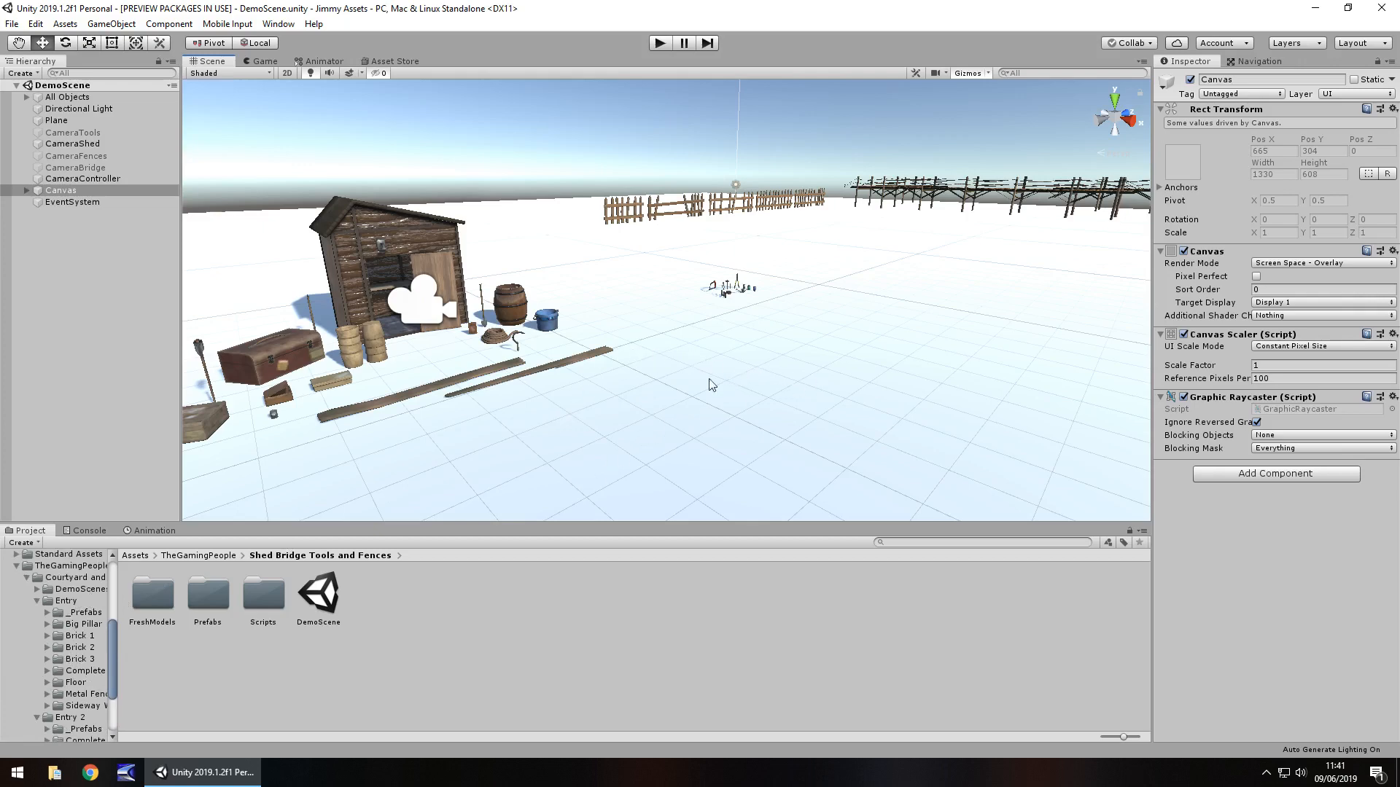
pyautogui.moveTo(498, 660)
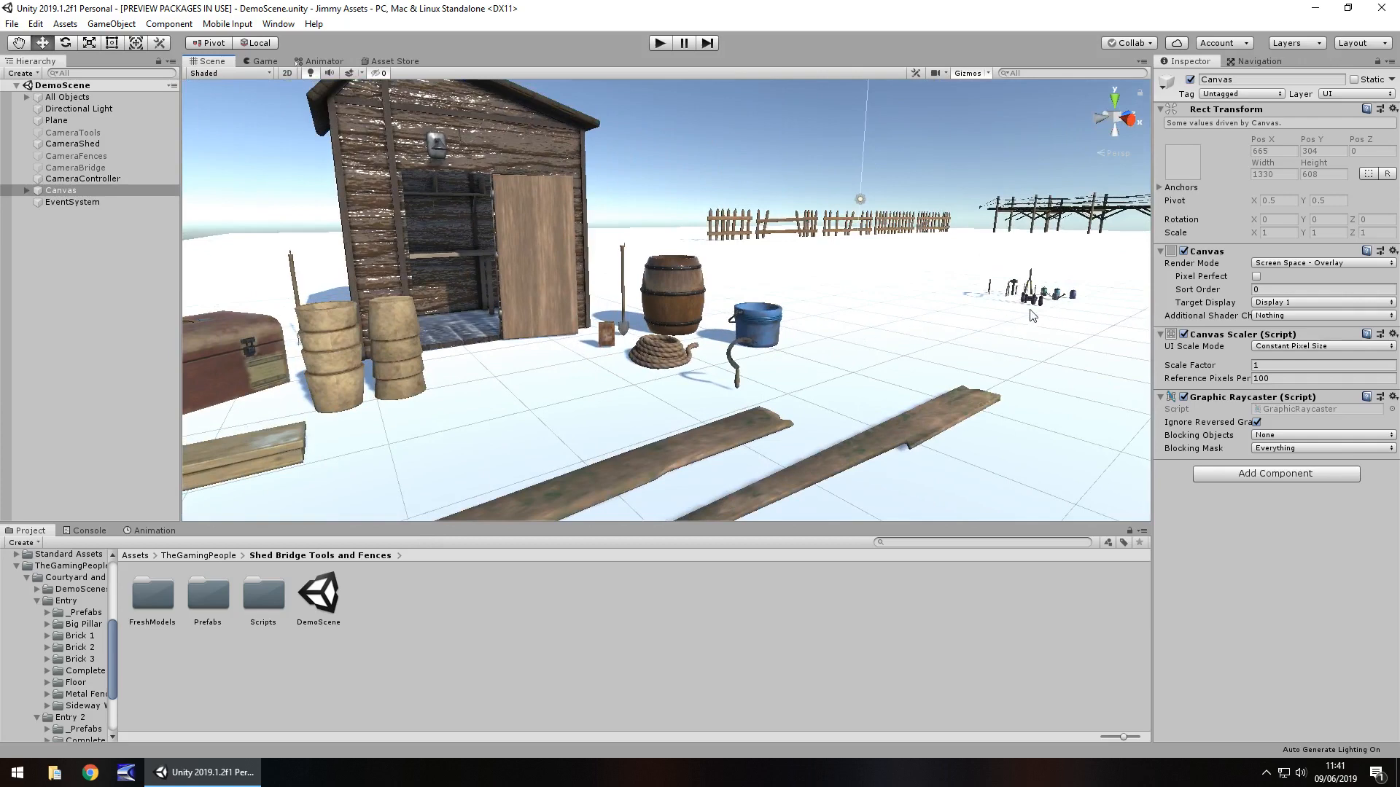
pyautogui.moveTo(1062, 270)
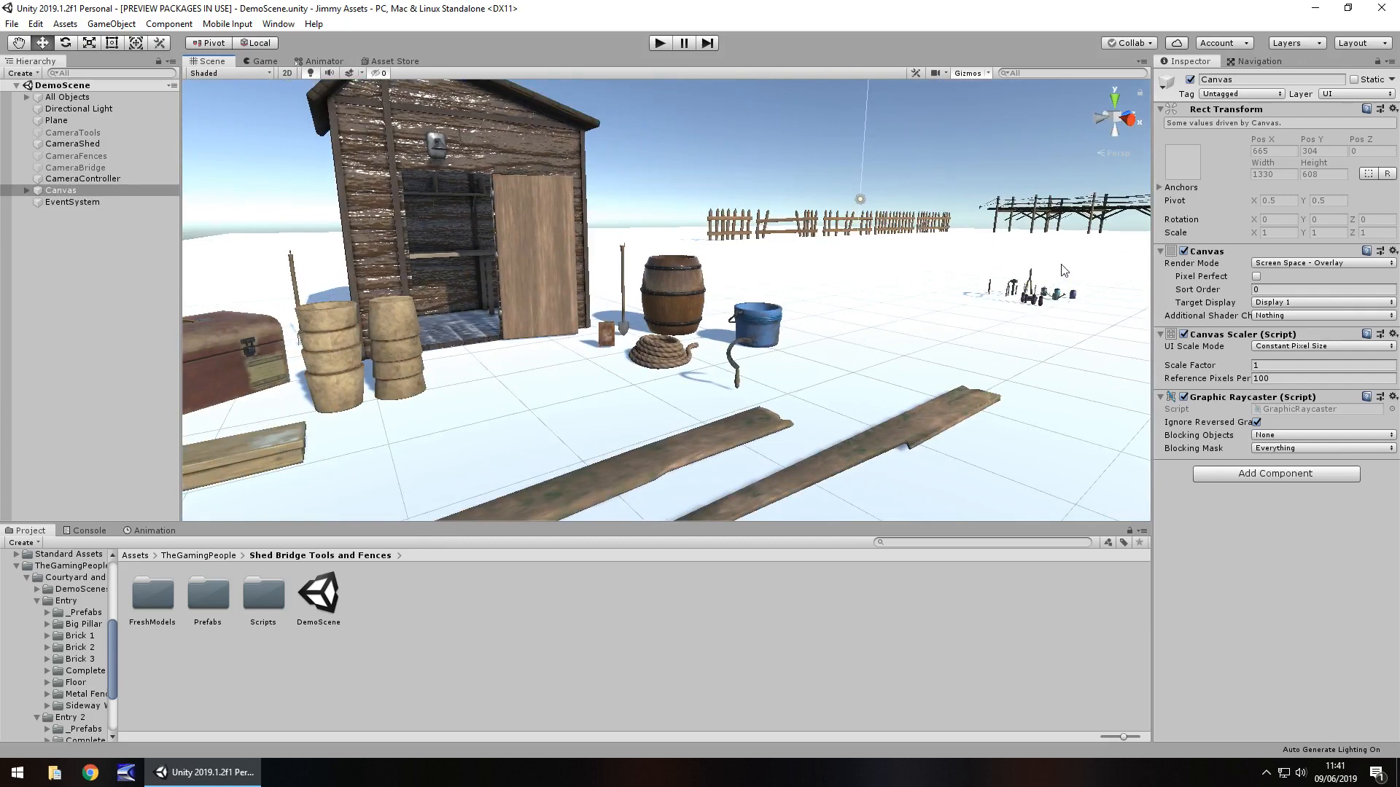